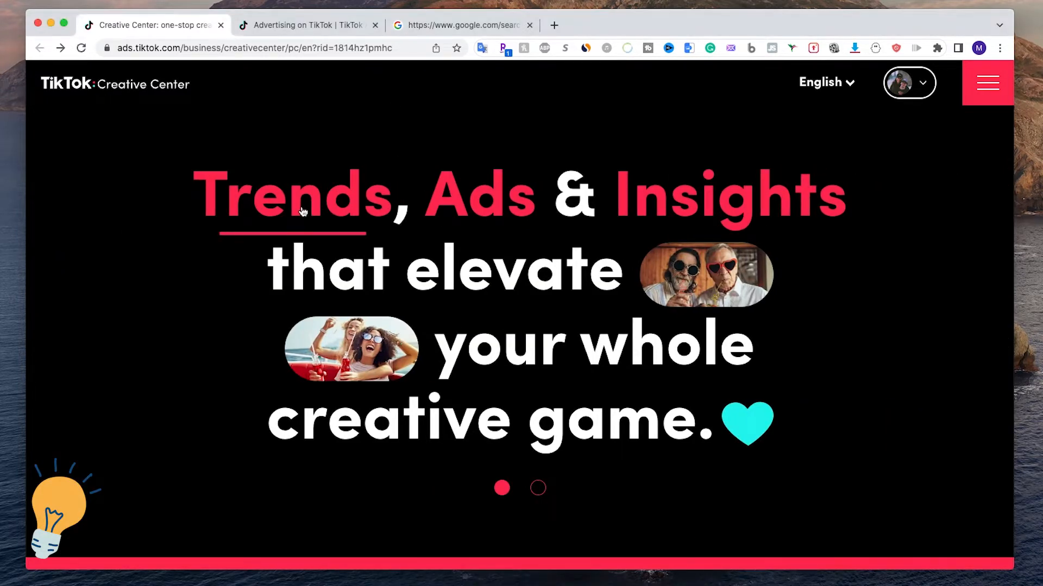
{"action": "mouse_move", "coordinate": [480, 206]}
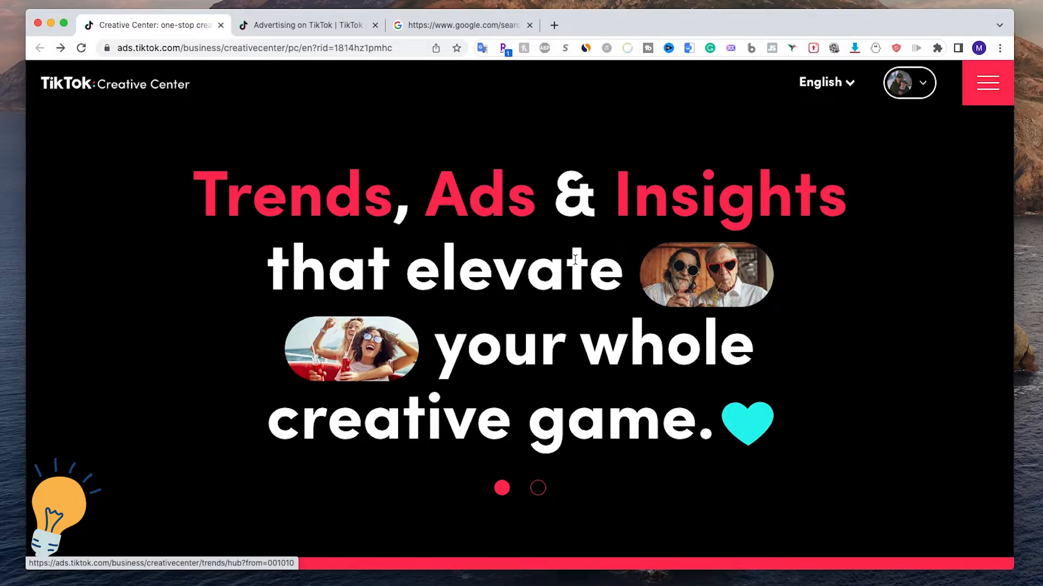
Switch to the Advertising on TikTok tab showing the Ads Manager dashboard with zero spend
{"action": "scroll", "scroll_direction": "down", "scroll_amount": 3}
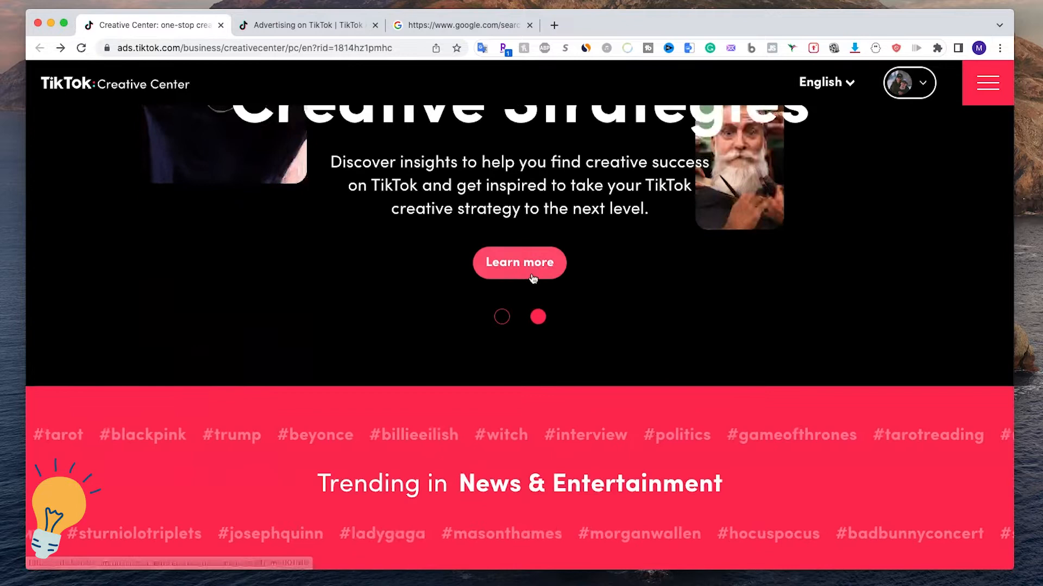
{"action": "scroll", "scroll_direction": "down", "scroll_amount": 3}
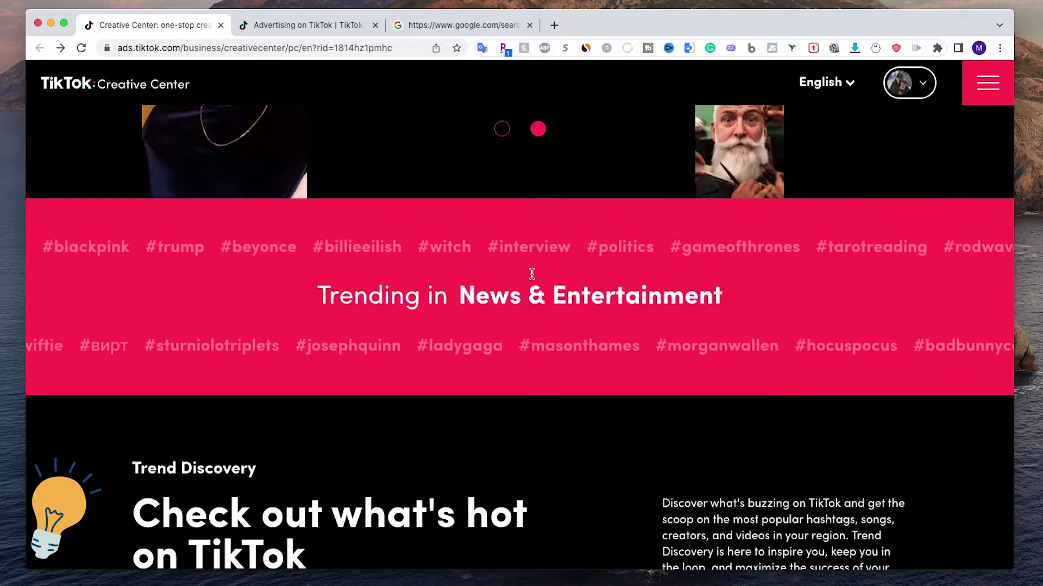
{"action": "scroll", "scroll_direction": "down", "scroll_amount": 3}
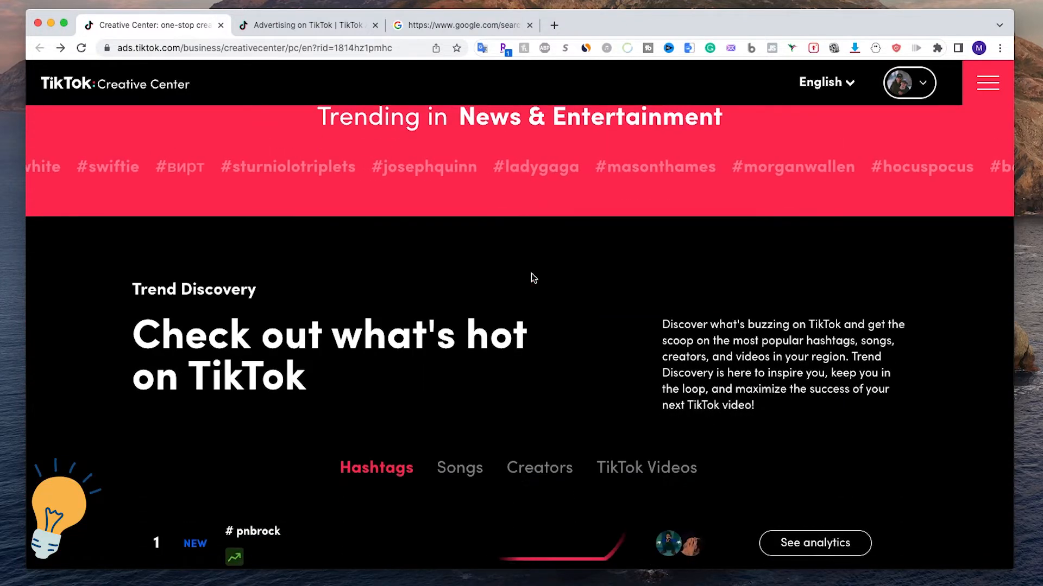
{"action": "scroll", "scroll_direction": "down", "scroll_amount": 3}
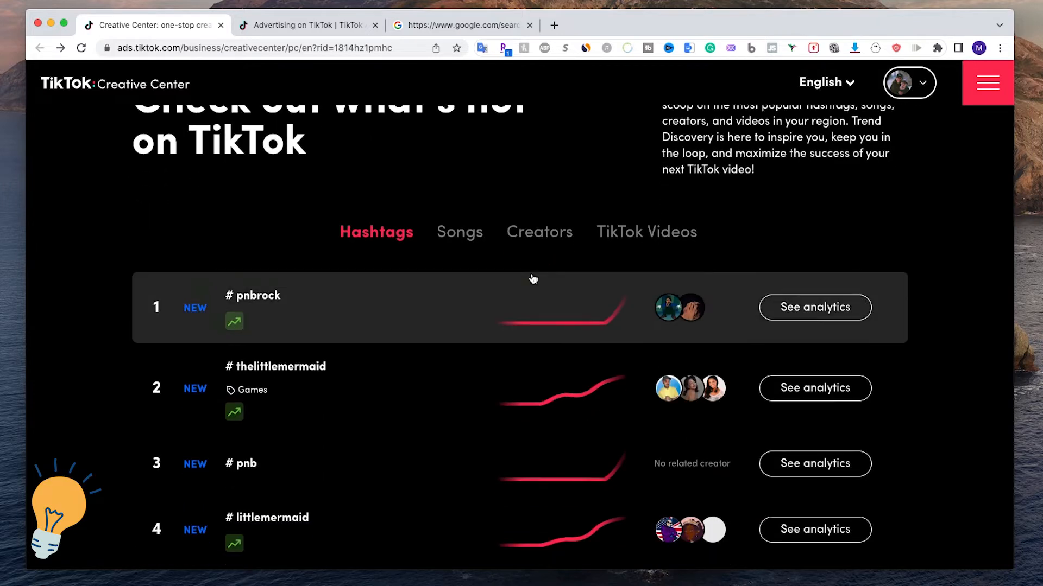
{"action": "scroll", "scroll_direction": "down", "scroll_amount": 3}
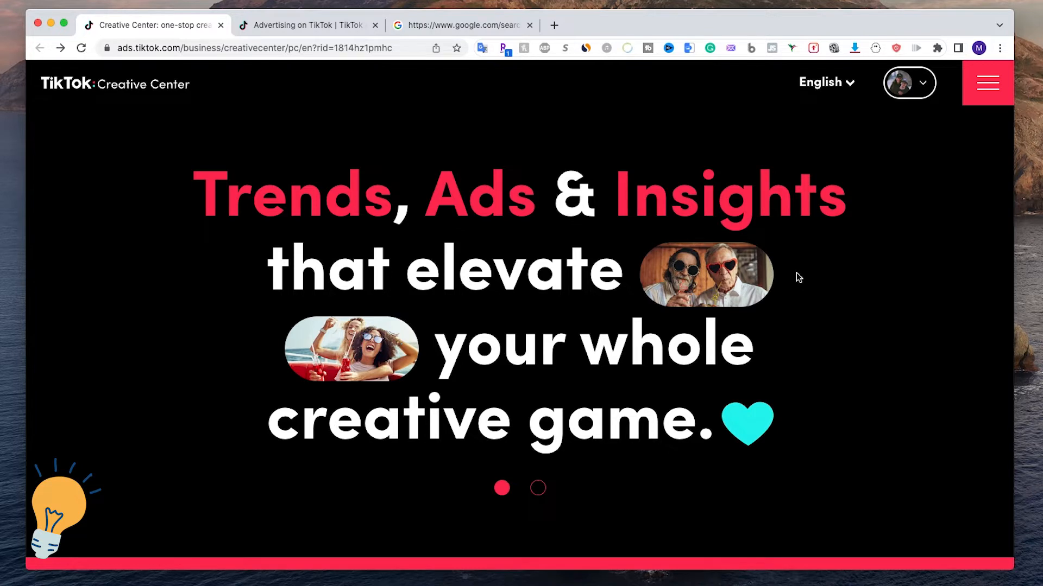
{"action": "mouse_move", "coordinate": [947, 105]}
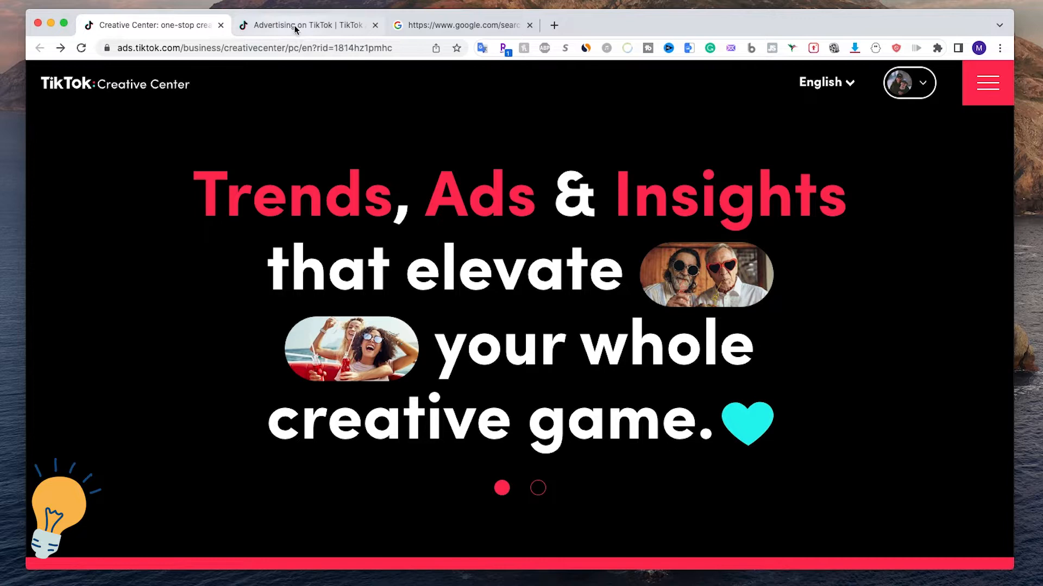
{"action": "left_click", "coordinate": [307, 25]}
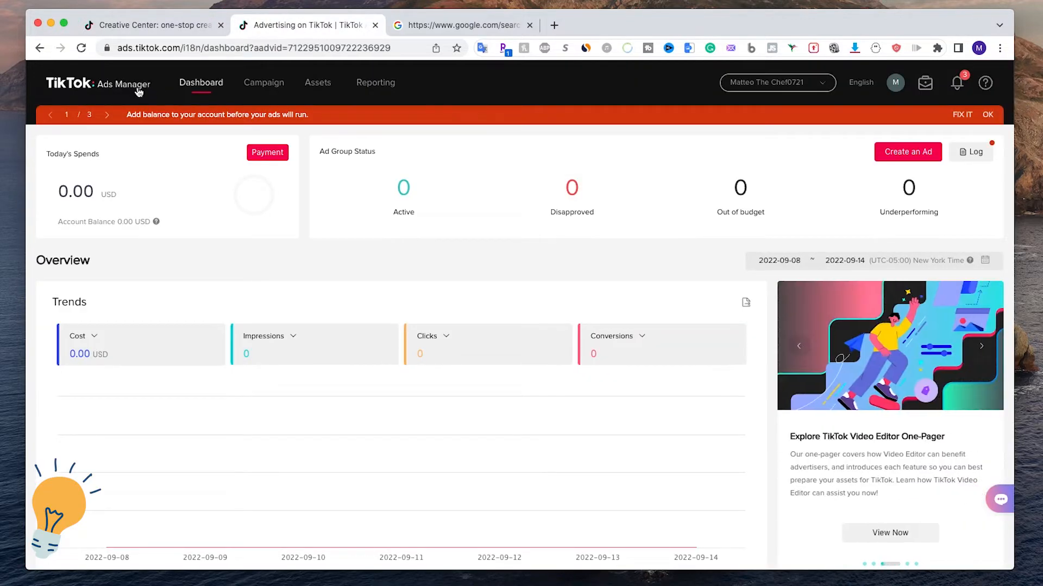
{"action": "mouse_move", "coordinate": [143, 88]}
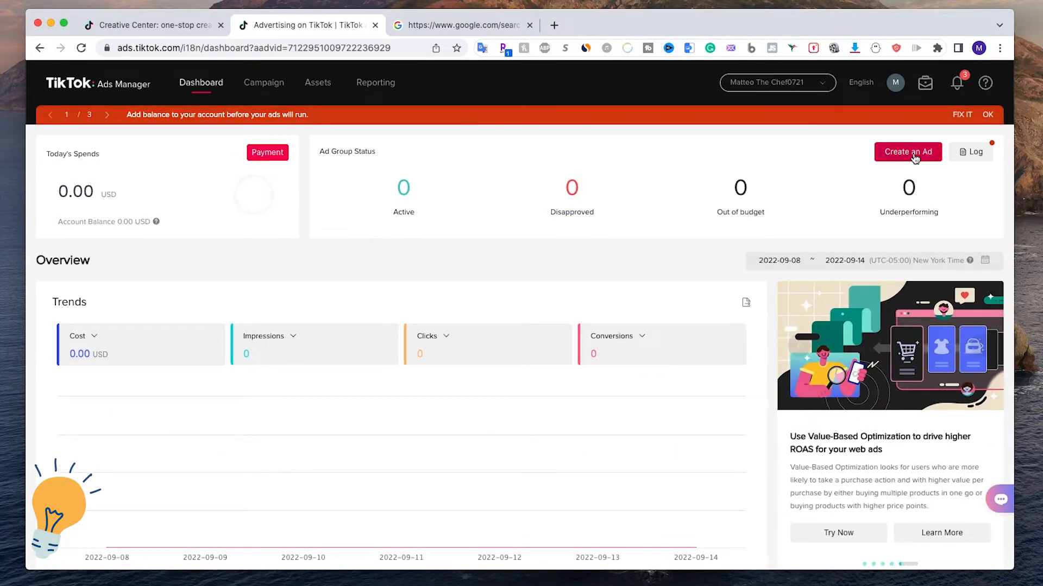
{"action": "left_click", "coordinate": [318, 83]}
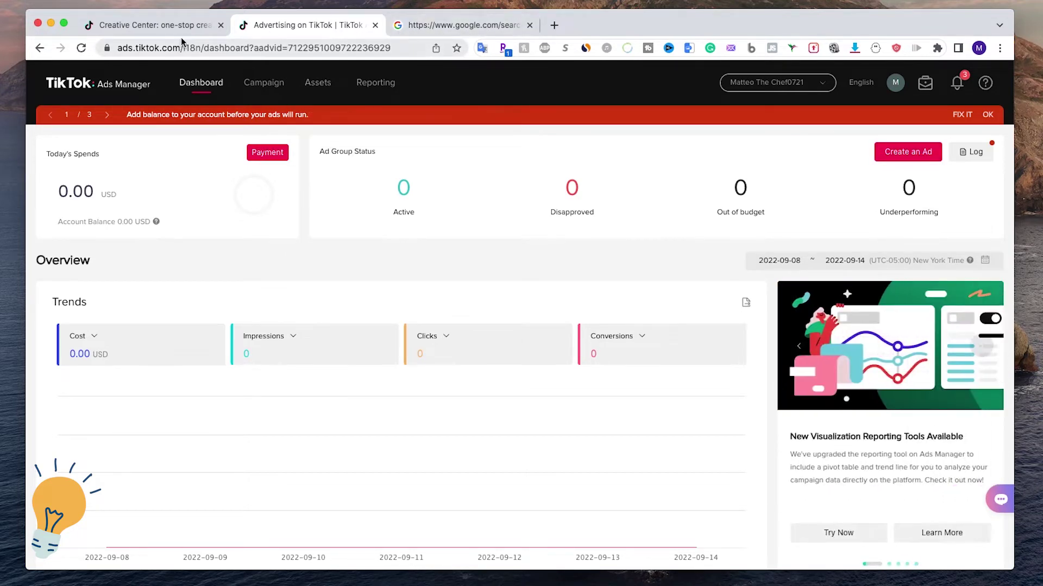
Browse the Google results for 'tiktok creative center', then return to the Ads Manager dashboard
{"action": "left_click", "coordinate": [457, 25]}
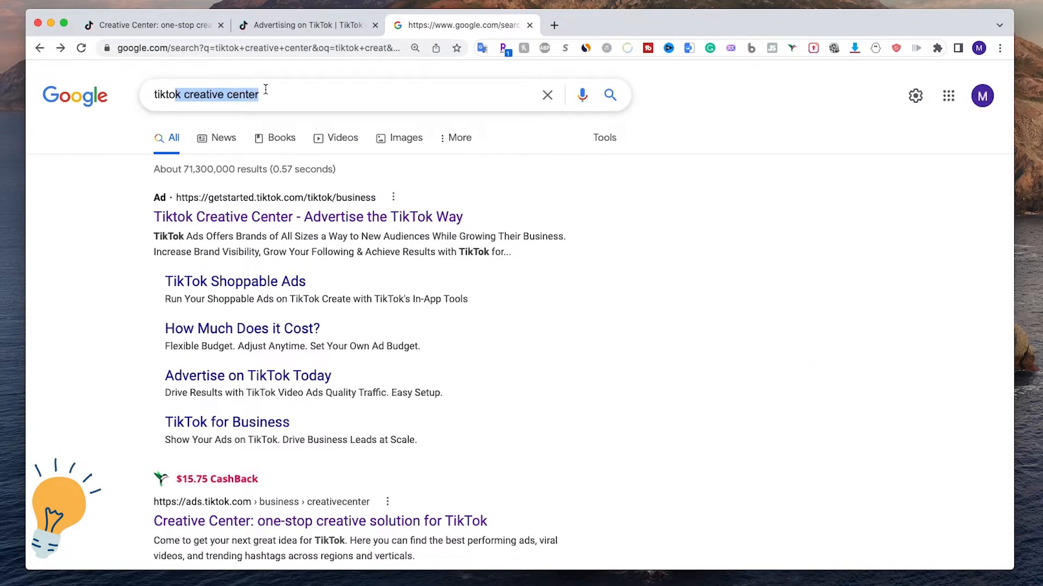
{"action": "scroll", "scroll_direction": "down", "scroll_amount": 3}
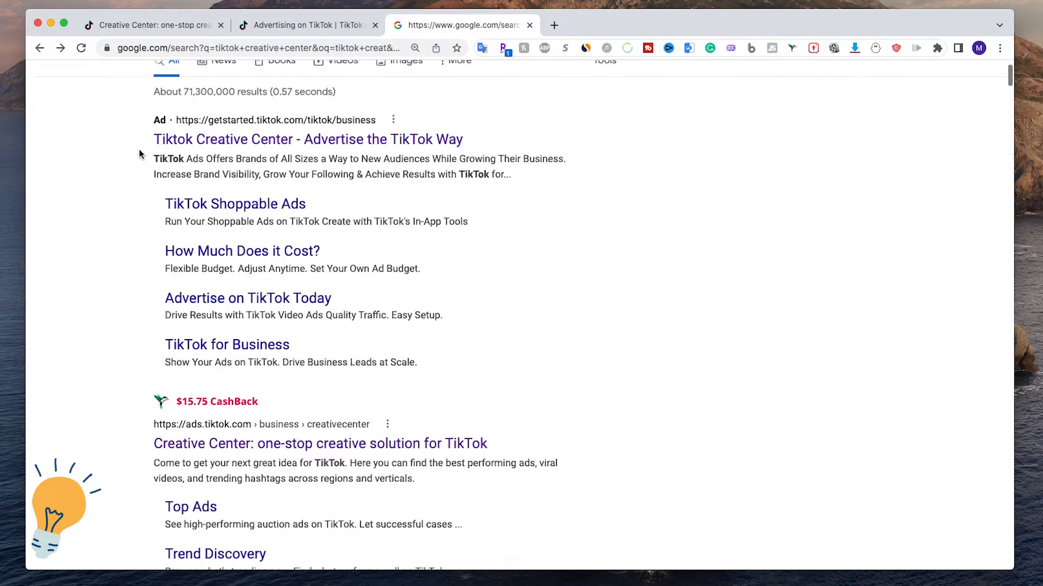
{"action": "scroll", "scroll_direction": "down", "scroll_amount": 3}
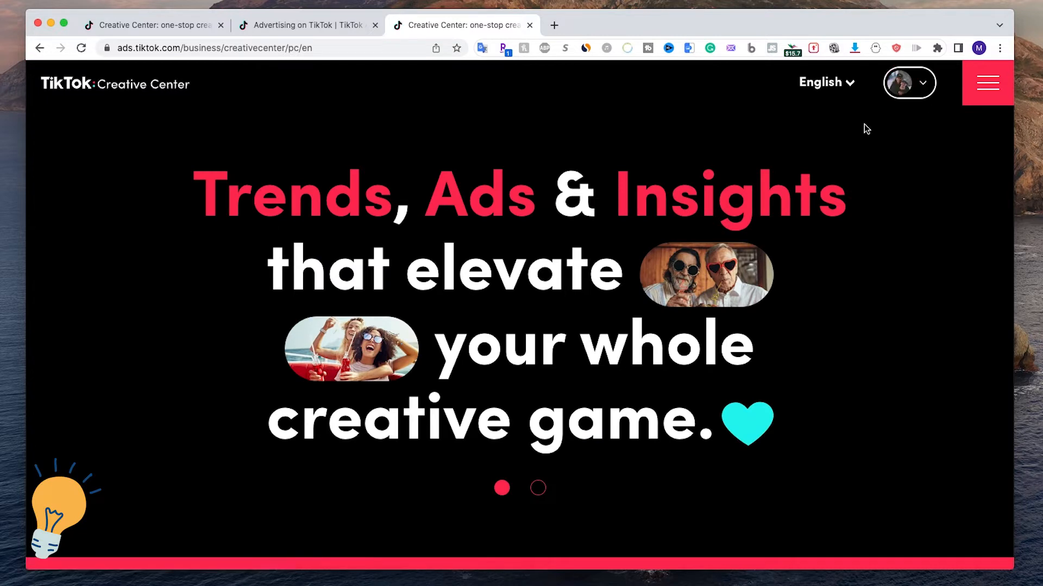
{"action": "mouse_move", "coordinate": [233, 69]}
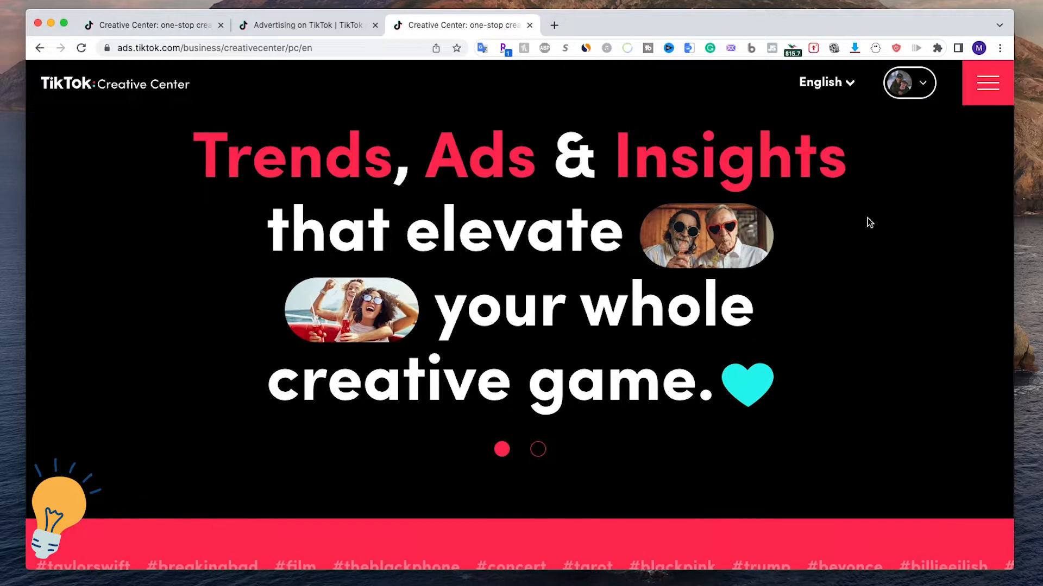
{"action": "left_click", "coordinate": [300, 25]}
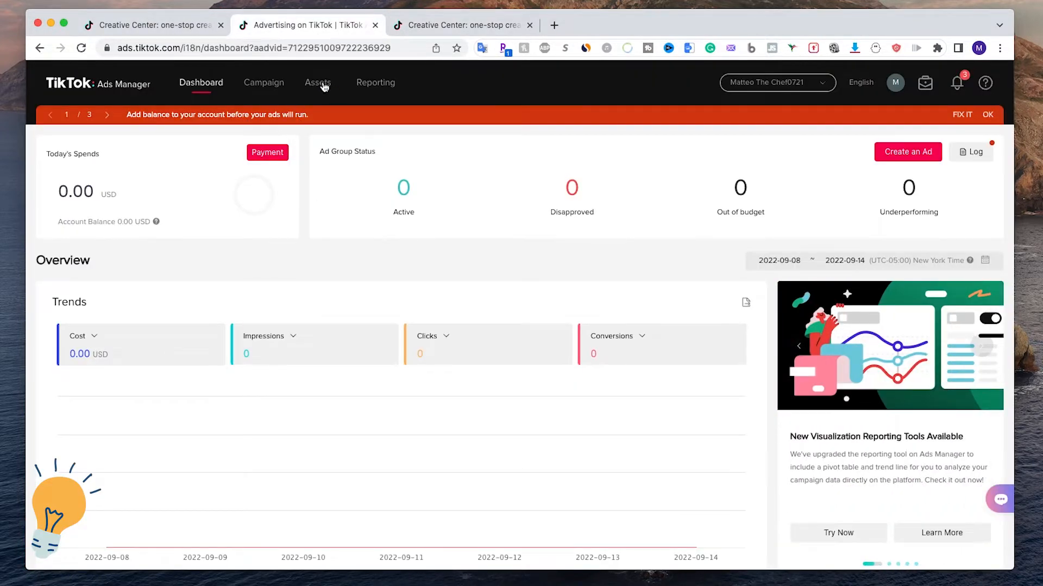
Go to the Assets creatives overview and scroll toward its Top Ads section
{"action": "left_click", "coordinate": [317, 83]}
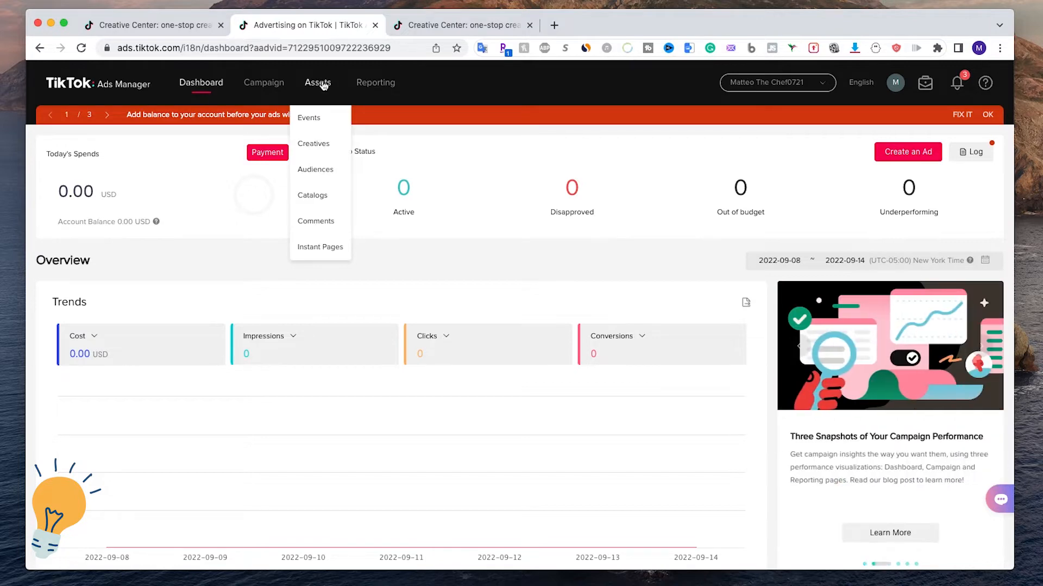
{"action": "left_click", "coordinate": [313, 144]}
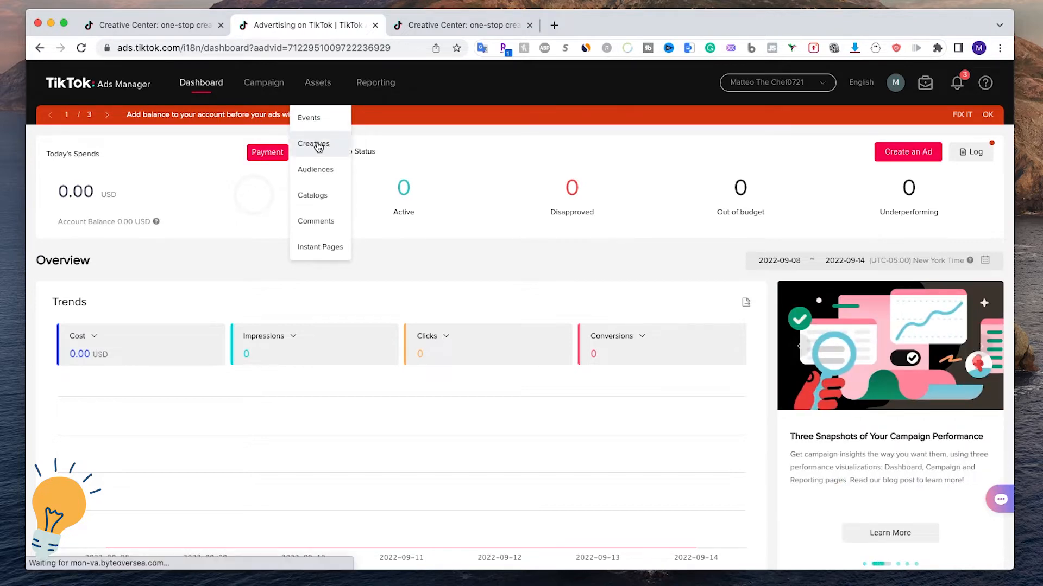
{"action": "left_click", "coordinate": [312, 143]}
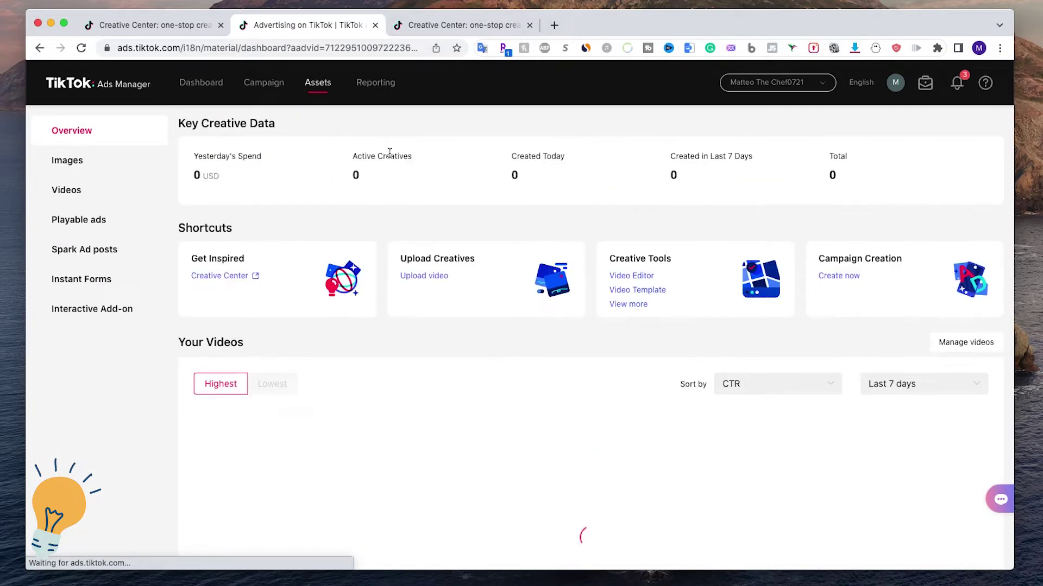
{"action": "scroll", "scroll_direction": "down", "scroll_amount": 3}
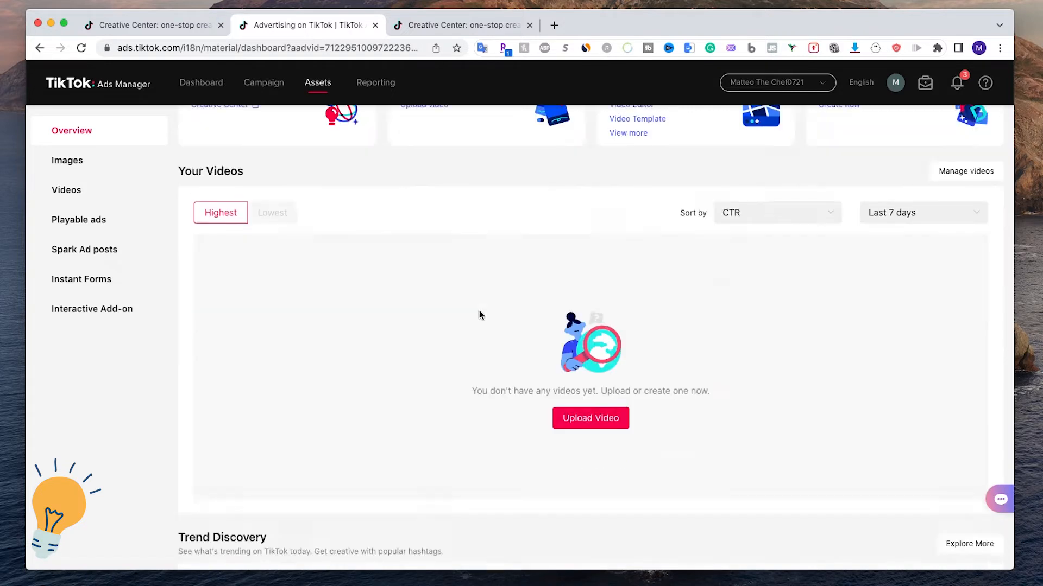
{"action": "scroll", "scroll_direction": "down", "scroll_amount": 3}
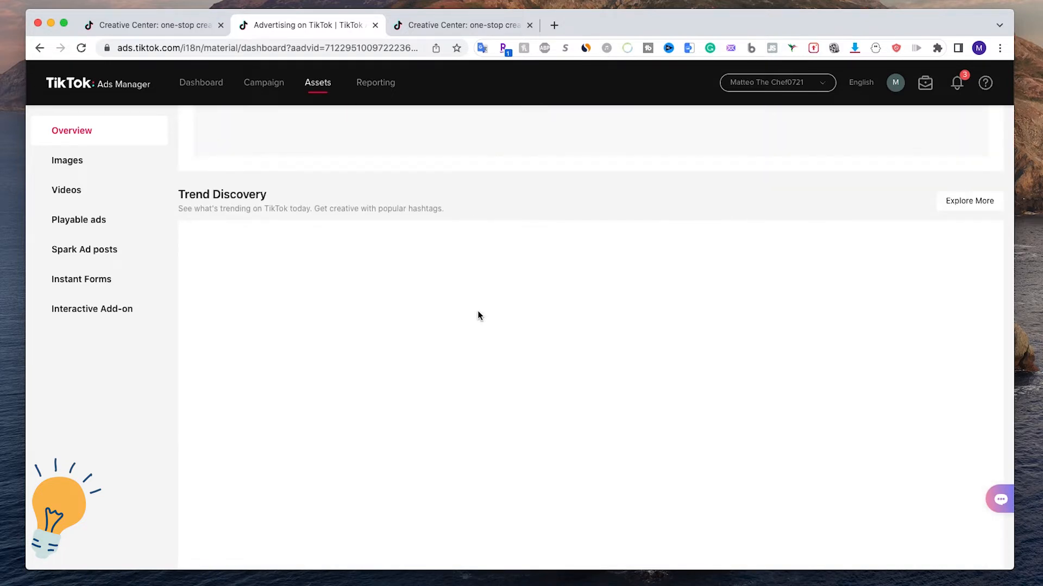
{"action": "scroll", "scroll_direction": "down", "scroll_amount": 3}
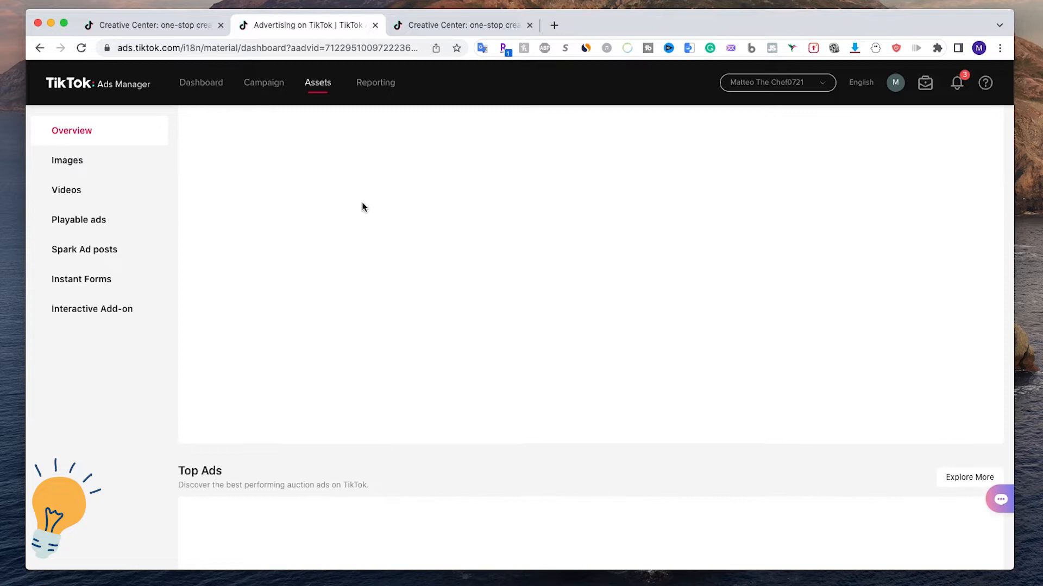
{"action": "scroll", "scroll_direction": "down", "scroll_amount": 3}
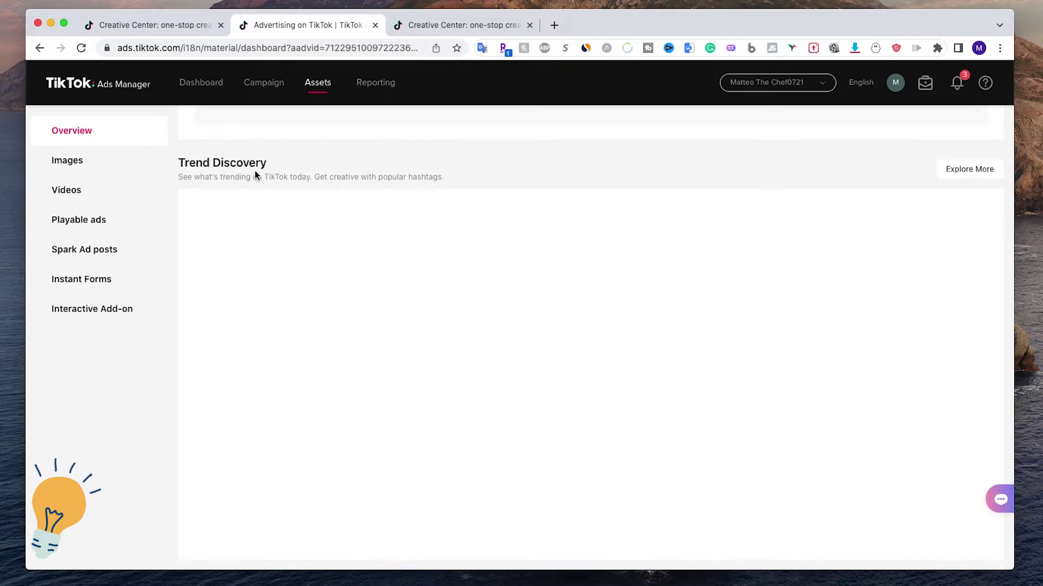
{"action": "scroll", "scroll_direction": "down", "scroll_amount": 3}
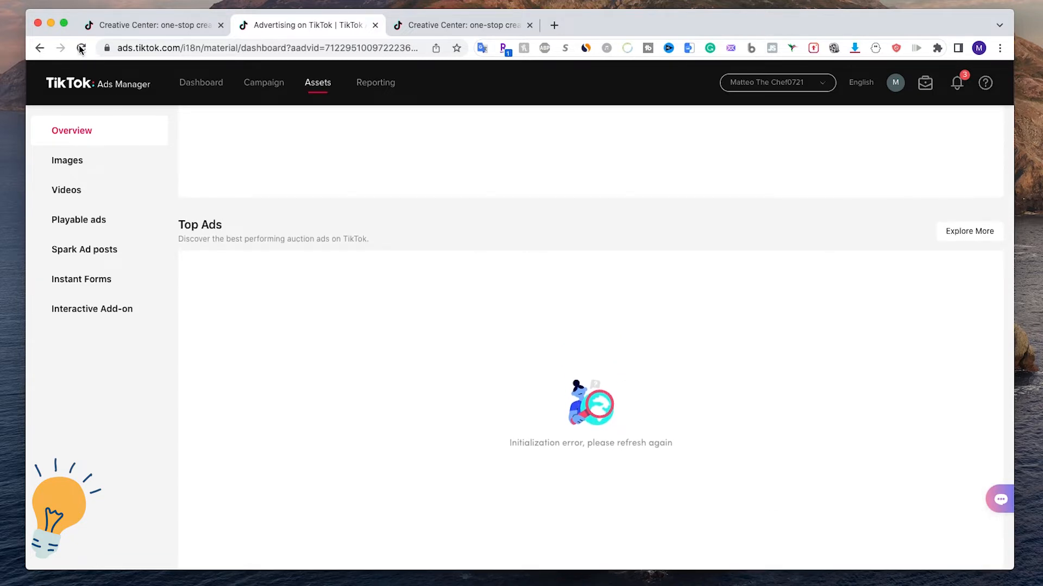
Reload the overview so trending hashtags and top-performing ads load, then reach Top Ads
{"action": "left_click", "coordinate": [80, 47]}
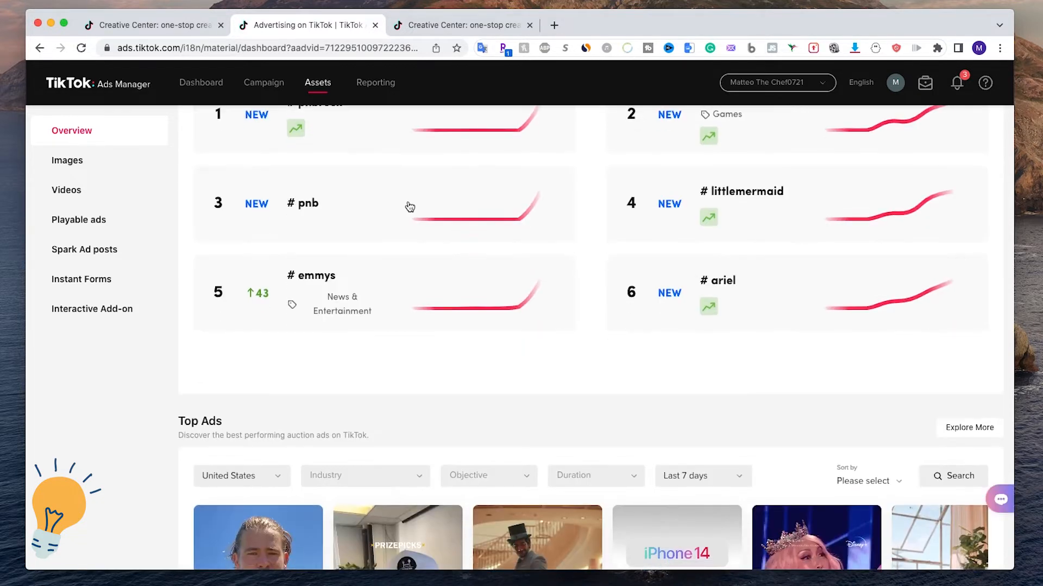
{"action": "mouse_move", "coordinate": [164, 326]}
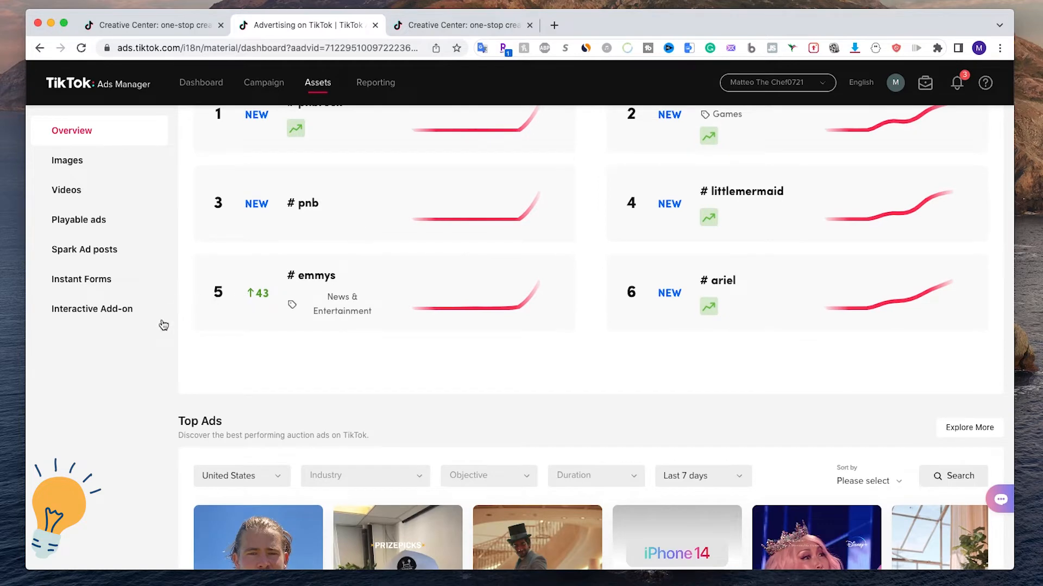
{"action": "scroll", "scroll_direction": "down", "scroll_amount": 3}
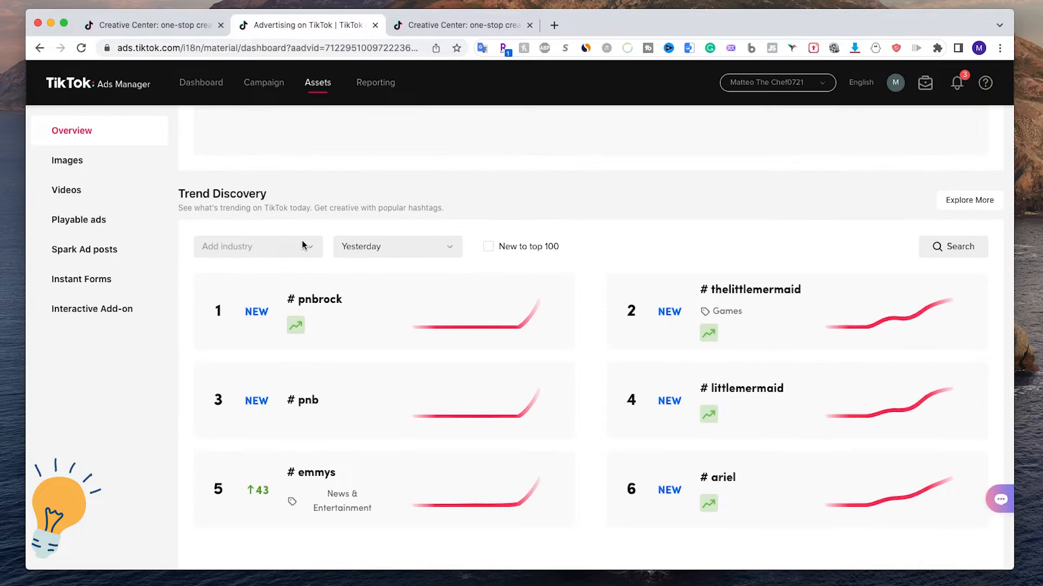
{"action": "scroll", "scroll_direction": "down", "scroll_amount": 3}
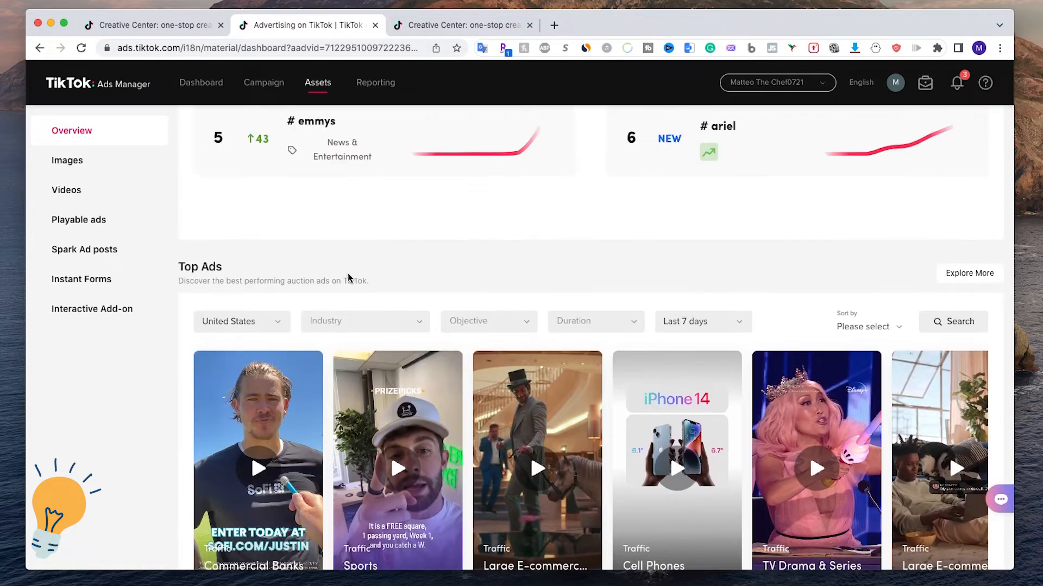
{"action": "mouse_move", "coordinate": [961, 258]}
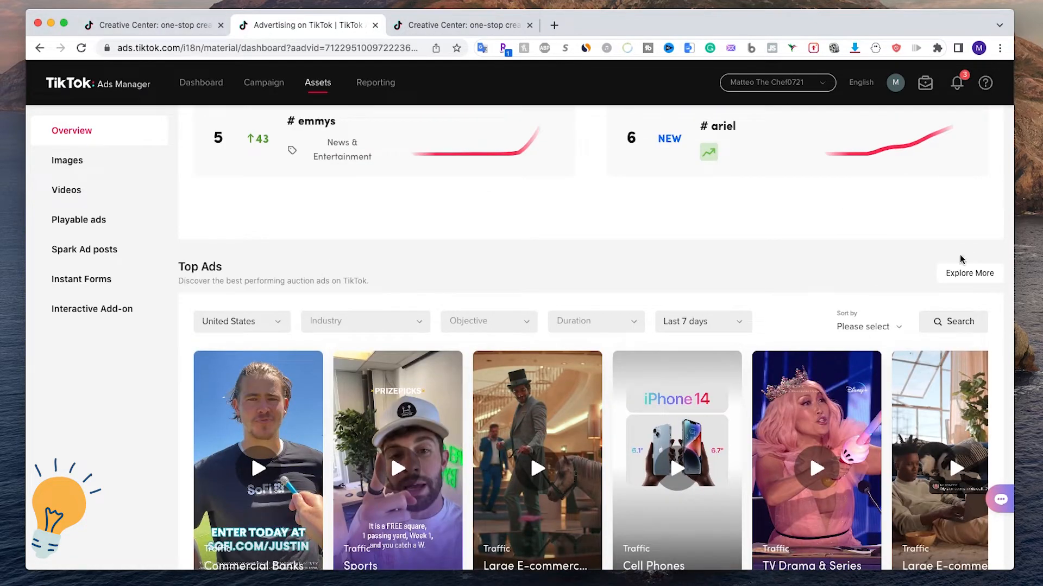
{"action": "mouse_move", "coordinate": [980, 281]}
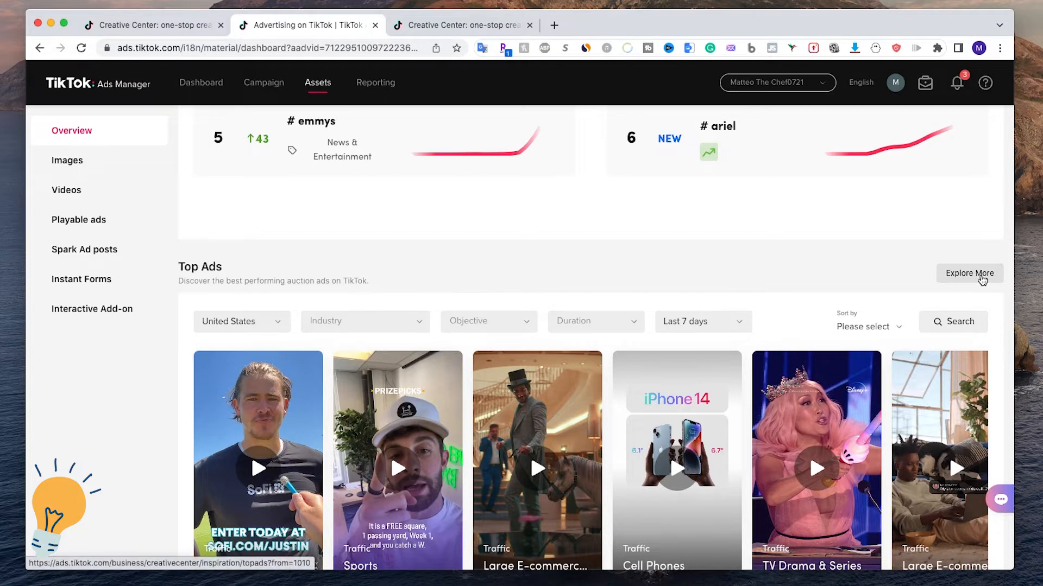
Use Explore More to open the full Top Ads gallery for United States
{"action": "left_click", "coordinate": [969, 273]}
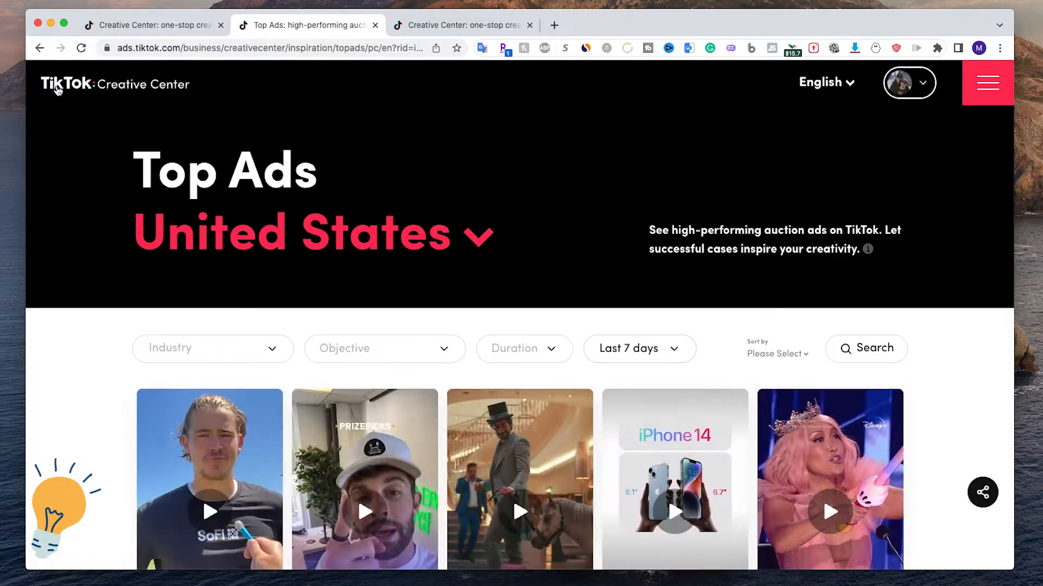
{"action": "mouse_move", "coordinate": [176, 93]}
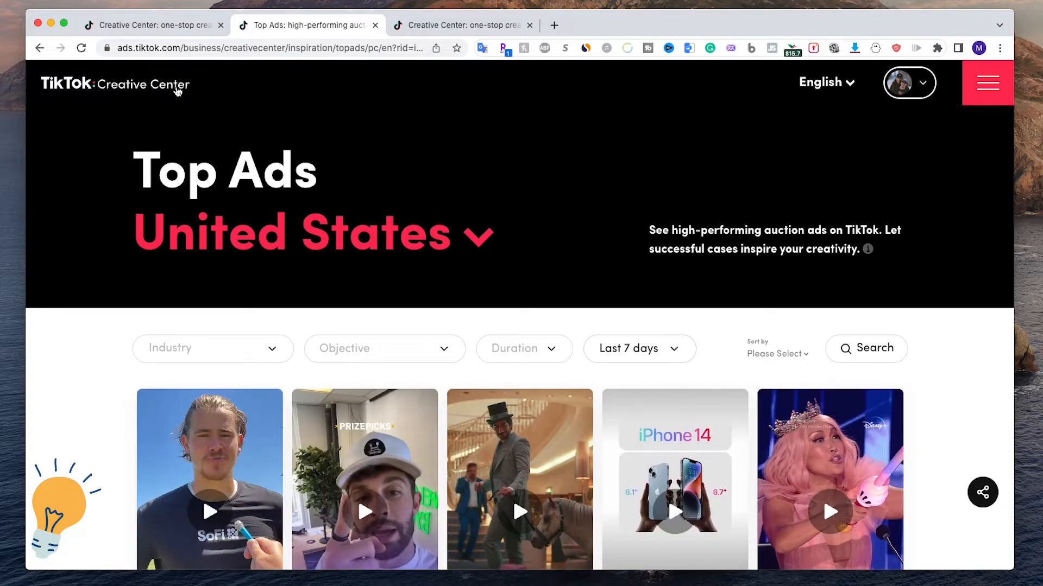
{"action": "mouse_move", "coordinate": [108, 255]}
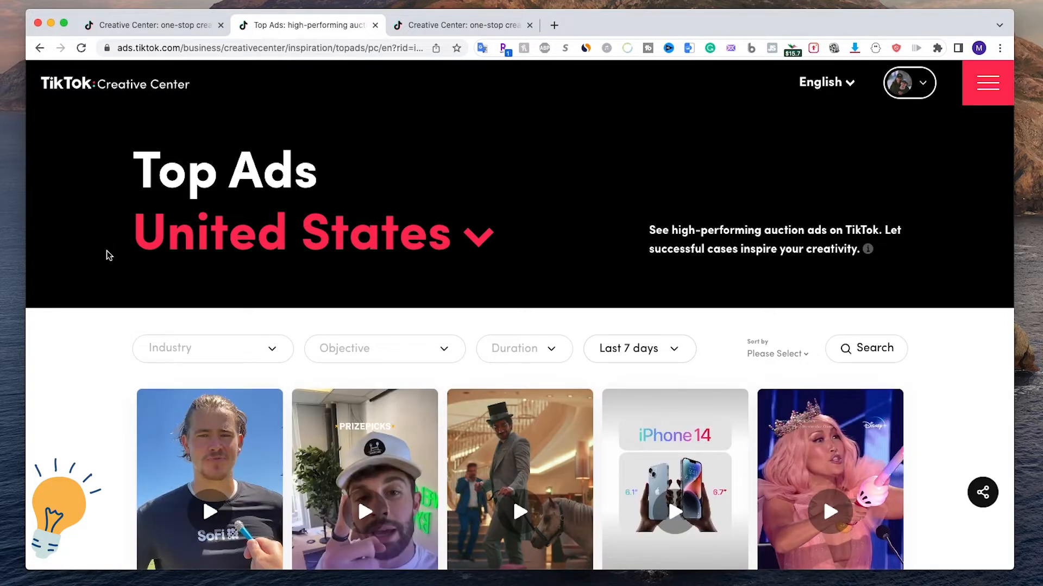
{"action": "mouse_move", "coordinate": [106, 321]}
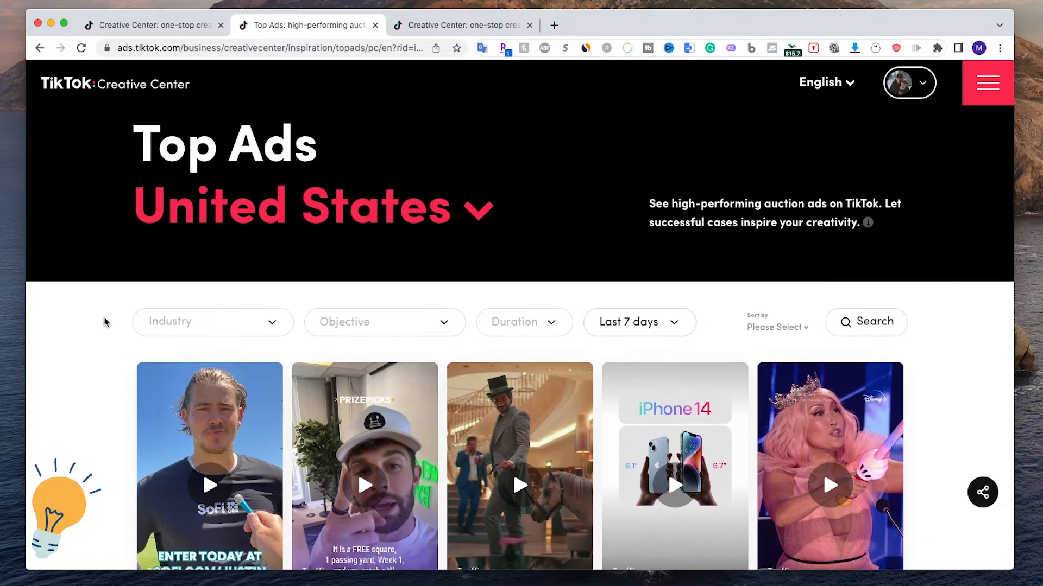
{"action": "scroll", "scroll_direction": "down", "scroll_amount": 3}
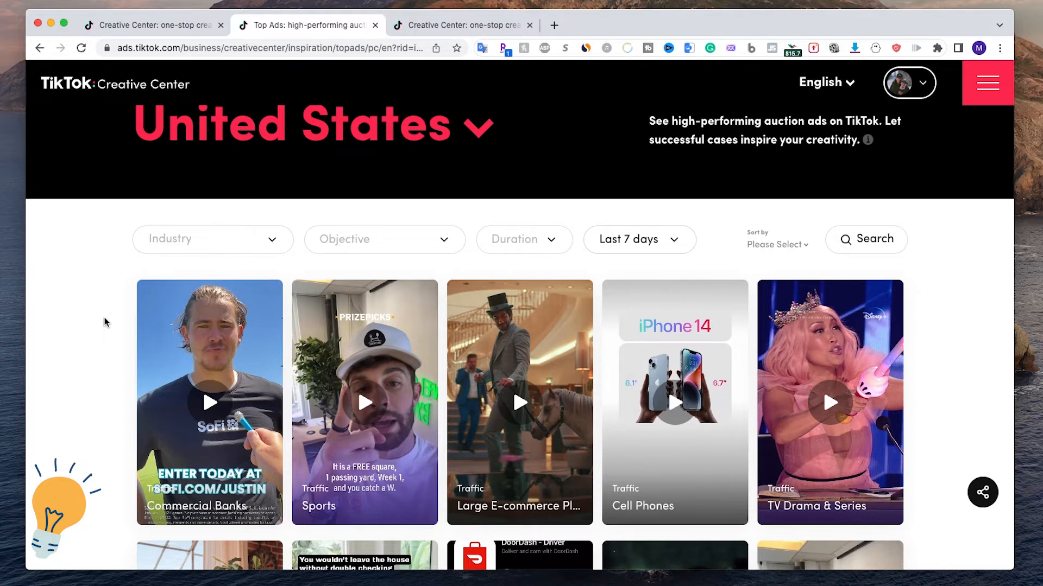
{"action": "mouse_move", "coordinate": [107, 315]}
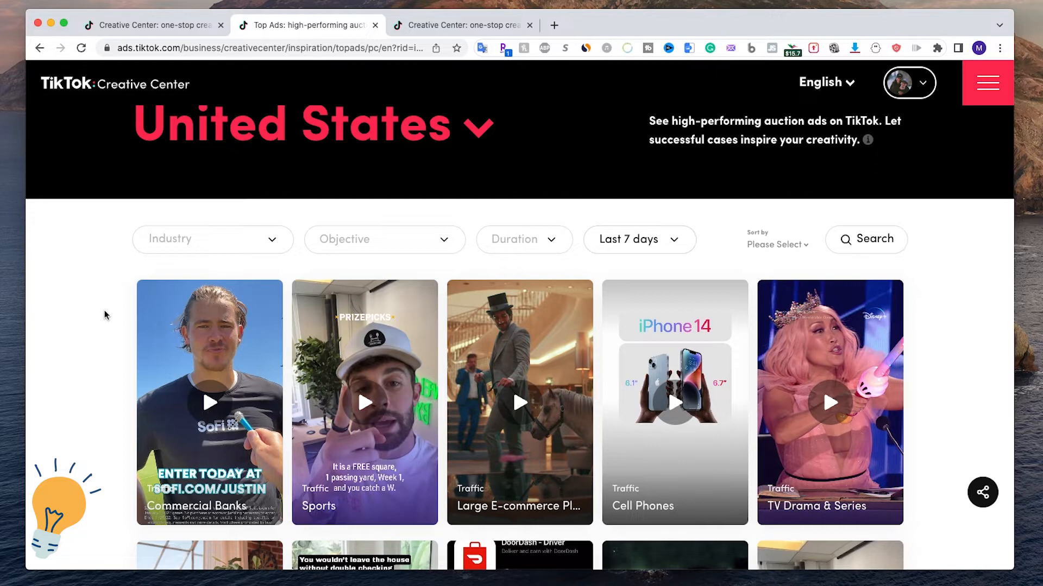
{"action": "scroll", "scroll_direction": "down", "scroll_amount": 3}
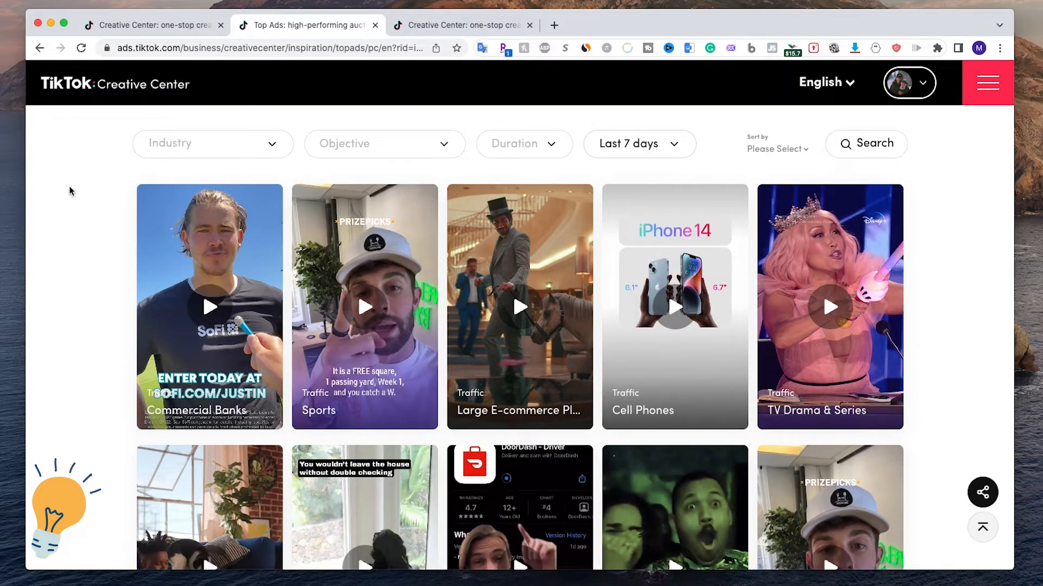
{"action": "mouse_move", "coordinate": [969, 280]}
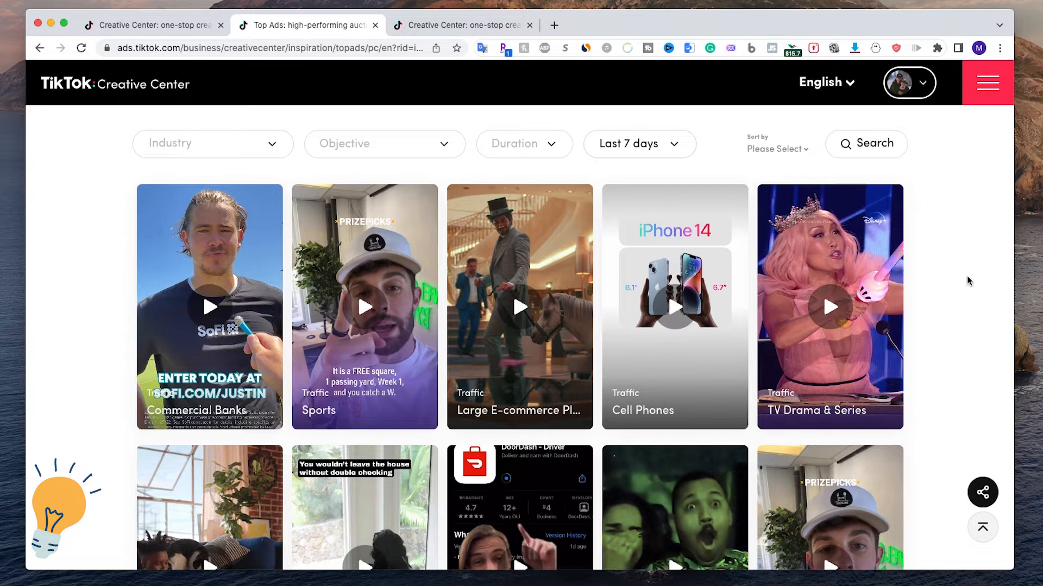
{"action": "scroll", "scroll_direction": "down", "scroll_amount": 3}
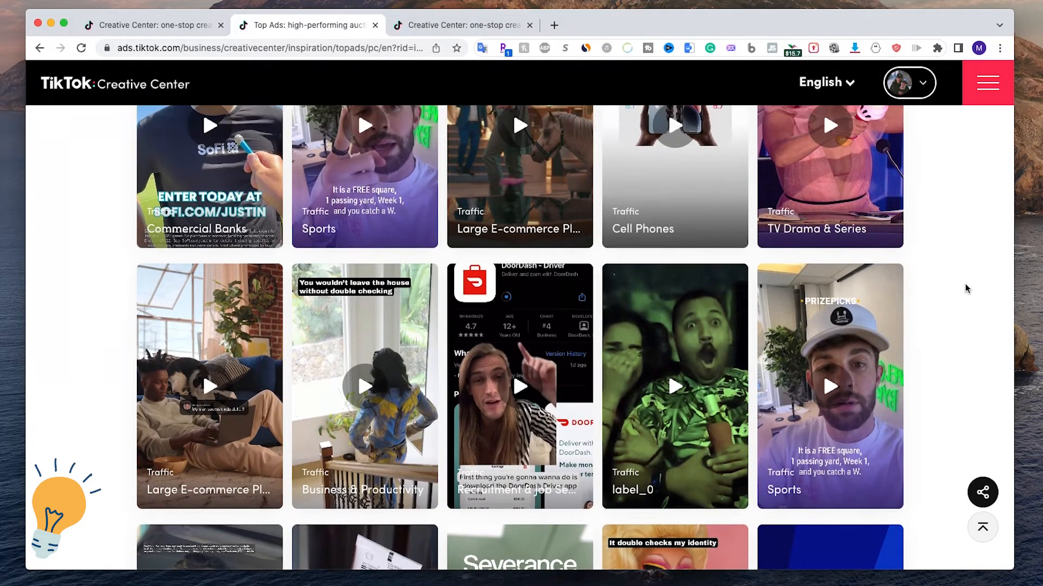
{"action": "mouse_move", "coordinate": [895, 258]}
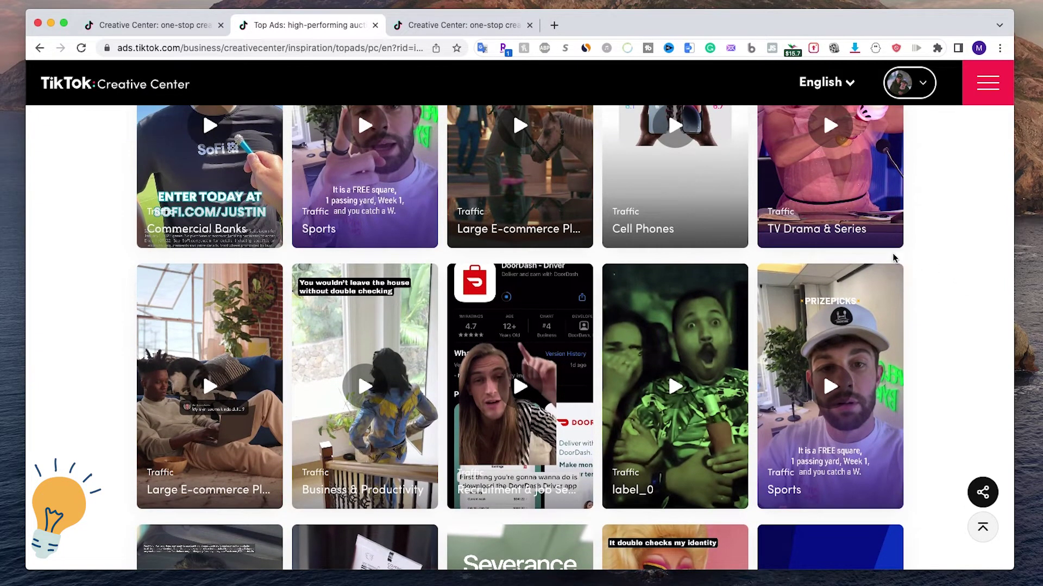
{"action": "mouse_move", "coordinate": [752, 230]}
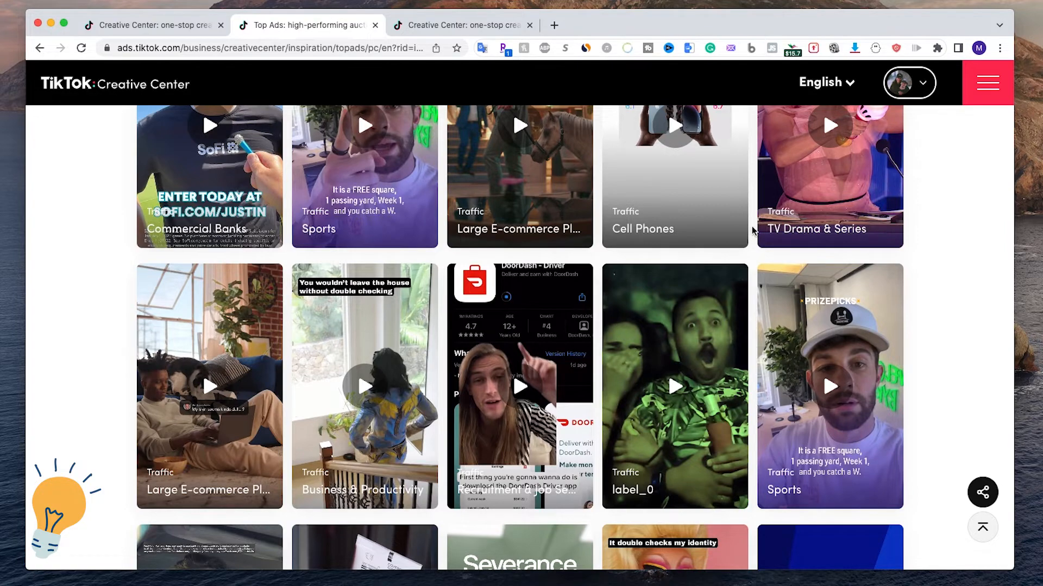
{"action": "scroll", "scroll_direction": "down", "scroll_amount": 3}
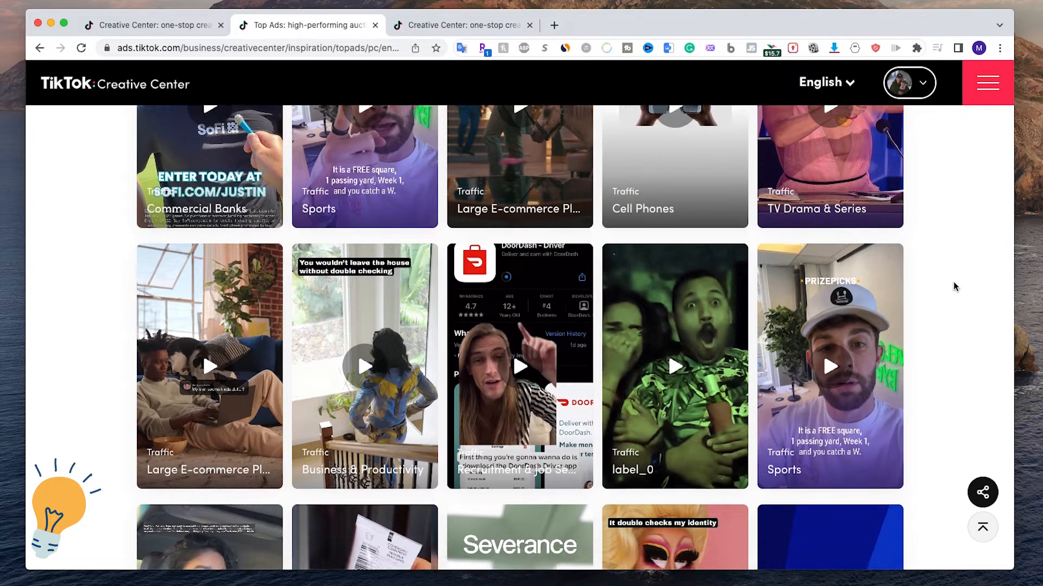
Browse down through the grid of top-performing US ads
{"action": "scroll", "scroll_direction": "down", "scroll_amount": 3}
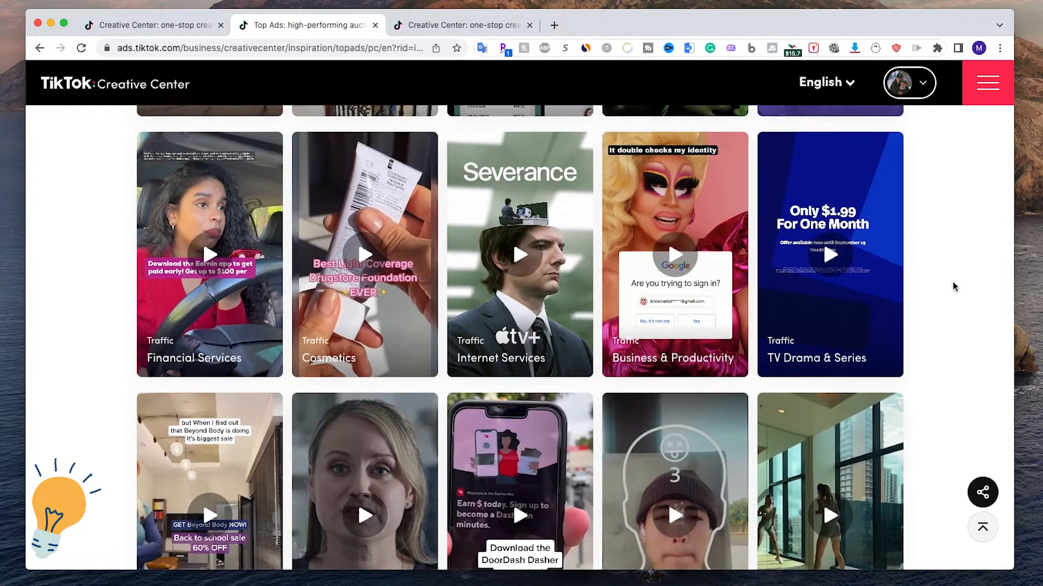
{"action": "scroll", "scroll_direction": "down", "scroll_amount": 3}
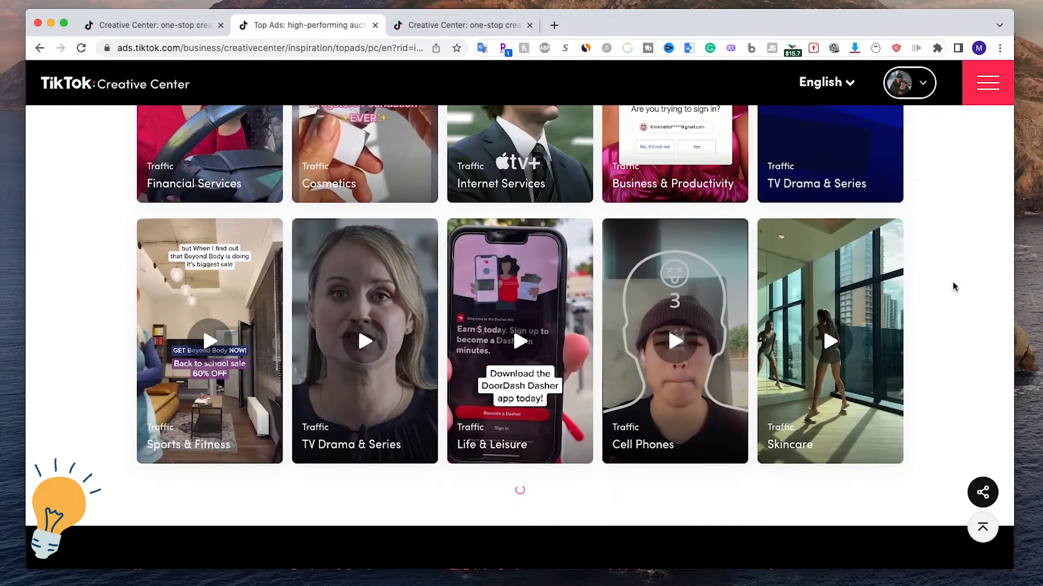
{"action": "scroll", "scroll_direction": "down", "scroll_amount": 3}
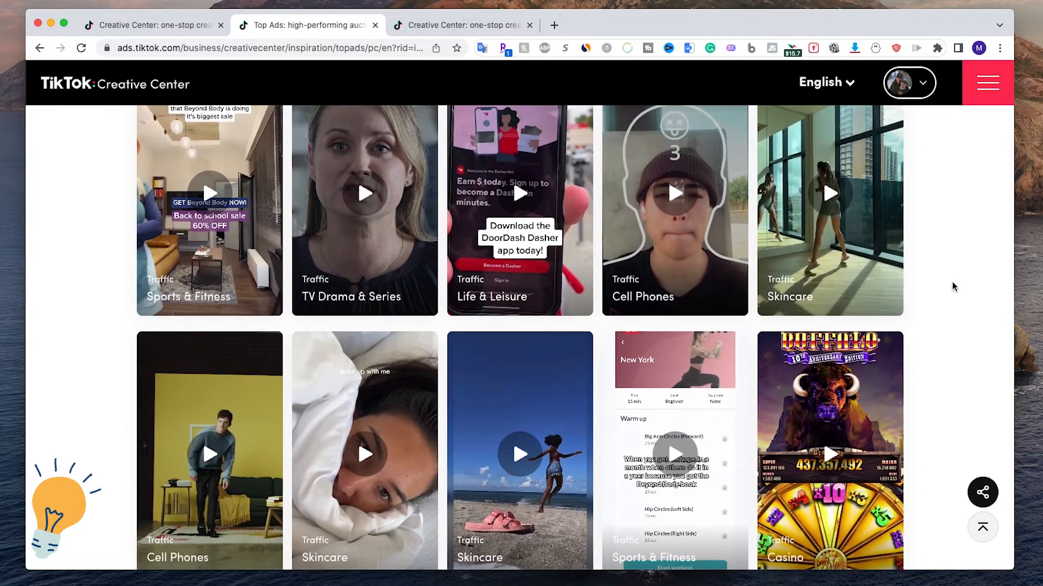
{"action": "scroll", "scroll_direction": "down", "scroll_amount": 3}
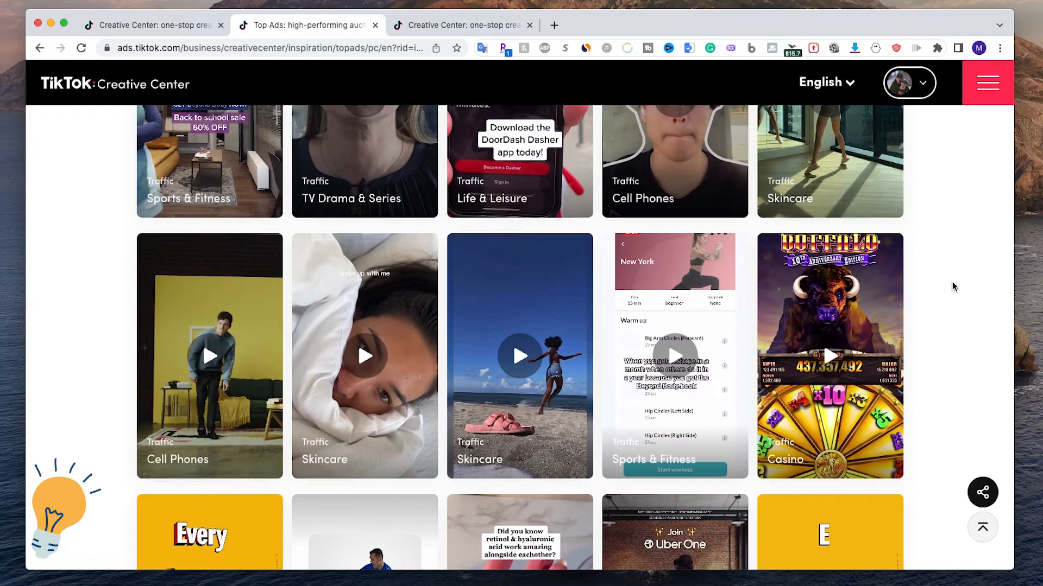
{"action": "scroll", "scroll_direction": "down", "scroll_amount": 3}
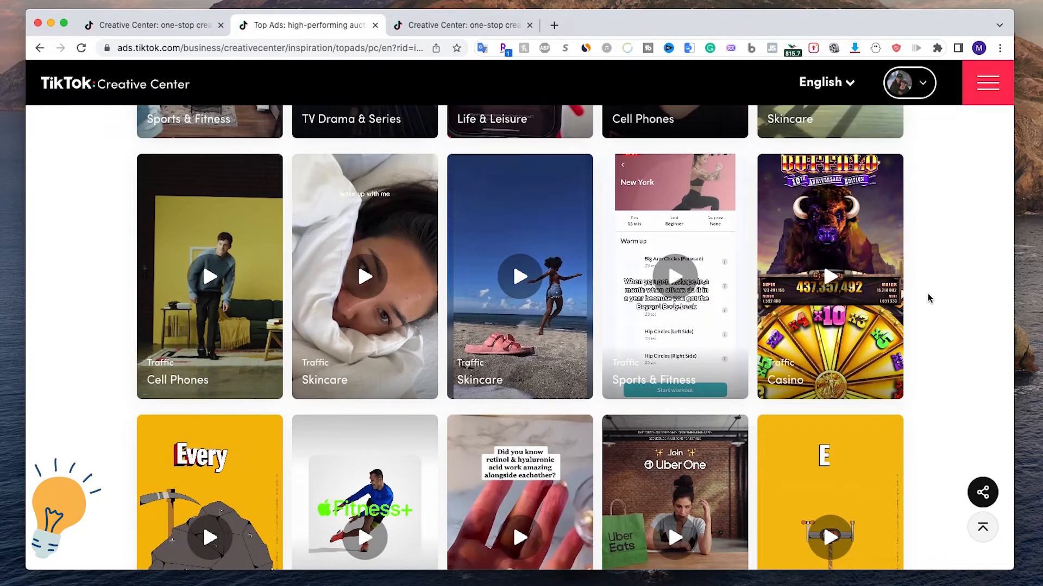
{"action": "scroll", "scroll_direction": "down", "scroll_amount": 3}
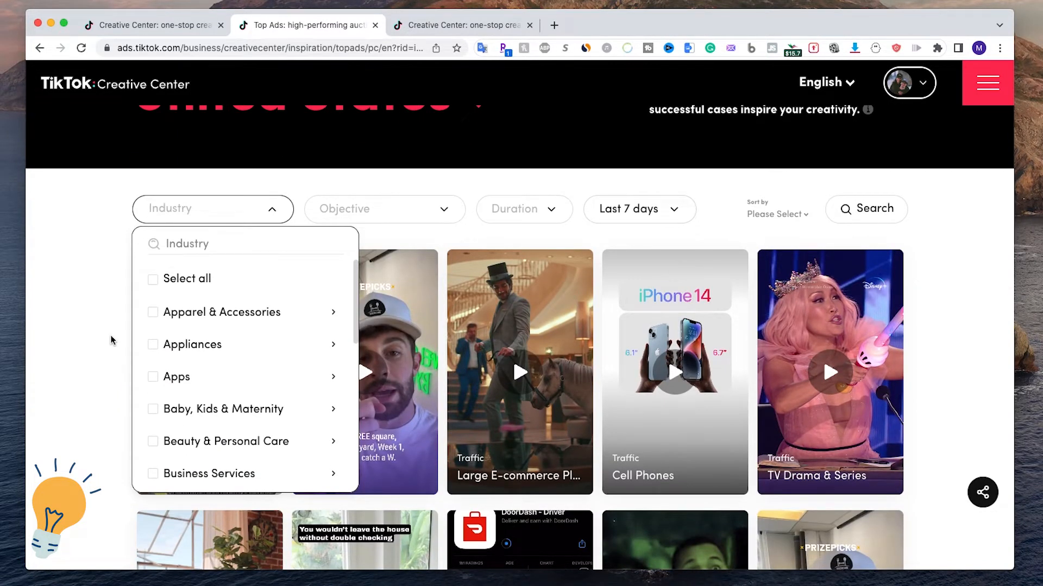
Filter the US top ads to the Health > Dietary Supplements industry
{"action": "scroll", "scroll_direction": "down", "scroll_amount": 3}
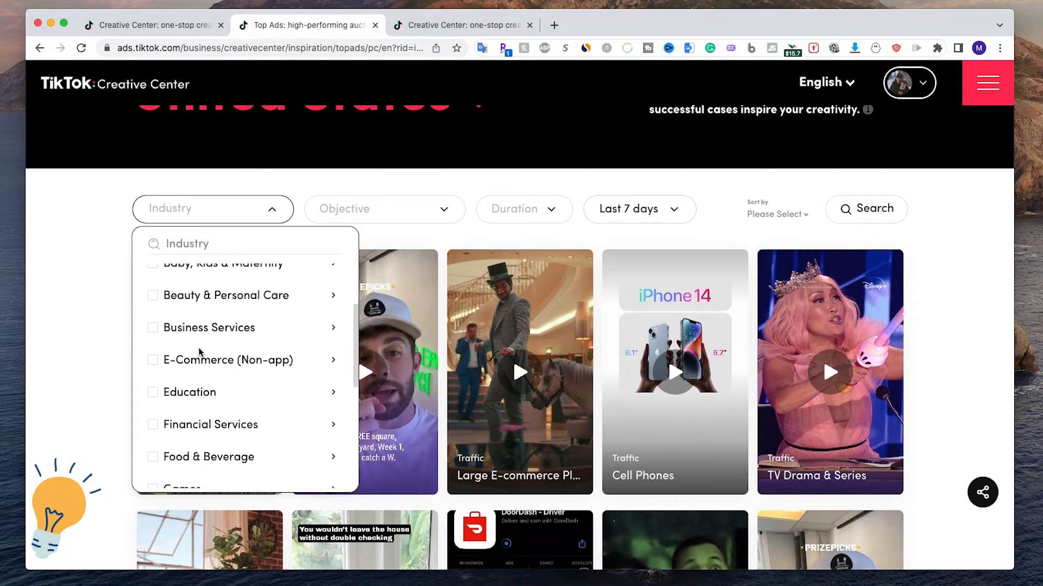
{"action": "scroll", "scroll_direction": "down", "scroll_amount": 3}
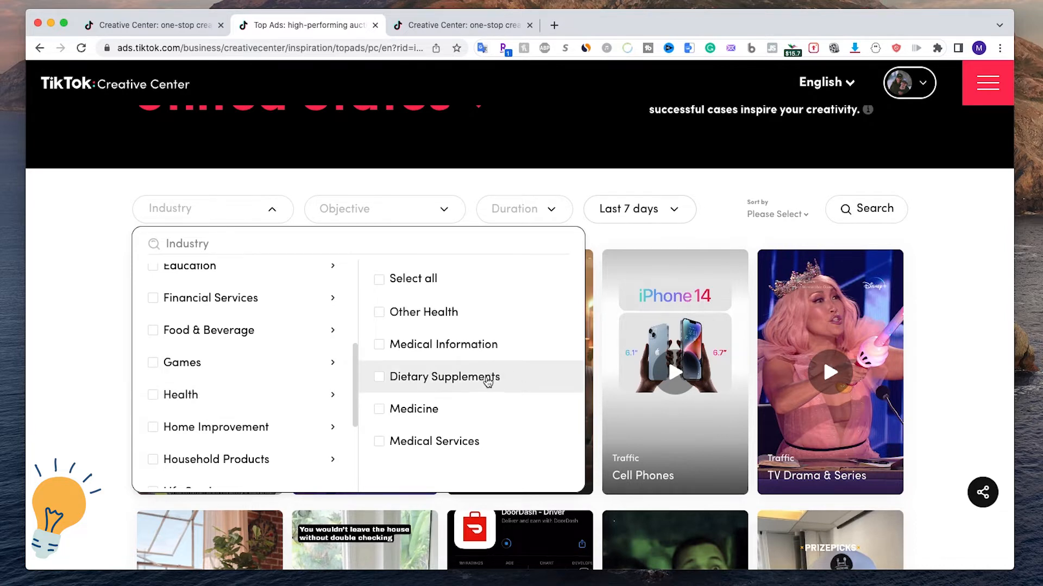
{"action": "mouse_move", "coordinate": [409, 382]}
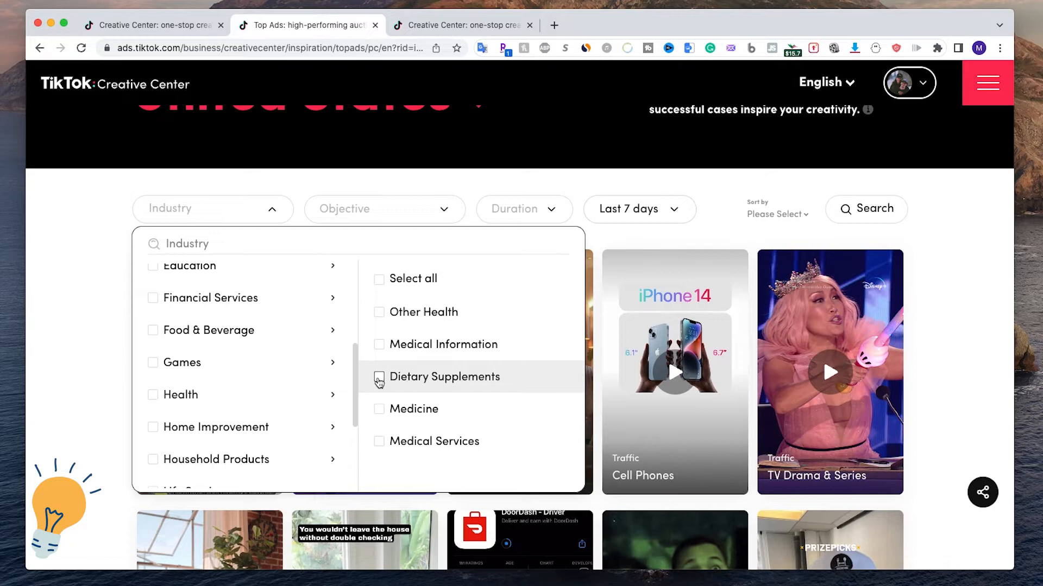
{"action": "left_click", "coordinate": [378, 377]}
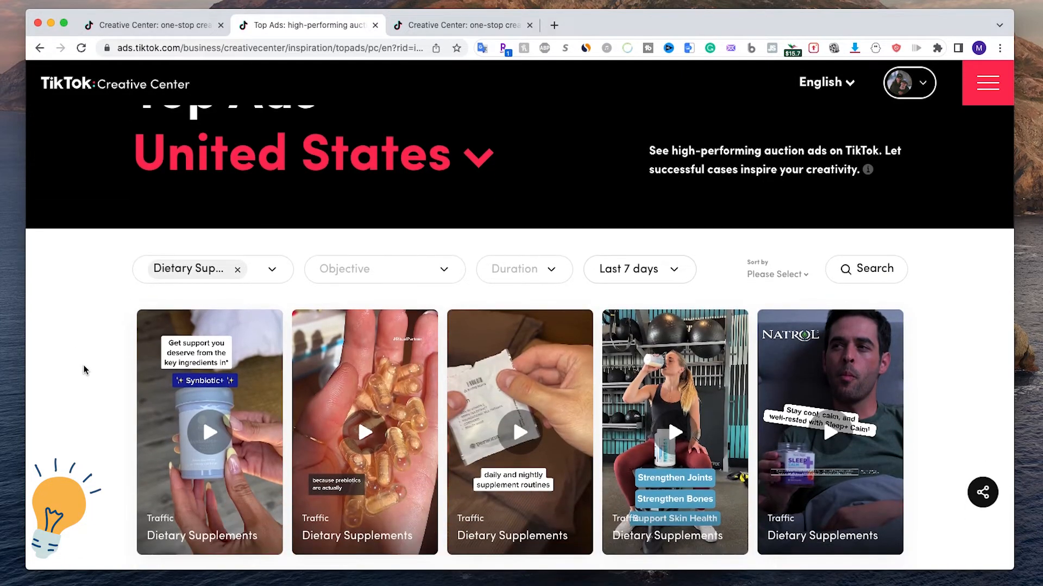
{"action": "scroll", "scroll_direction": "down", "scroll_amount": 3}
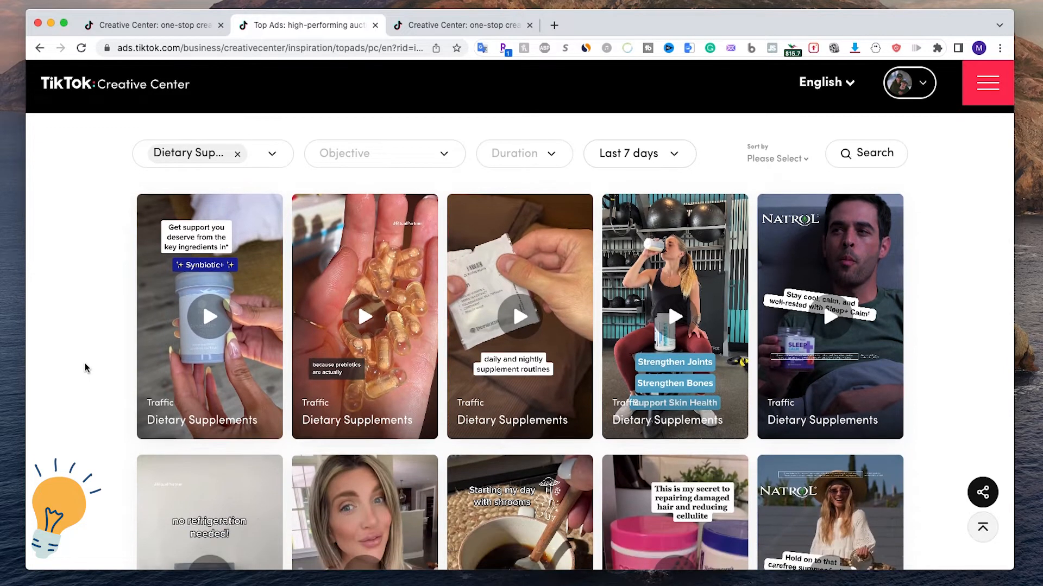
{"action": "scroll", "scroll_direction": "down", "scroll_amount": 3}
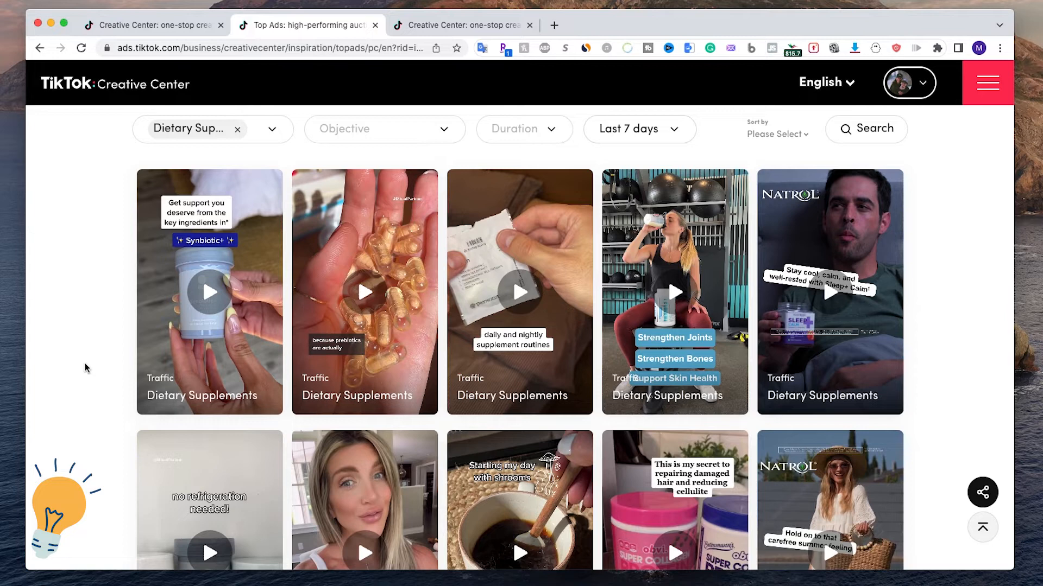
{"action": "mouse_move", "coordinate": [100, 206]}
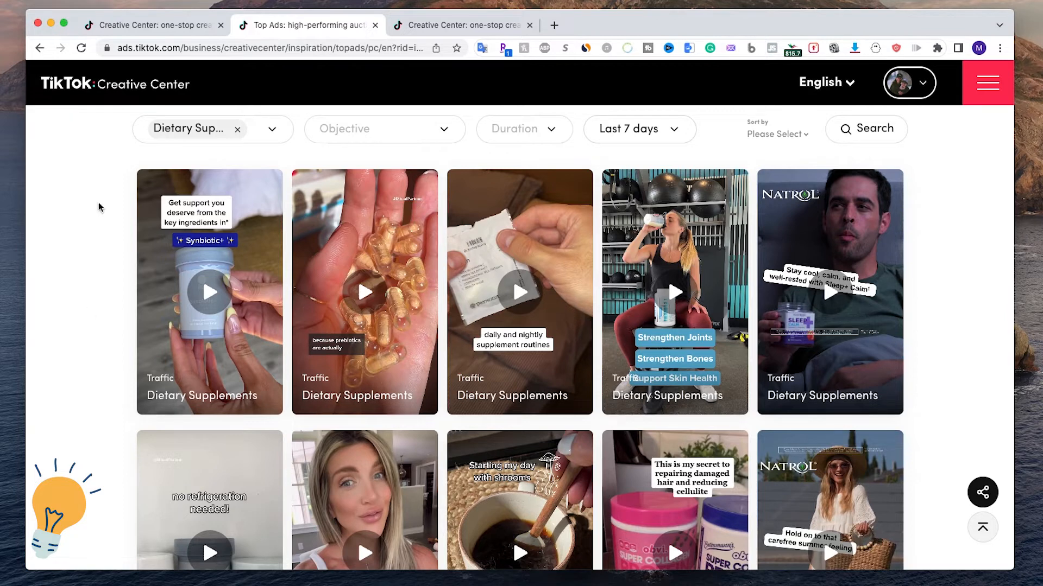
{"action": "mouse_move", "coordinate": [108, 232]}
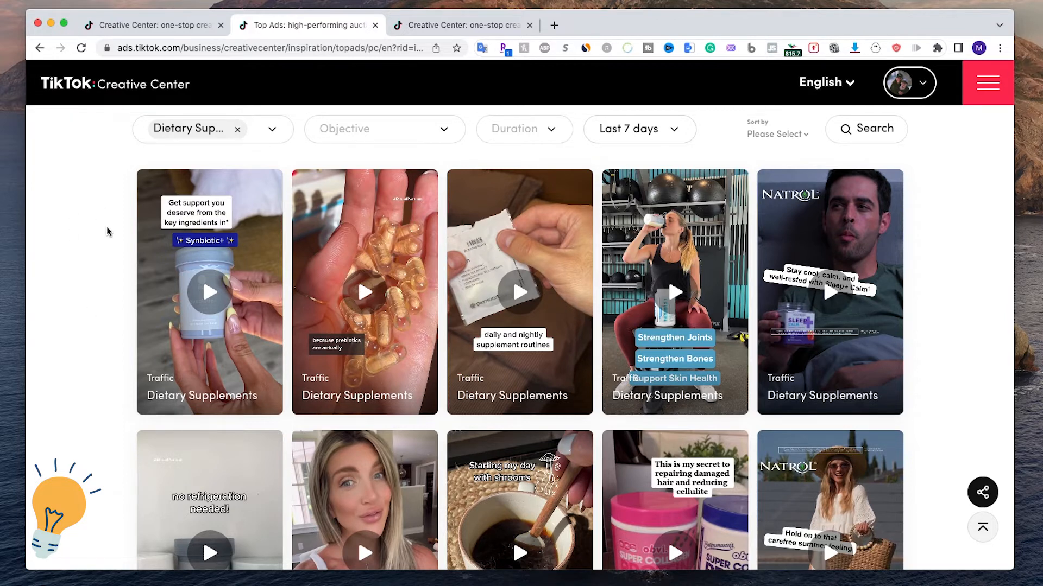
{"action": "left_click", "coordinate": [639, 129]}
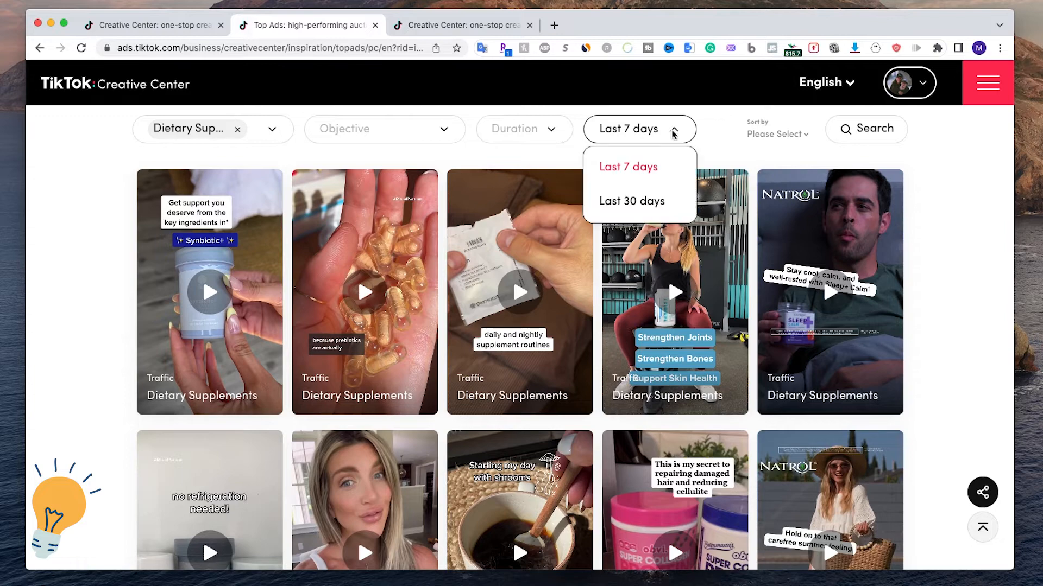
{"action": "left_click", "coordinate": [633, 201]}
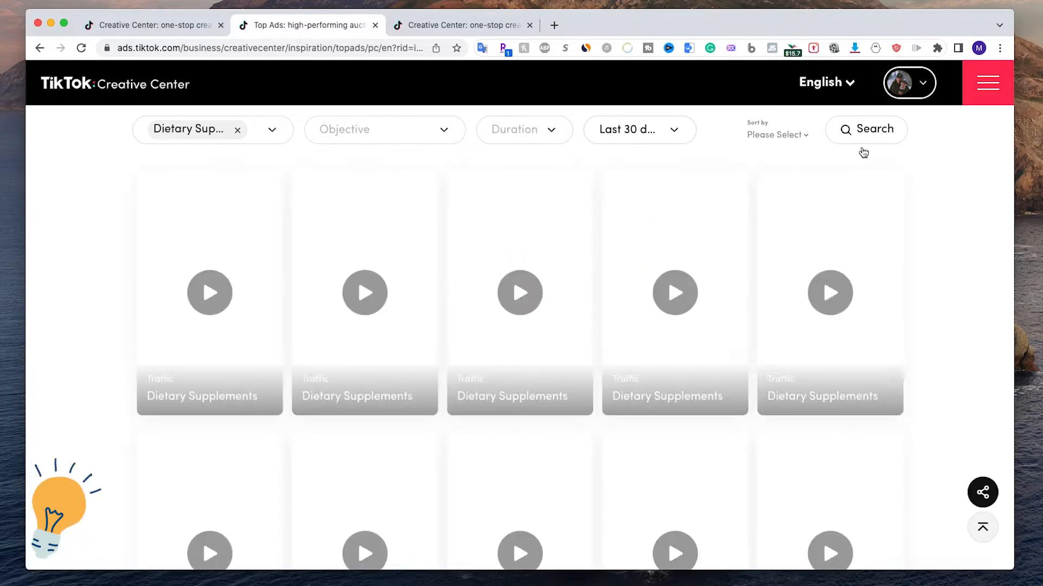
{"action": "scroll", "scroll_direction": "down", "scroll_amount": 3}
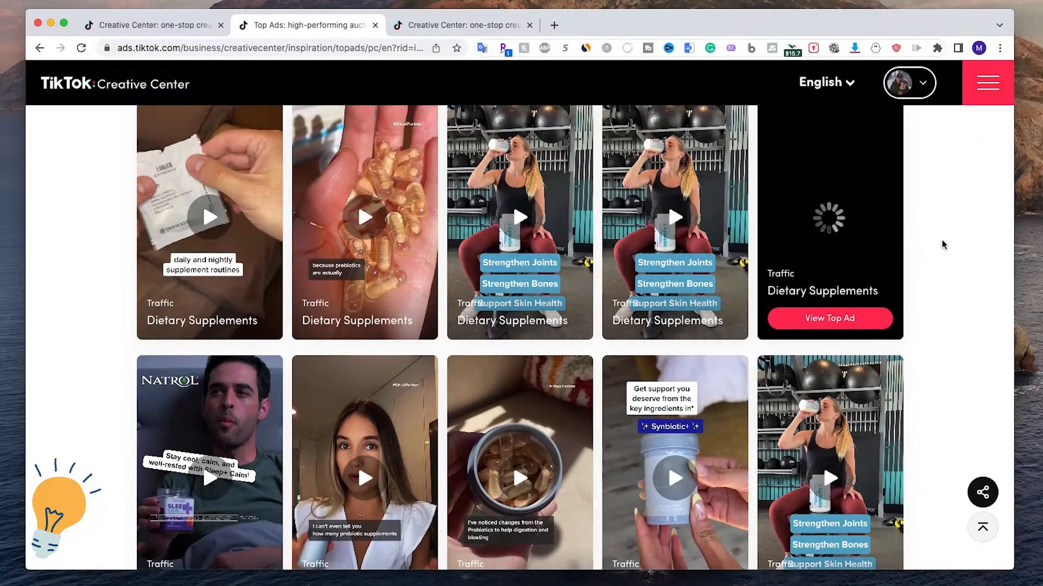
{"action": "scroll", "scroll_direction": "down", "scroll_amount": 3}
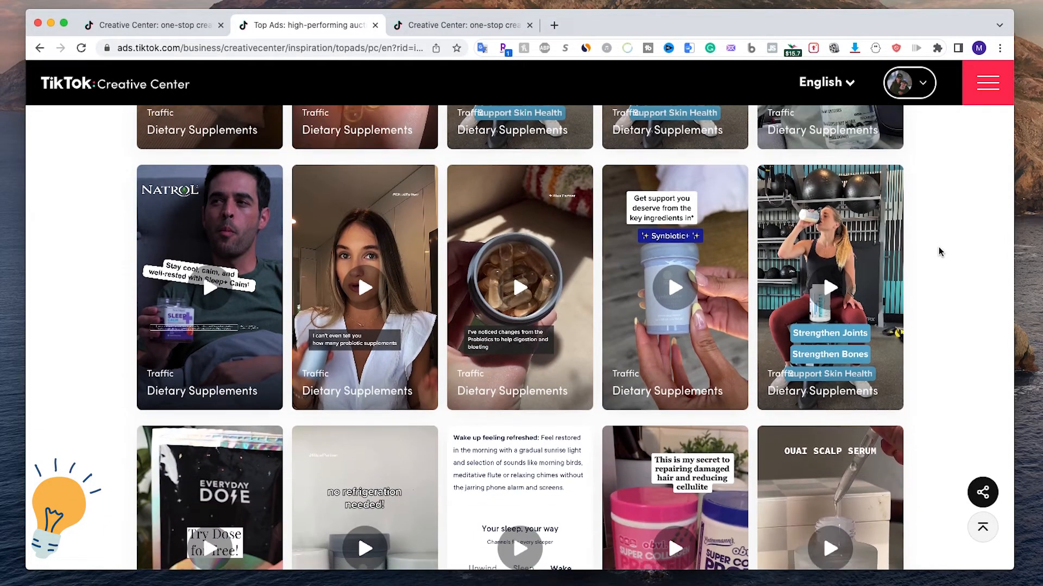
{"action": "scroll", "scroll_direction": "down", "scroll_amount": 3}
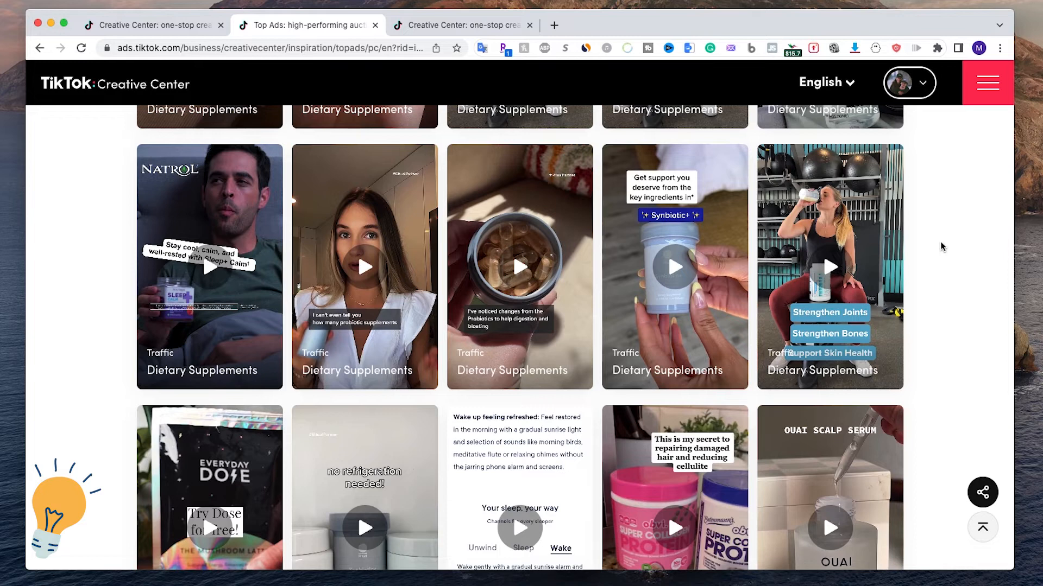
{"action": "scroll", "scroll_direction": "down", "scroll_amount": 3}
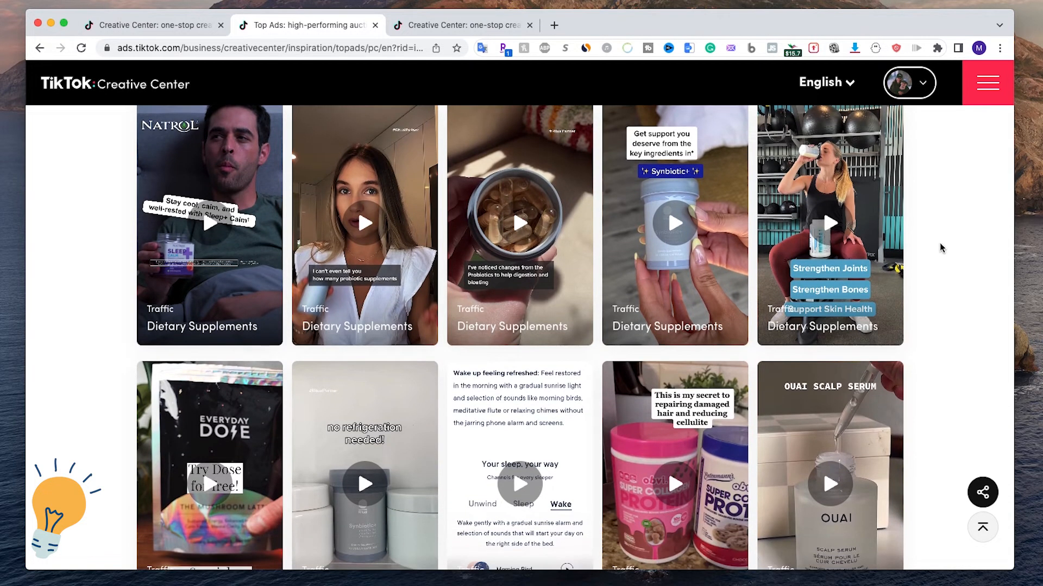
{"action": "scroll", "scroll_direction": "down", "scroll_amount": 3}
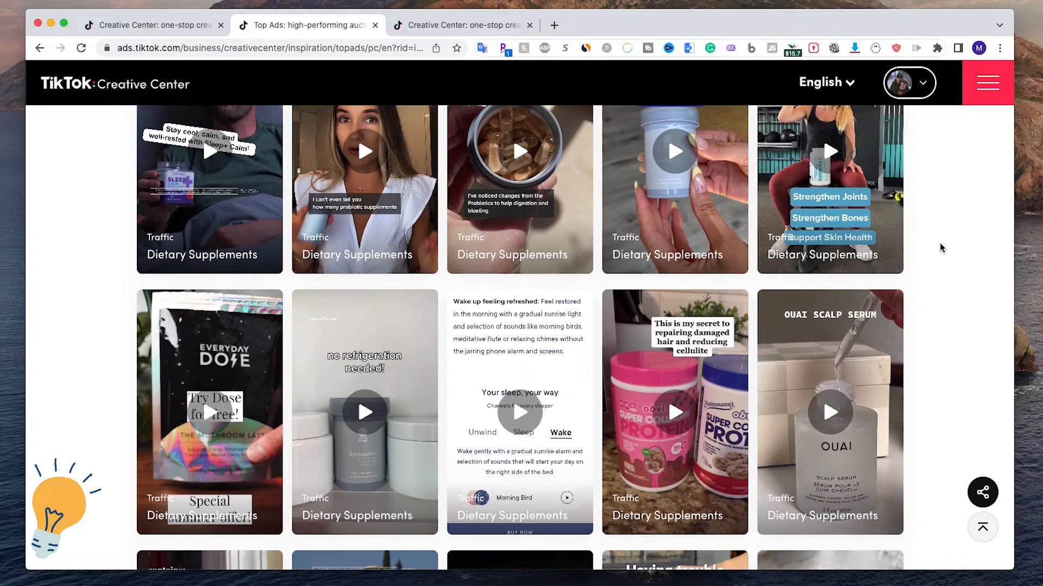
{"action": "scroll", "scroll_direction": "up", "scroll_amount": 3}
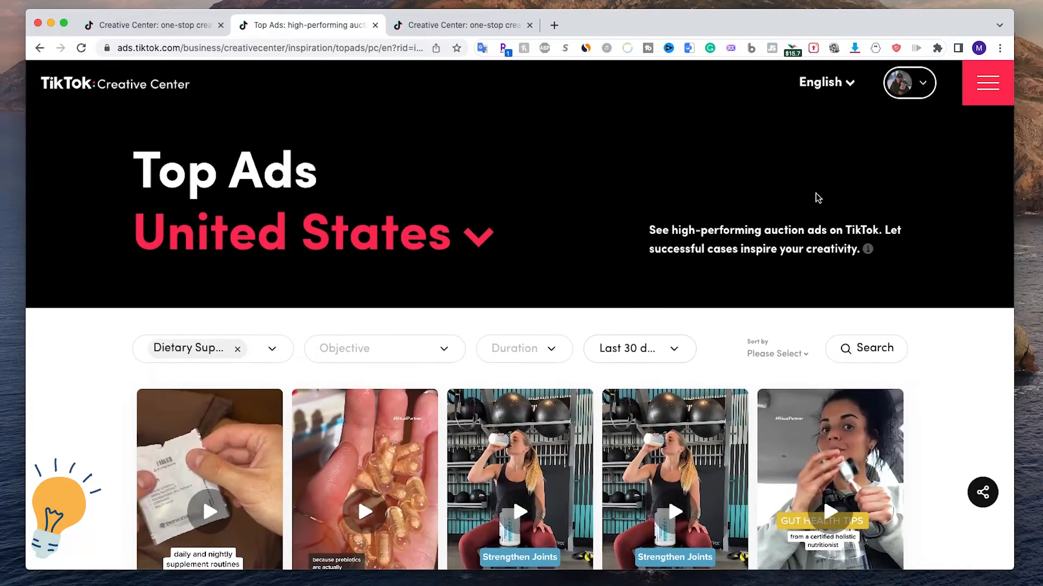
Filter the Dietary Supplements top ads to the Conversions objective and review results
{"action": "left_click", "coordinate": [385, 349]}
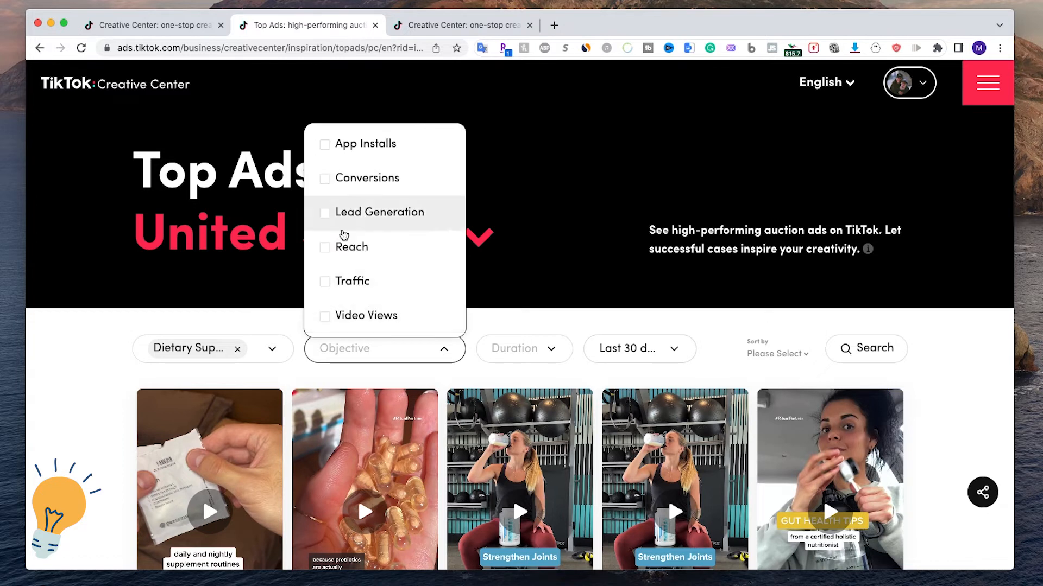
{"action": "mouse_move", "coordinate": [328, 286]}
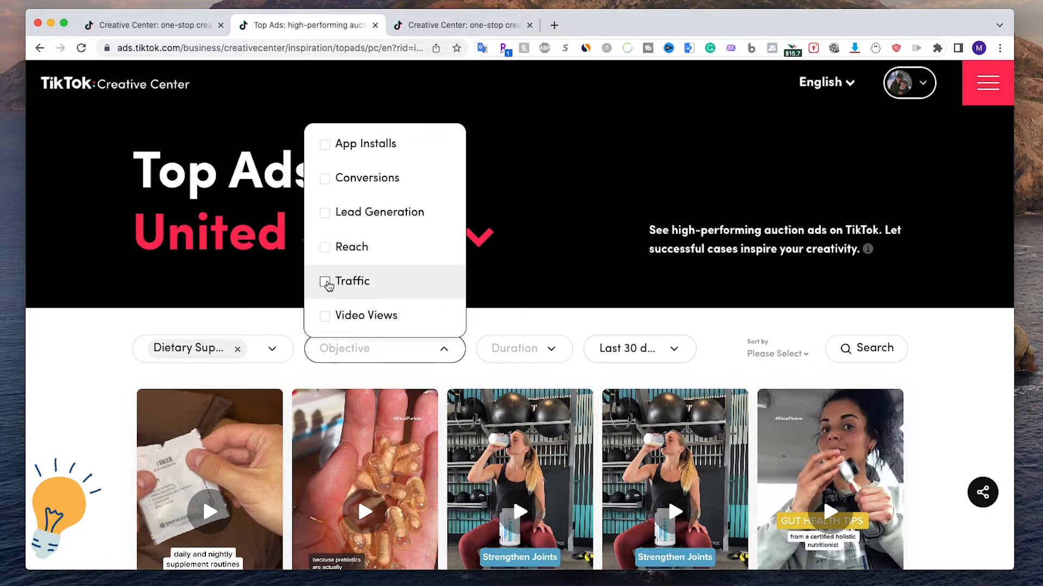
{"action": "mouse_move", "coordinate": [326, 216]}
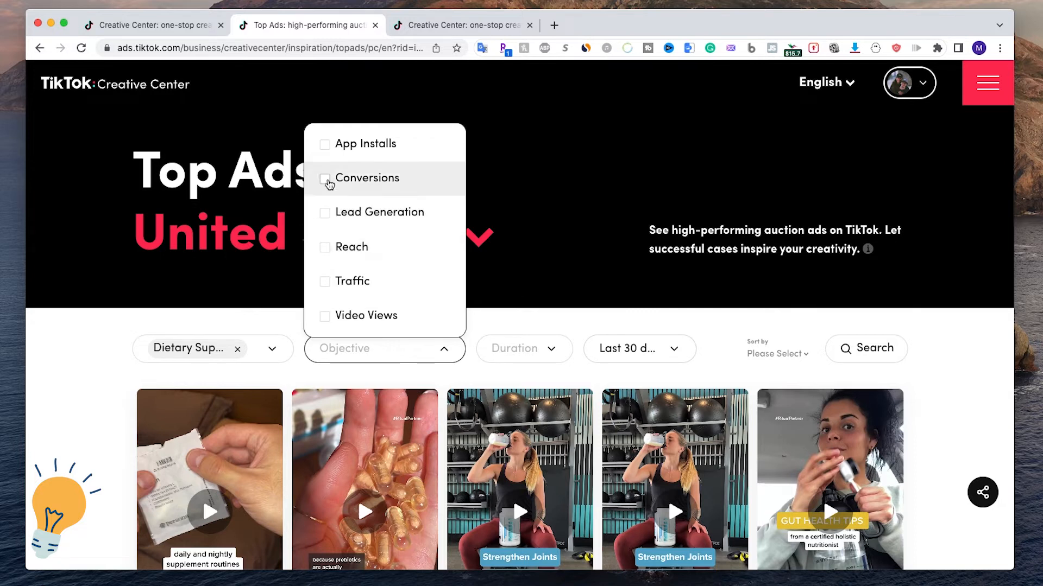
{"action": "left_click", "coordinate": [325, 179]}
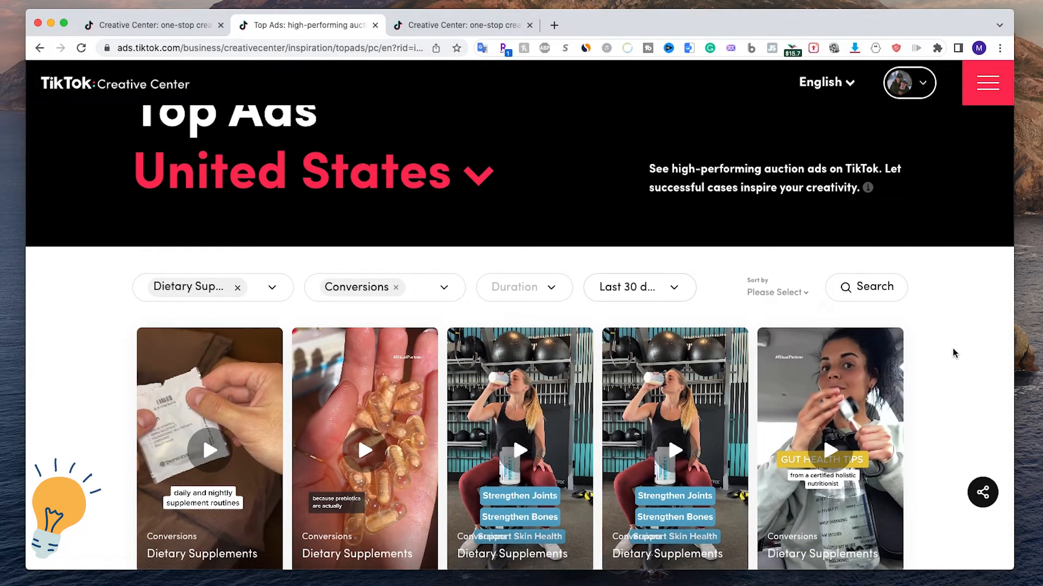
{"action": "scroll", "scroll_direction": "down", "scroll_amount": 3}
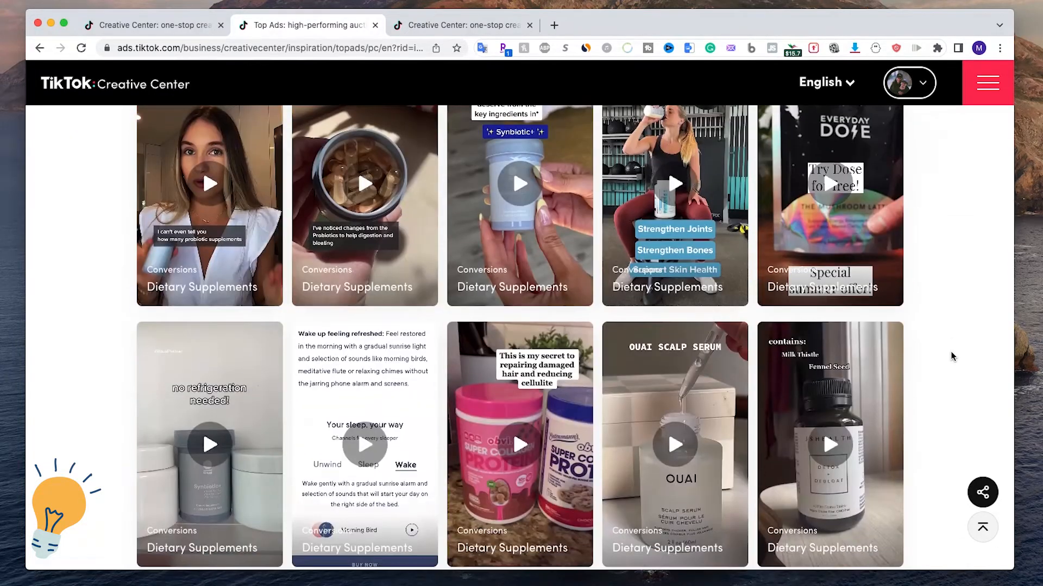
{"action": "scroll", "scroll_direction": "down", "scroll_amount": 3}
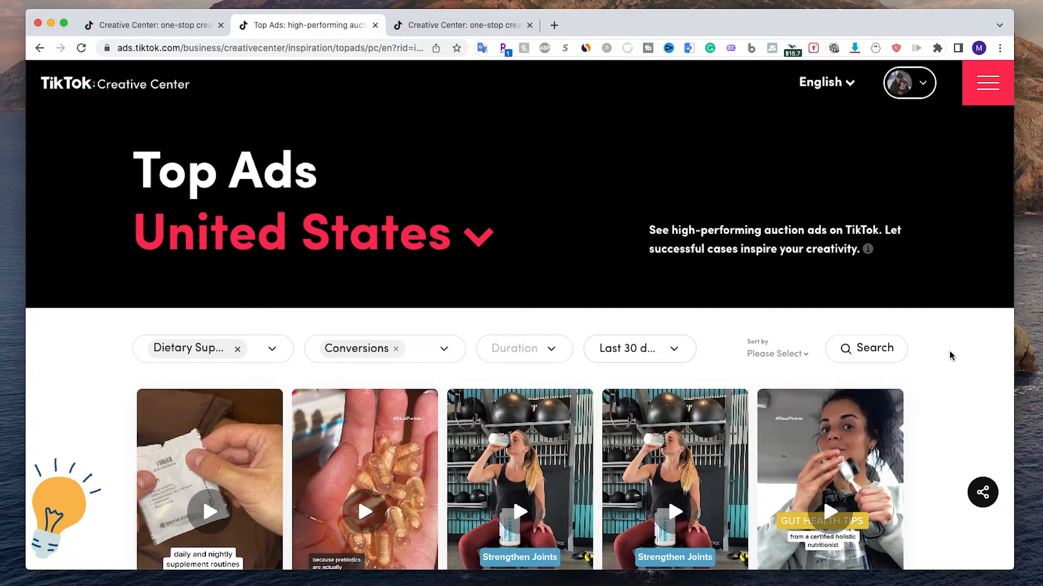
{"action": "mouse_move", "coordinate": [948, 370]}
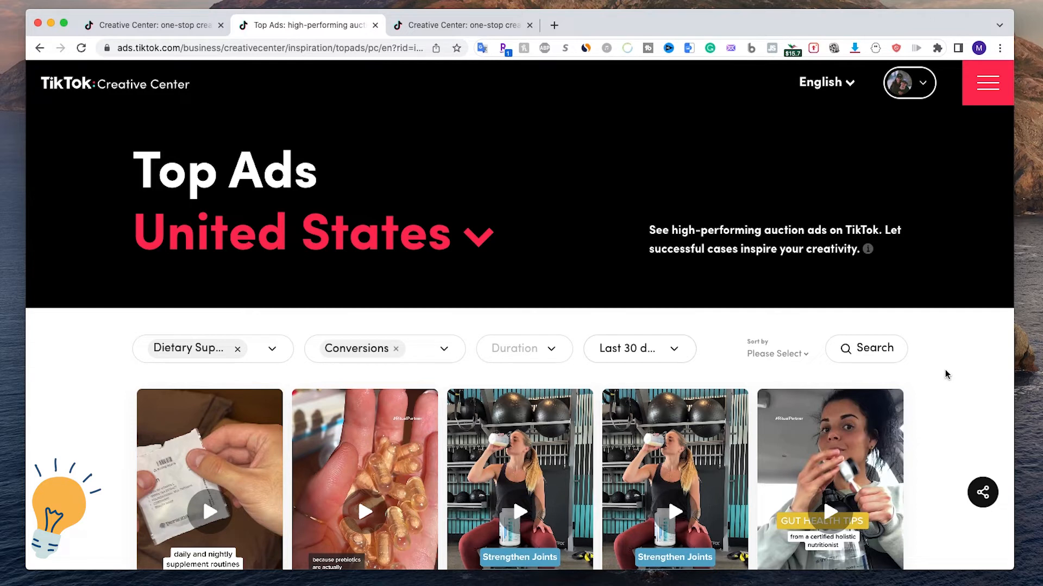
{"action": "mouse_move", "coordinate": [384, 232]}
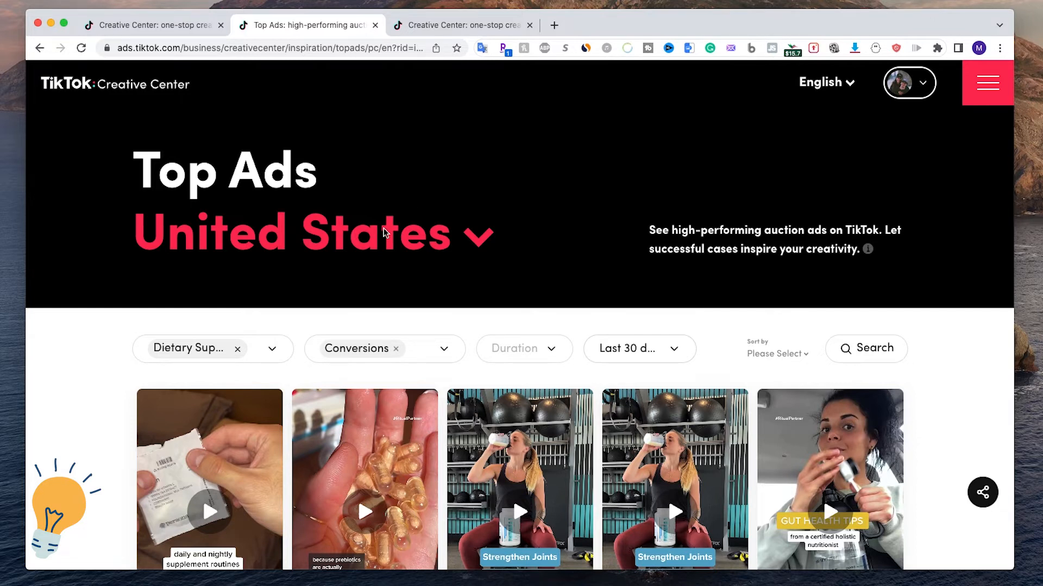
{"action": "mouse_move", "coordinate": [125, 230]}
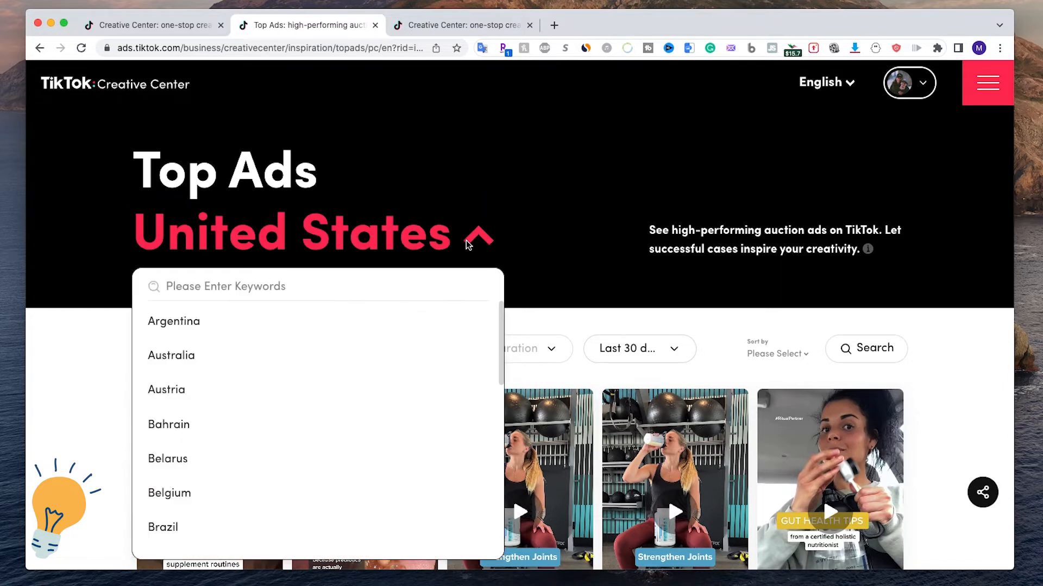
{"action": "mouse_move", "coordinate": [491, 240]}
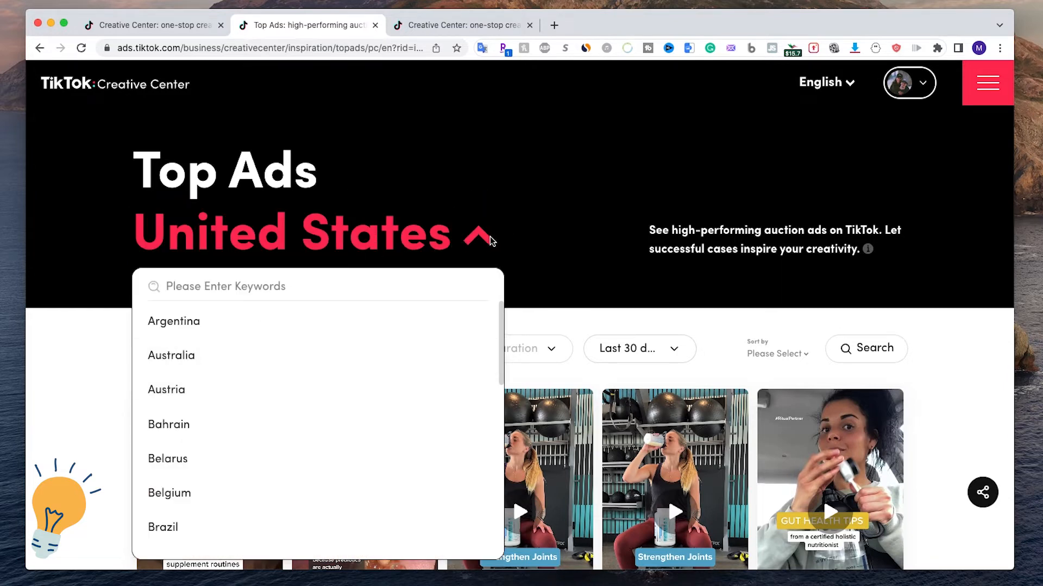
Change the Top Ads region from United States to Italy
{"action": "scroll", "scroll_direction": "down", "scroll_amount": 3}
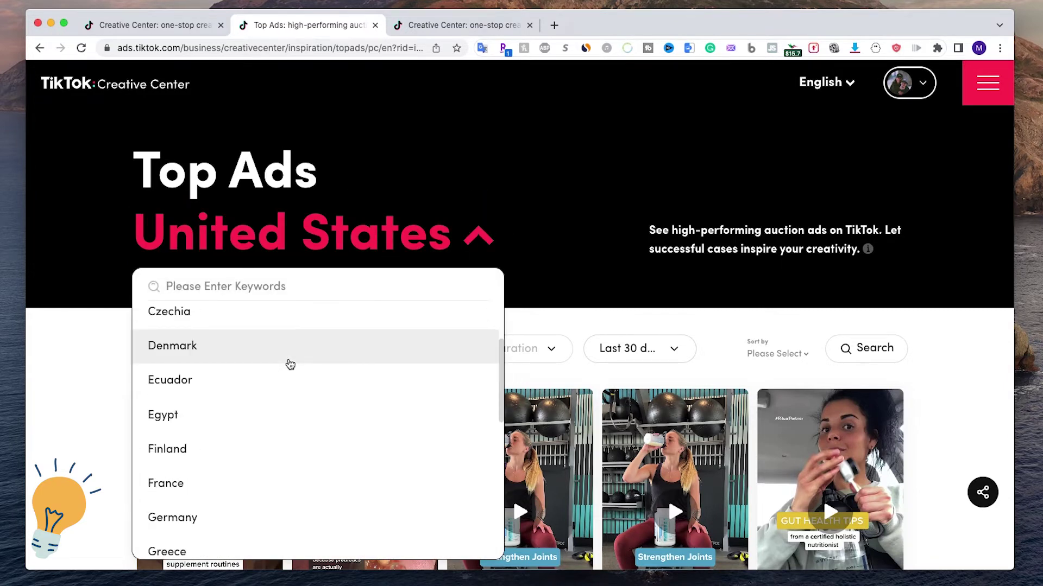
{"action": "scroll", "scroll_direction": "down", "scroll_amount": 3}
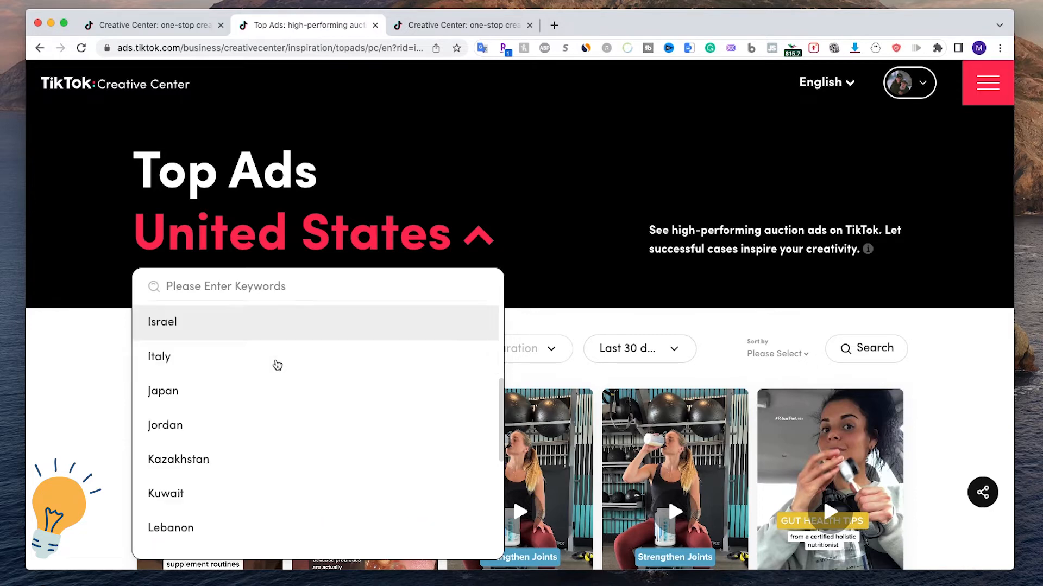
{"action": "left_click", "coordinate": [159, 357]}
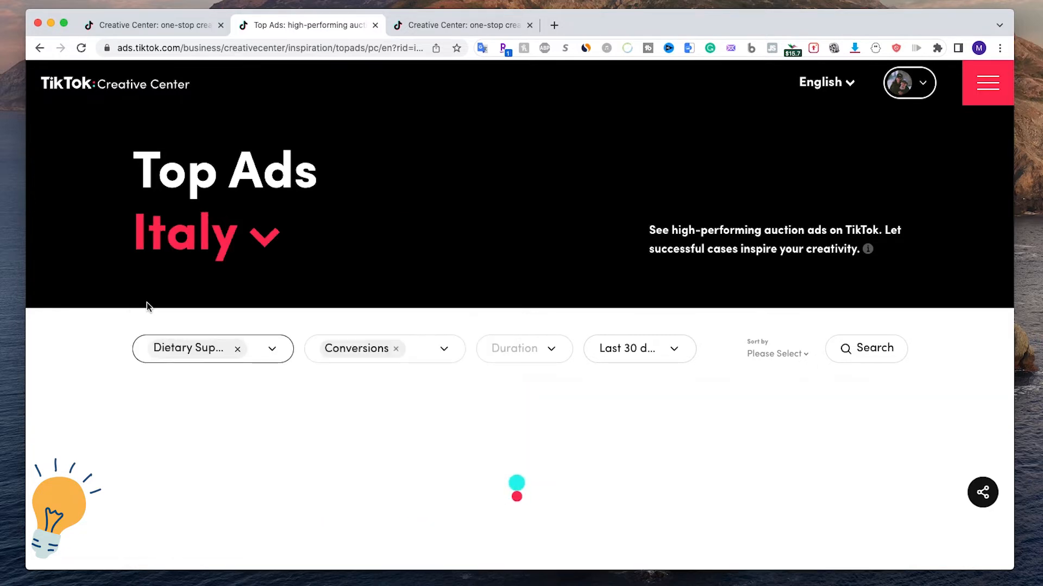
{"action": "scroll", "scroll_direction": "down", "scroll_amount": 3}
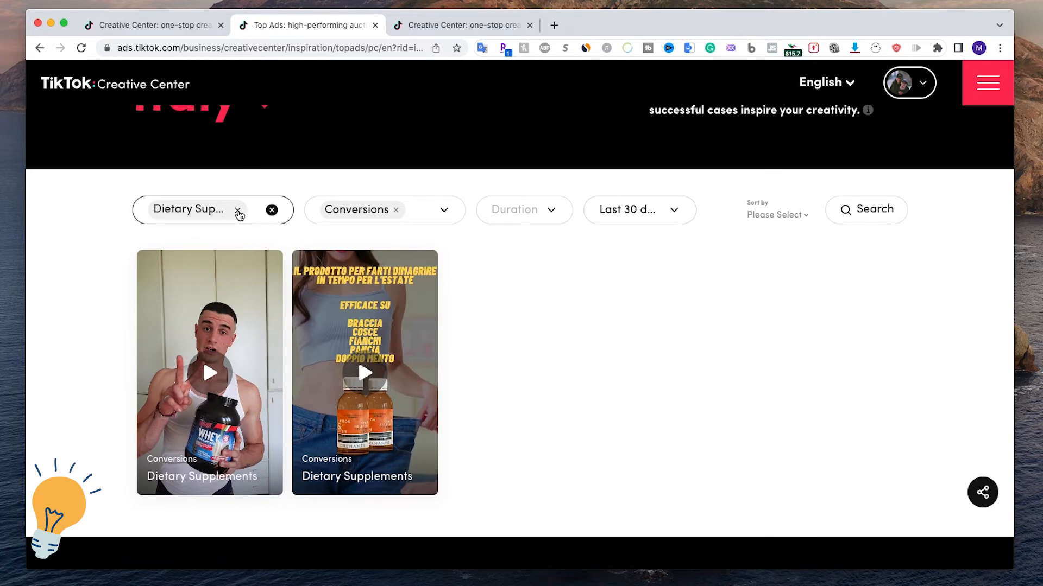
Remove the Dietary Supplements chip so Italian conversion ads from all industries show
{"action": "left_click", "coordinate": [237, 211]}
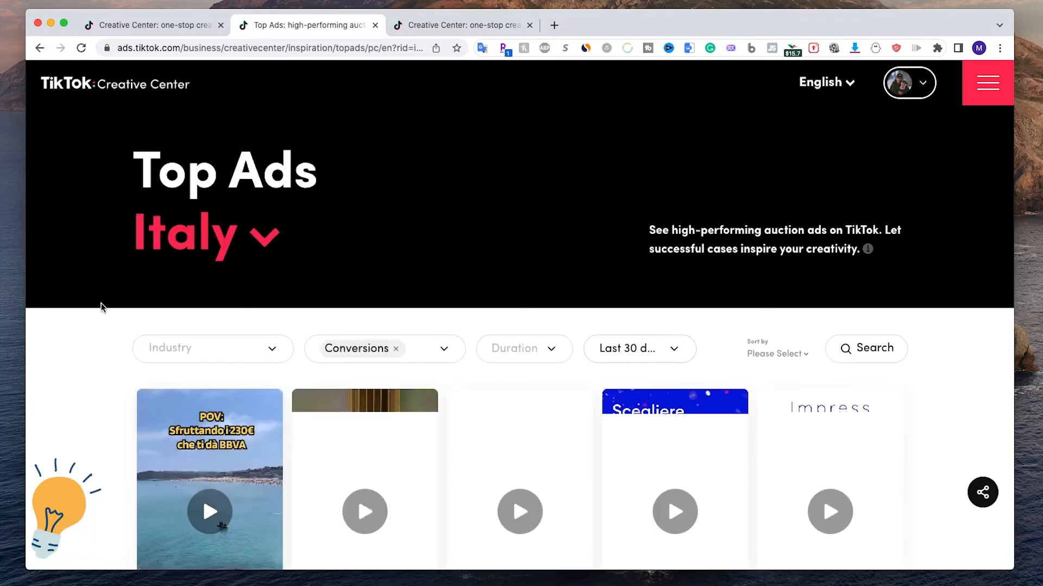
{"action": "scroll", "scroll_direction": "down", "scroll_amount": 3}
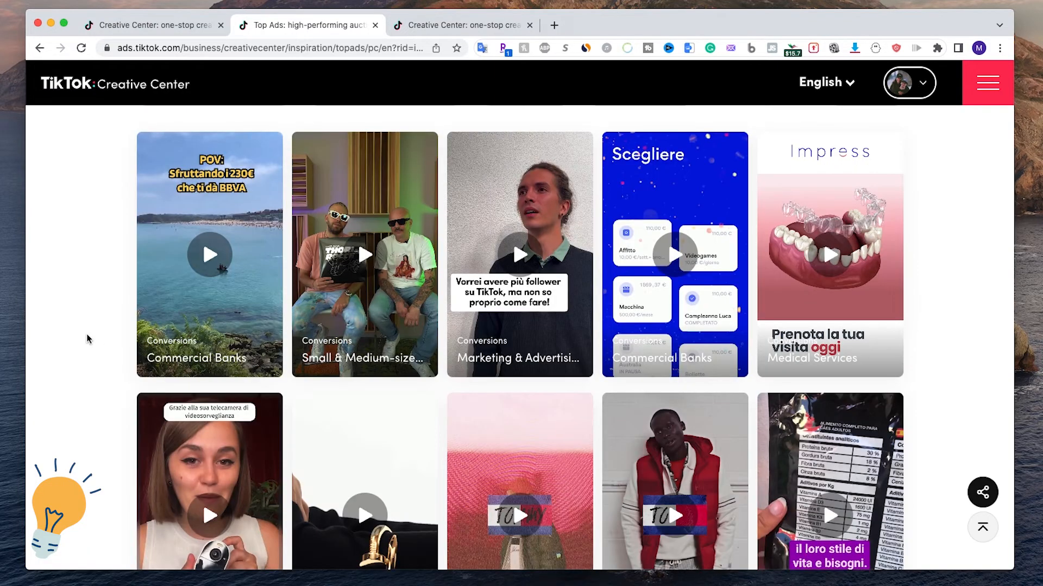
{"action": "scroll", "scroll_direction": "down", "scroll_amount": 3}
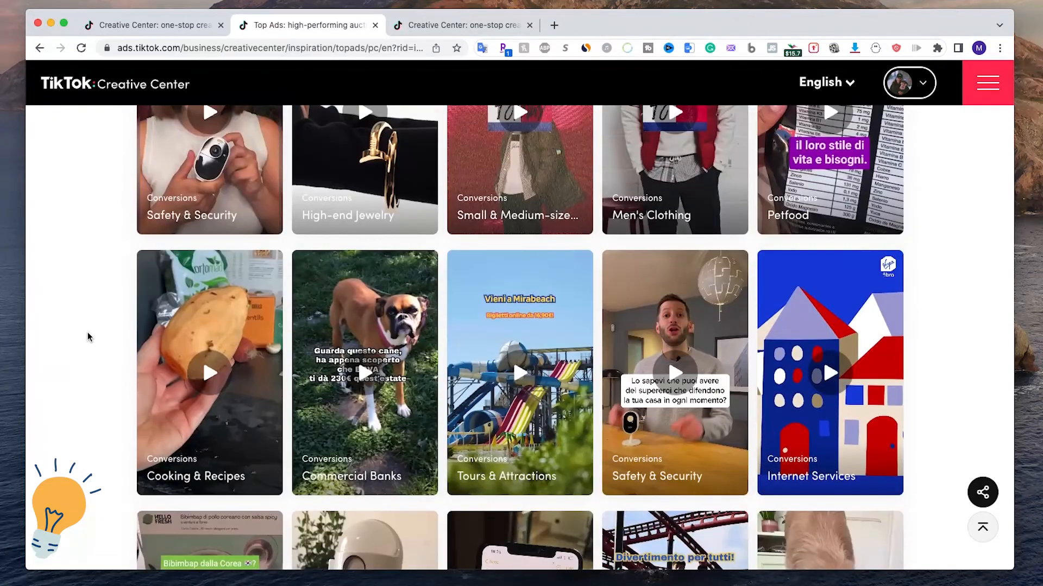
{"action": "scroll", "scroll_direction": "up", "scroll_amount": 3}
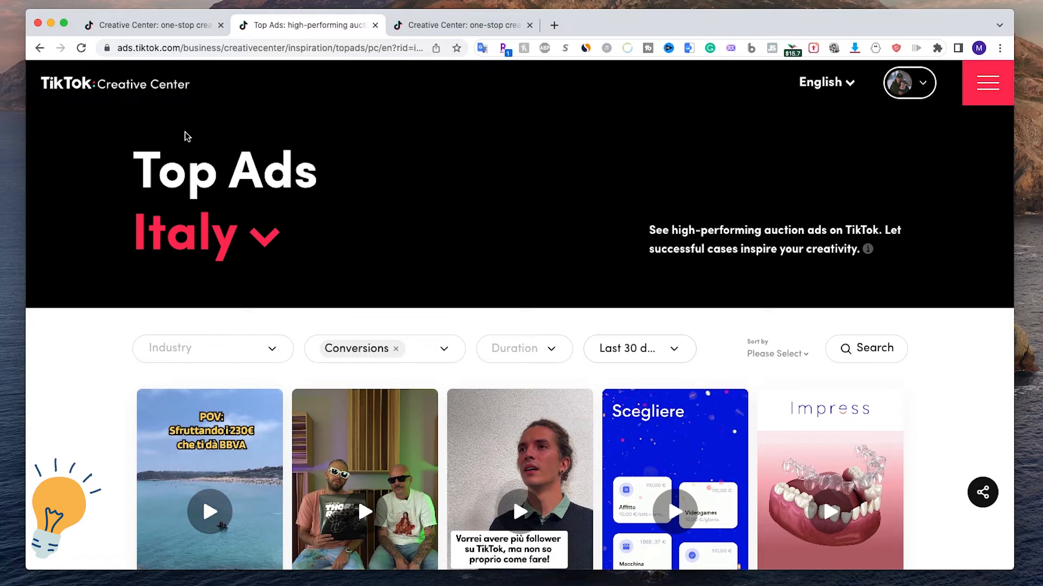
Go to Trend Discovery listing Italy's popular hashtags ranked by trend
{"action": "left_click", "coordinate": [89, 85]}
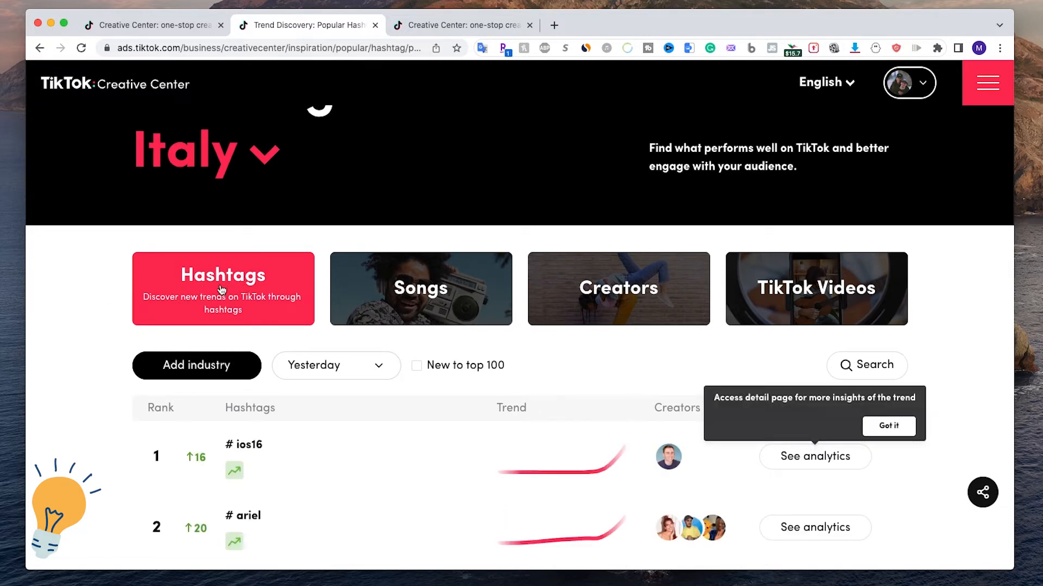
{"action": "mouse_move", "coordinate": [417, 298]}
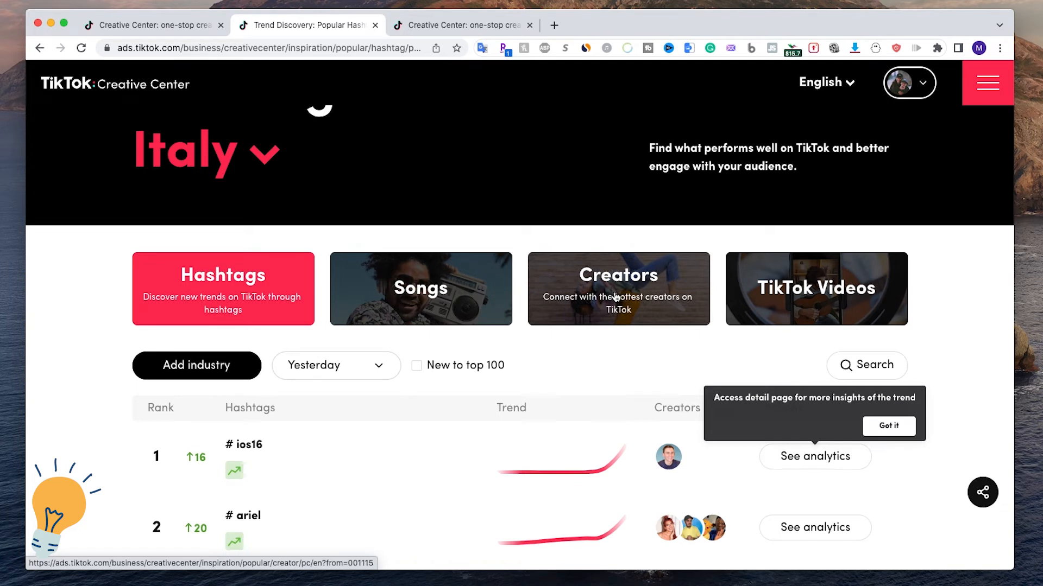
{"action": "mouse_move", "coordinate": [601, 293]}
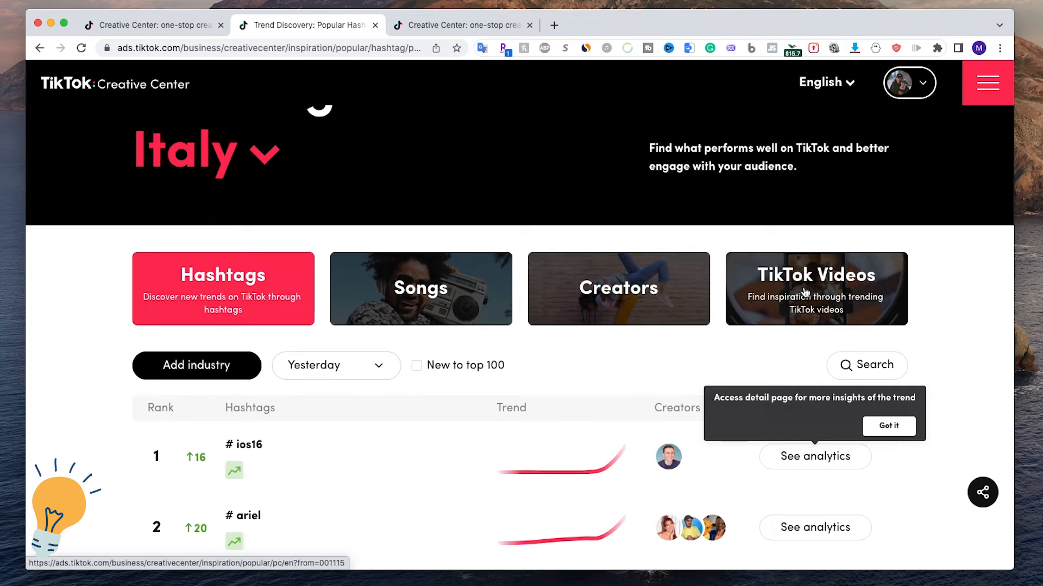
{"action": "mouse_move", "coordinate": [781, 300]}
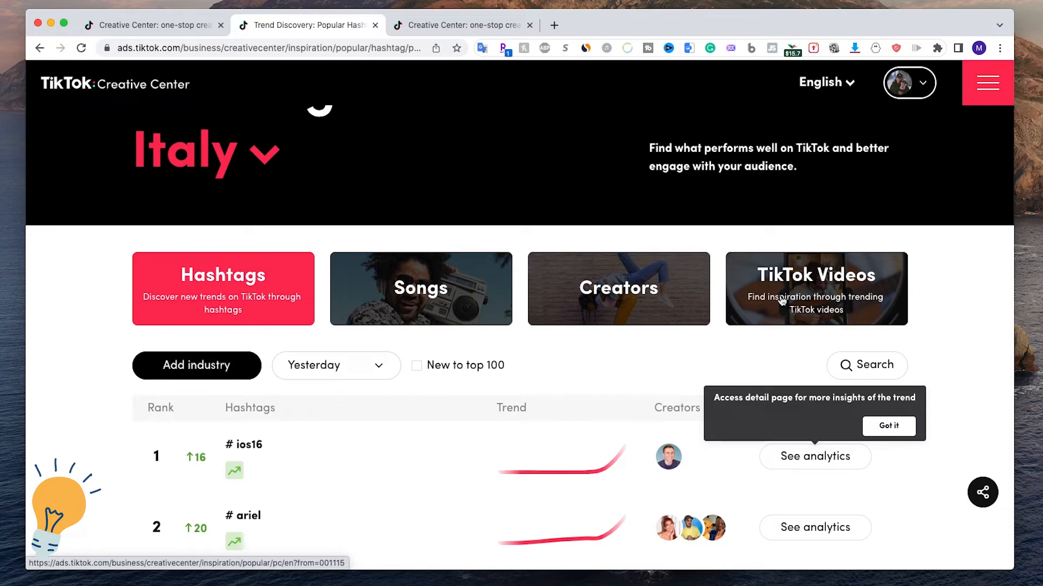
{"action": "mouse_move", "coordinate": [810, 309]}
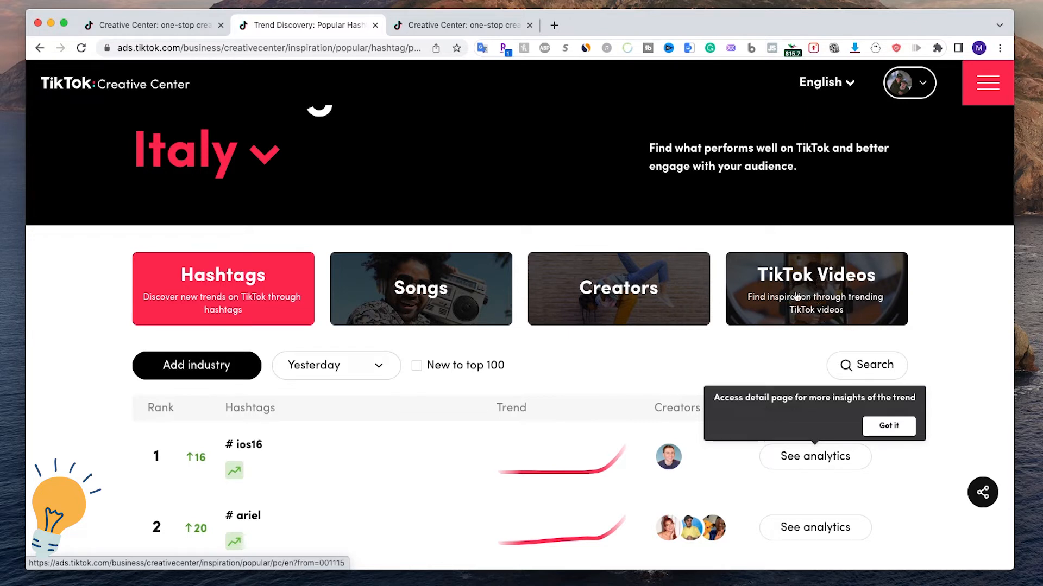
{"action": "mouse_move", "coordinate": [831, 299]}
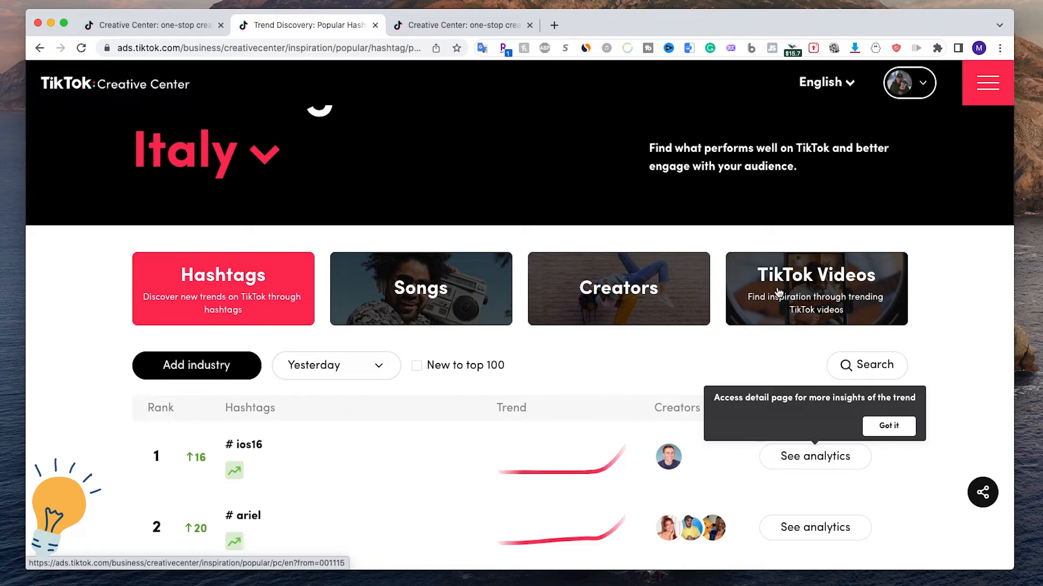
{"action": "mouse_move", "coordinate": [816, 266]}
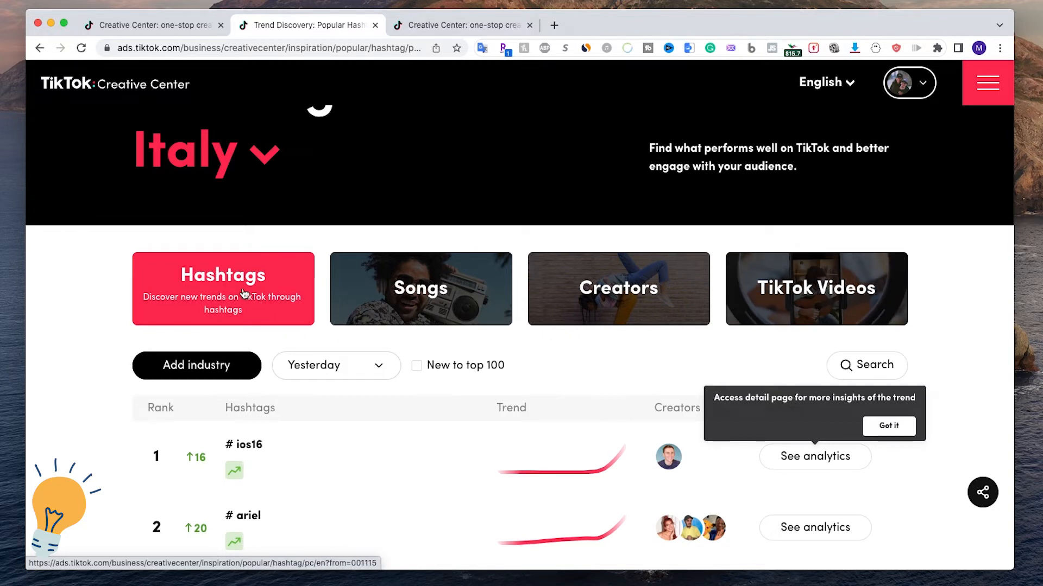
{"action": "mouse_move", "coordinate": [424, 293]}
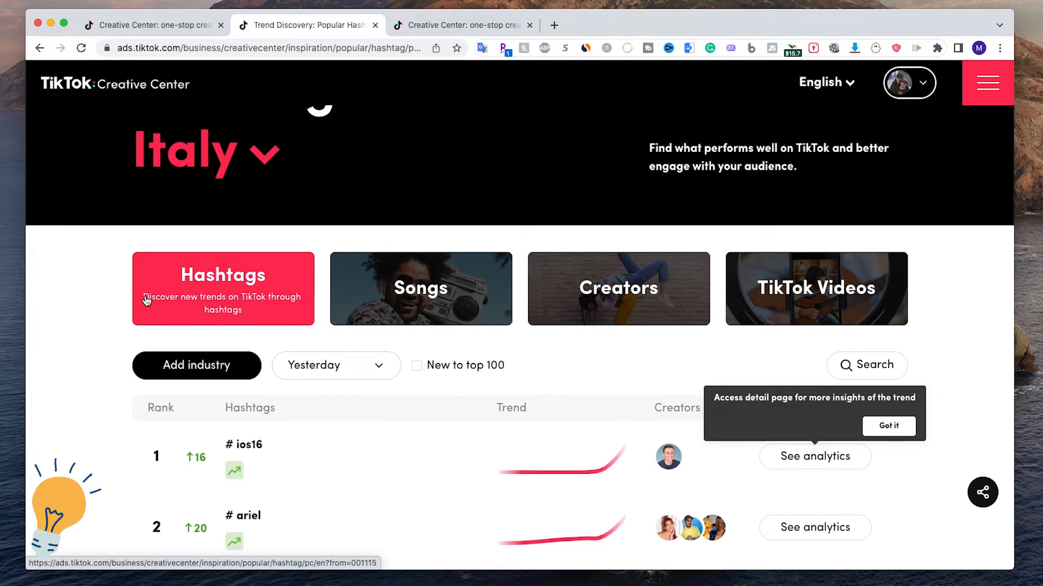
{"action": "scroll", "scroll_direction": "down", "scroll_amount": 3}
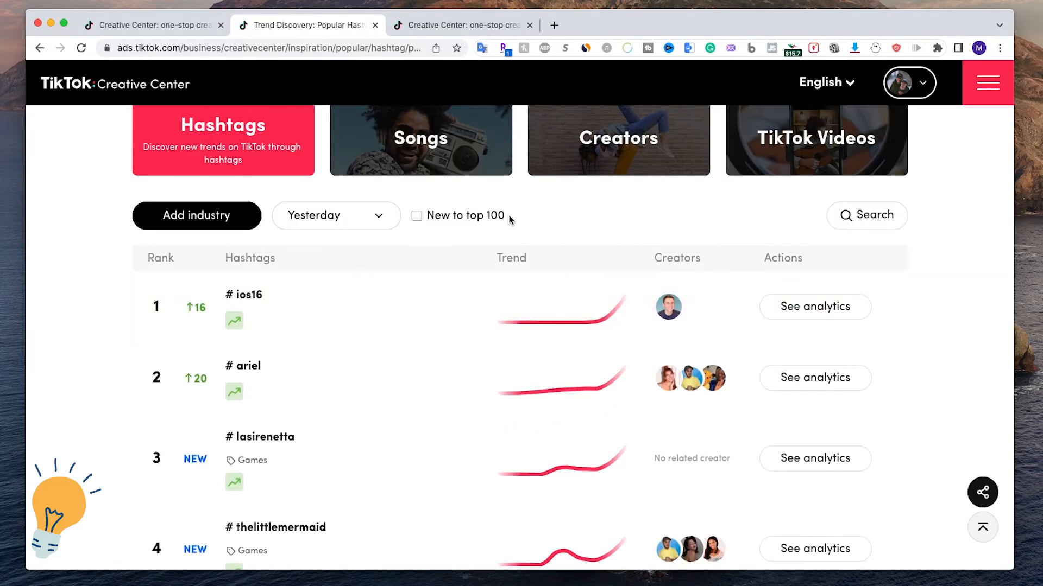
{"action": "left_click", "coordinate": [336, 215]}
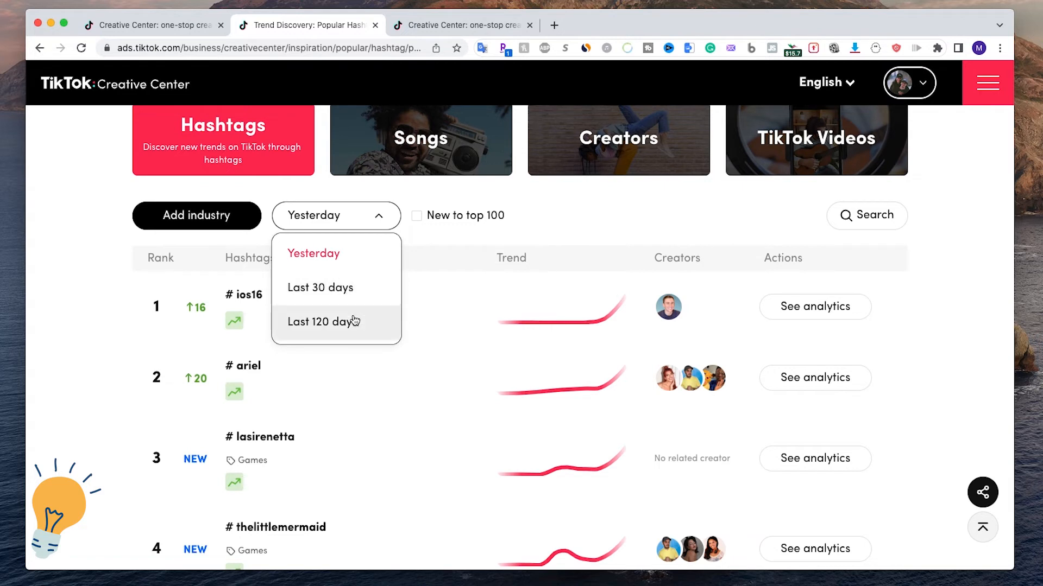
{"action": "mouse_move", "coordinate": [406, 207]}
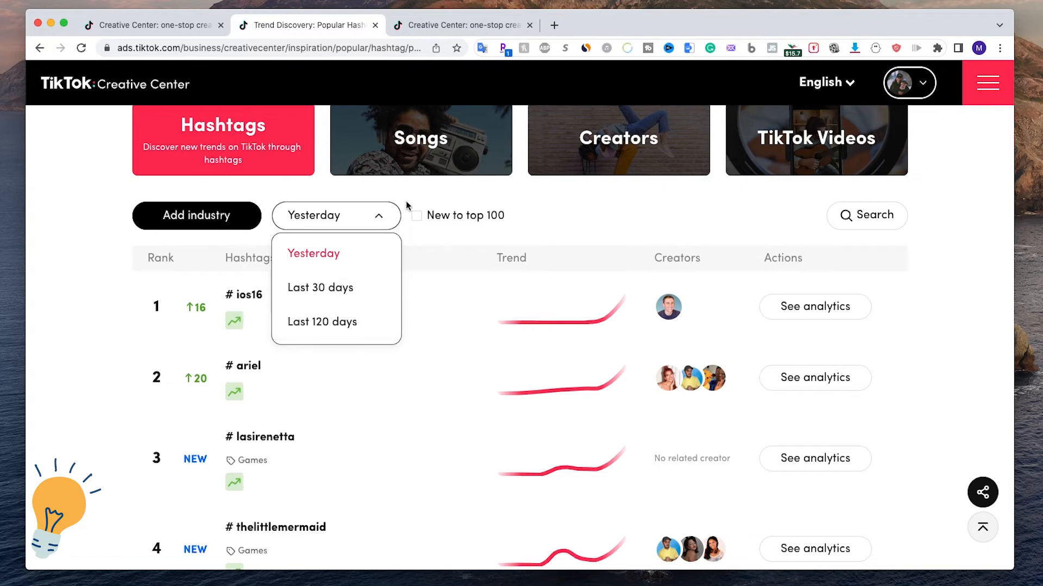
{"action": "left_click", "coordinate": [197, 215]}
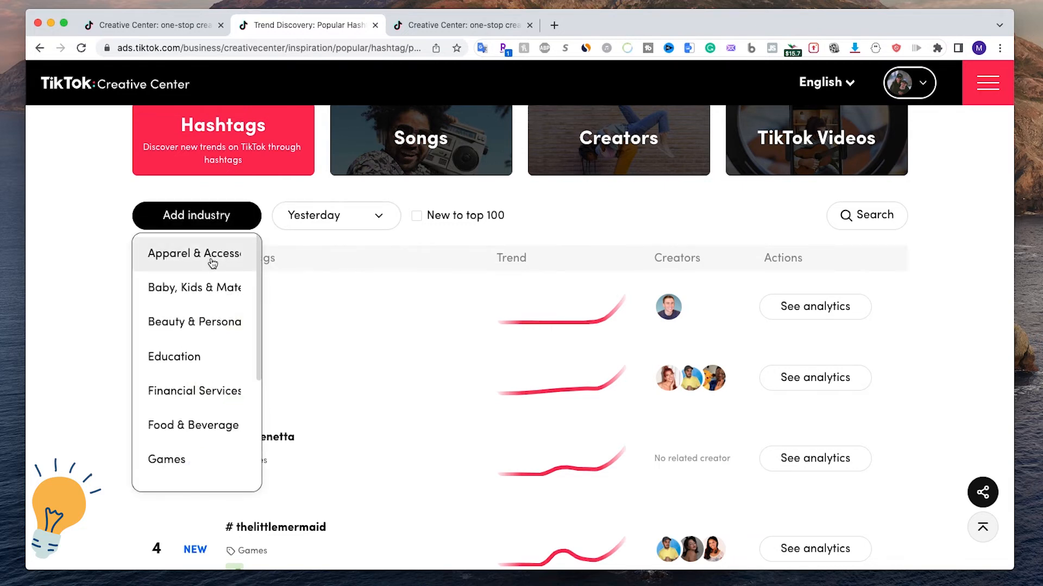
{"action": "mouse_move", "coordinate": [214, 330]}
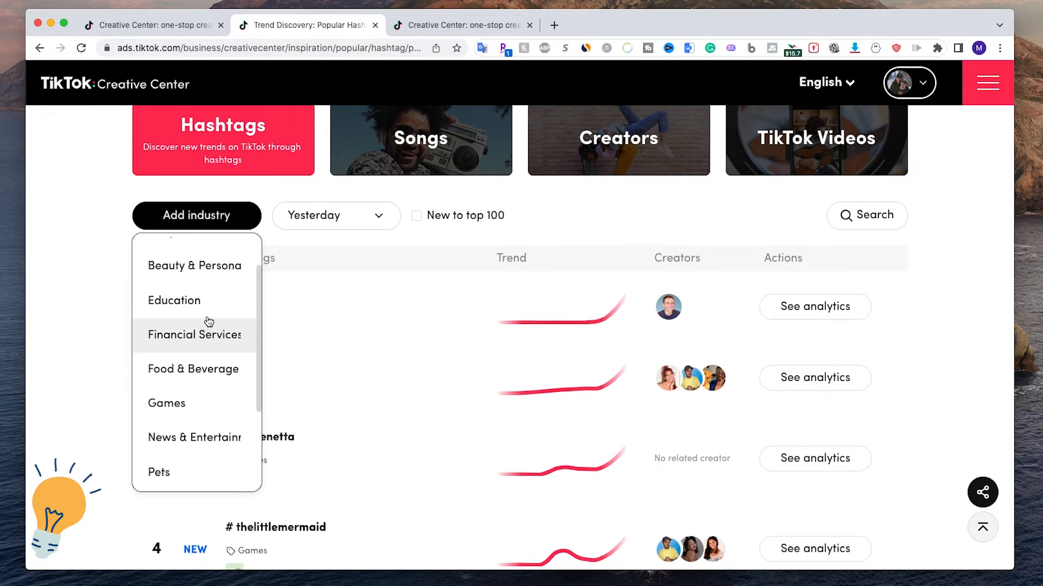
{"action": "mouse_move", "coordinate": [210, 375]}
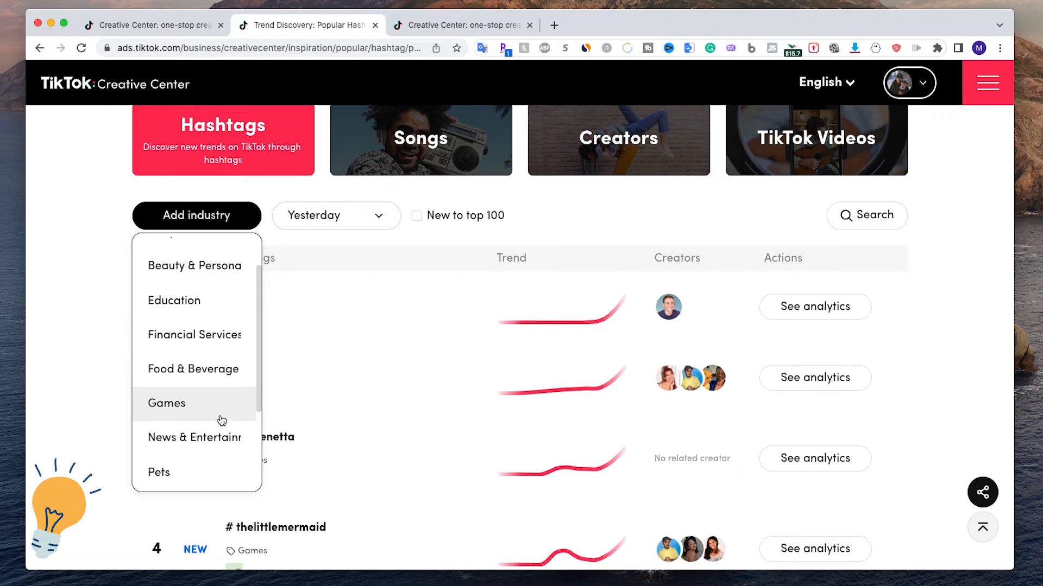
{"action": "mouse_move", "coordinate": [173, 426]}
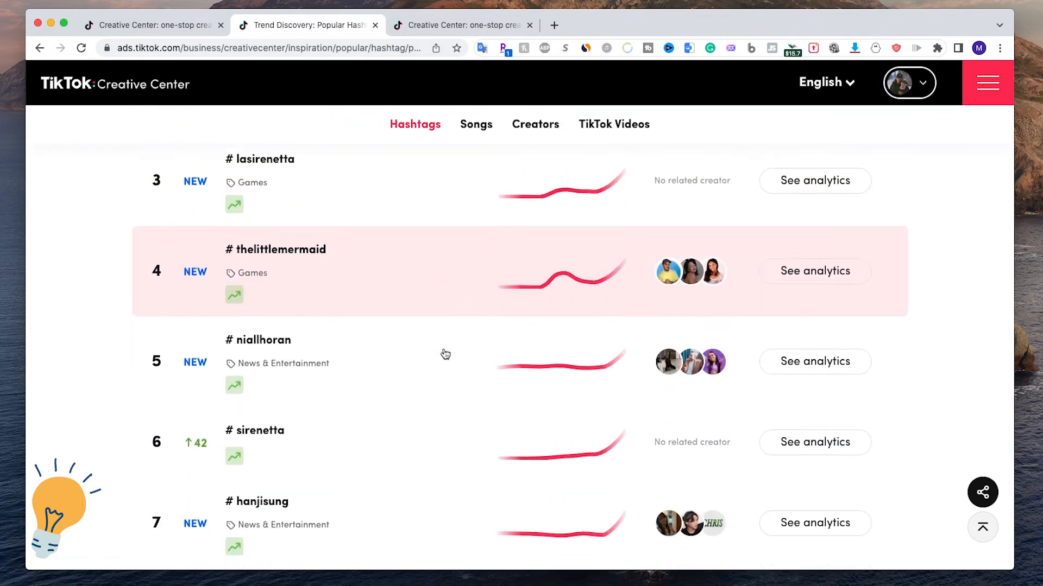
{"action": "scroll", "scroll_direction": "down", "scroll_amount": 3}
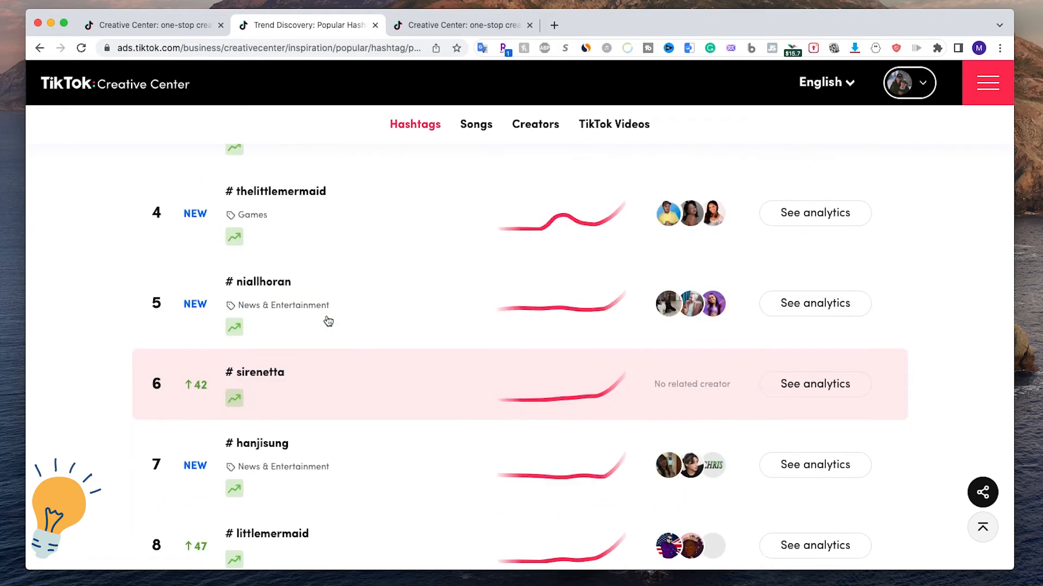
{"action": "scroll", "scroll_direction": "up", "scroll_amount": 3}
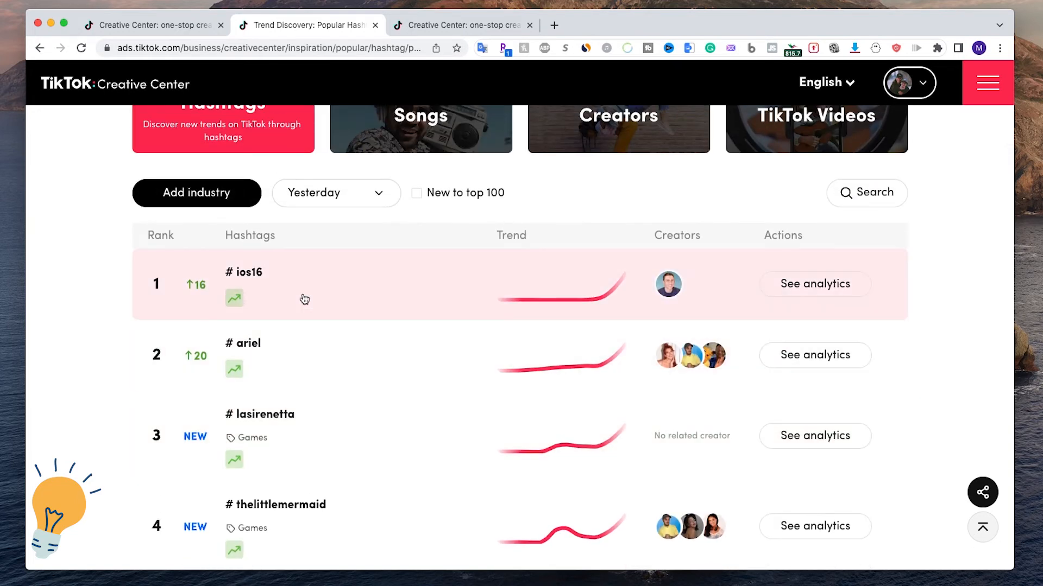
{"action": "mouse_move", "coordinate": [813, 291]}
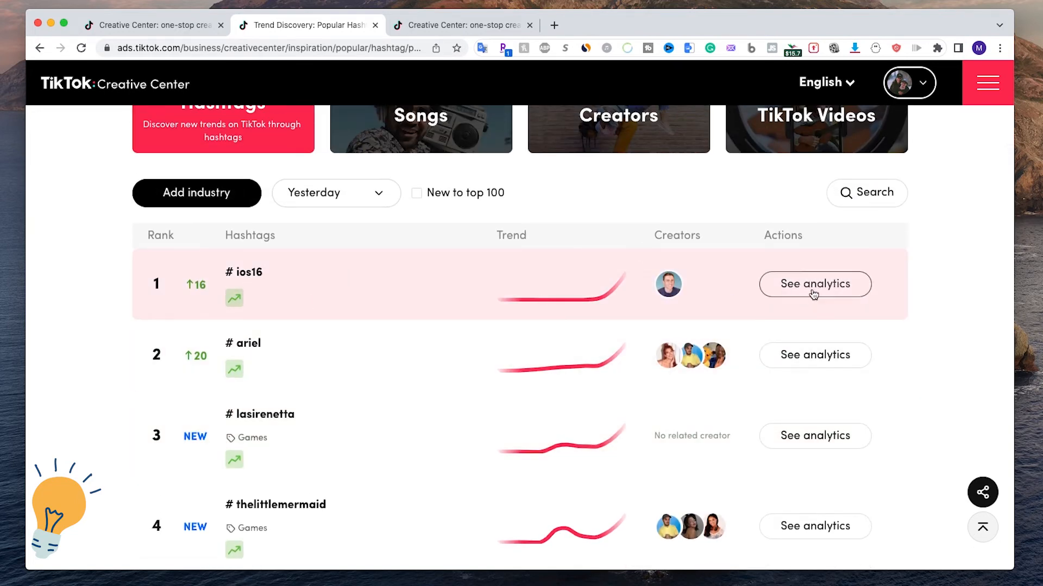
View #ios16 analytics for Italy through interest, audience, regional and Trending creators sections
{"action": "left_click", "coordinate": [814, 284]}
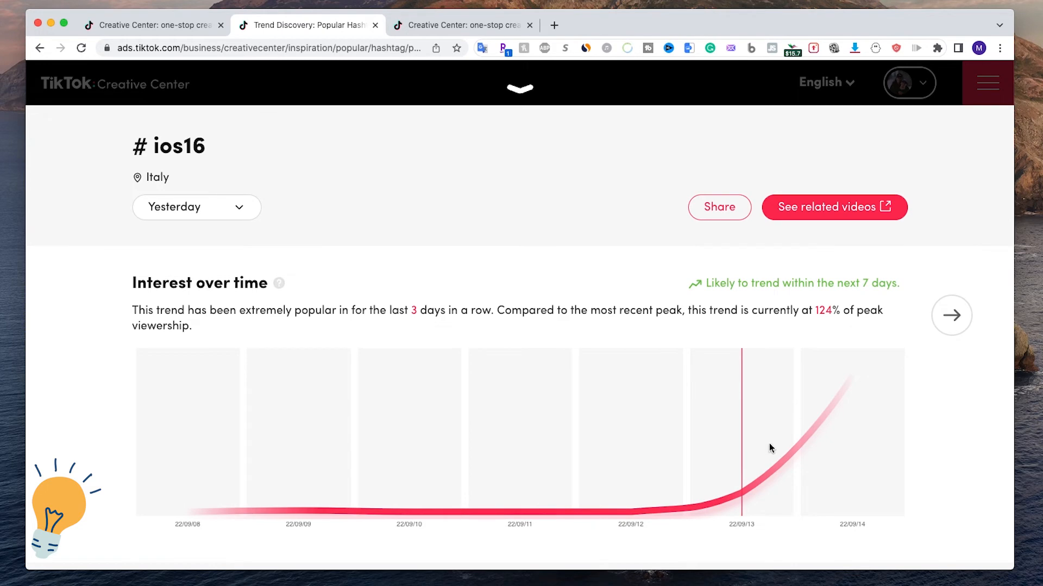
{"action": "mouse_move", "coordinate": [781, 437]}
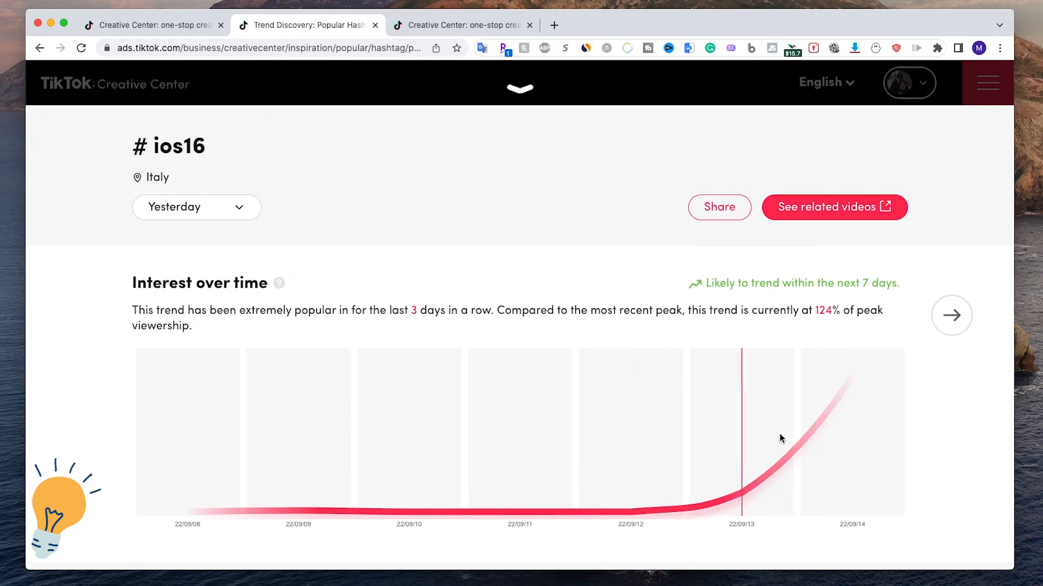
{"action": "scroll", "scroll_direction": "down", "scroll_amount": 3}
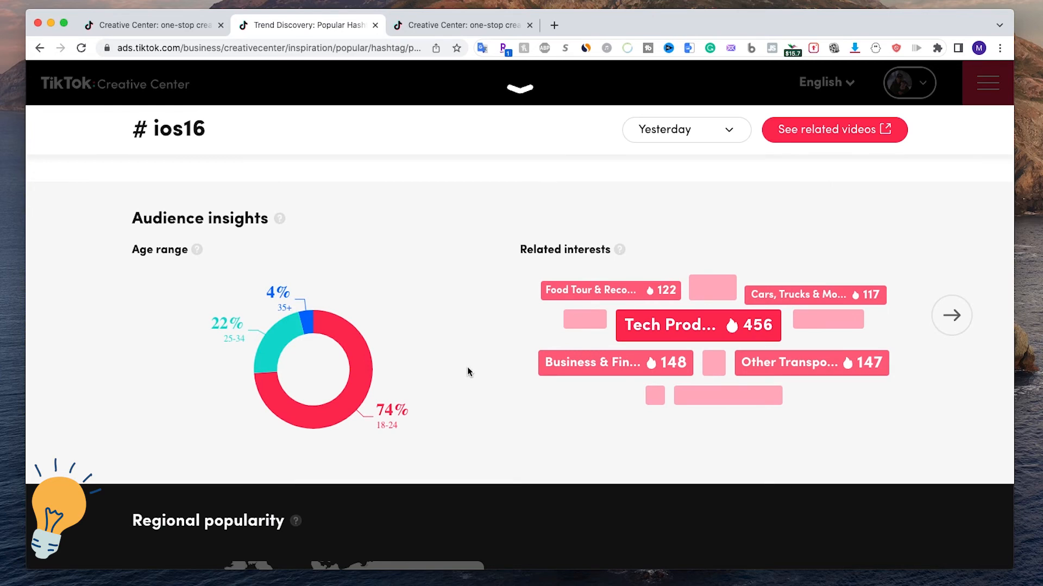
{"action": "scroll", "scroll_direction": "down", "scroll_amount": 3}
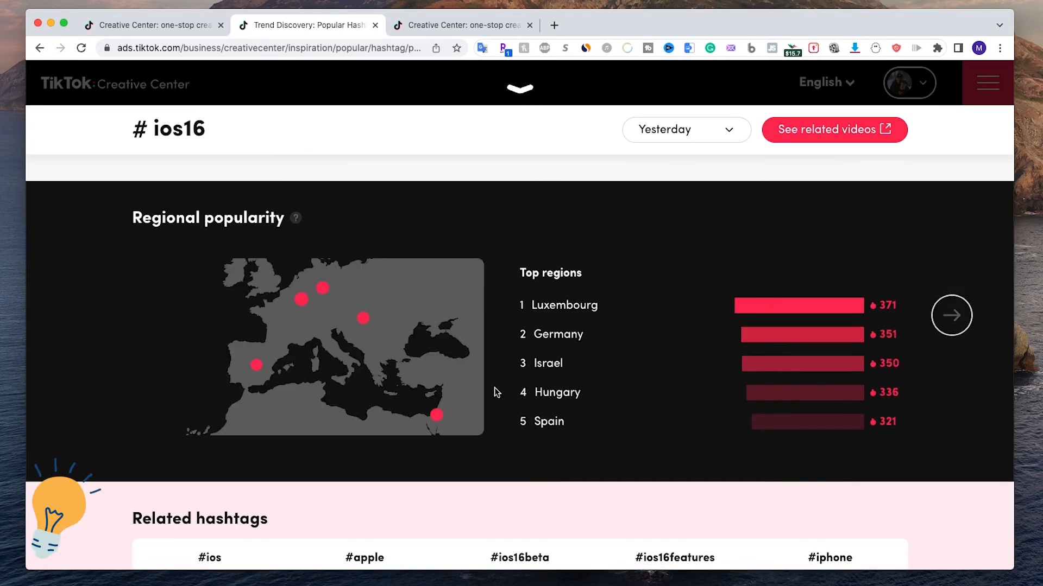
{"action": "scroll", "scroll_direction": "down", "scroll_amount": 3}
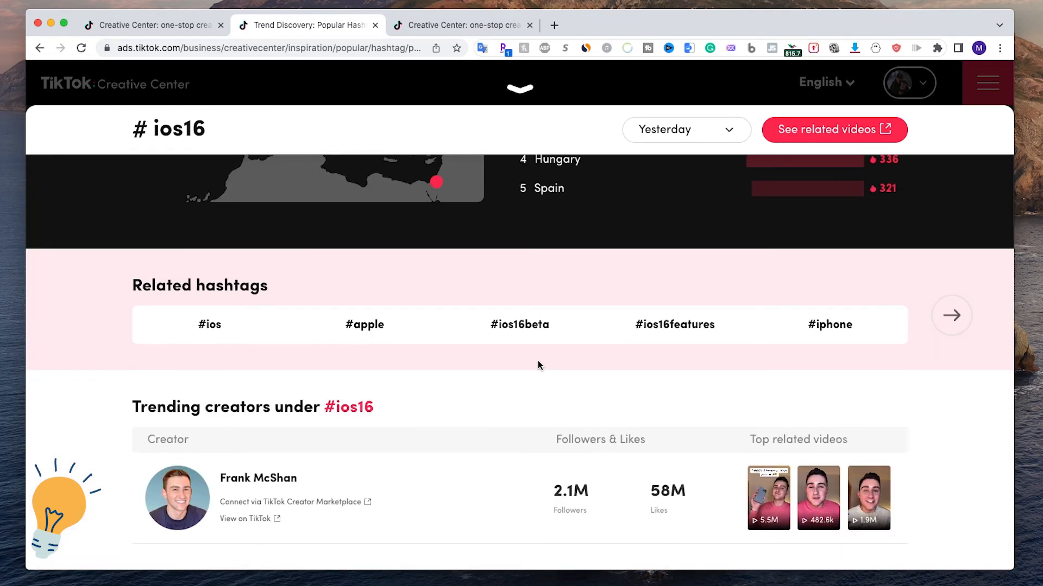
{"action": "mouse_move", "coordinate": [261, 465]}
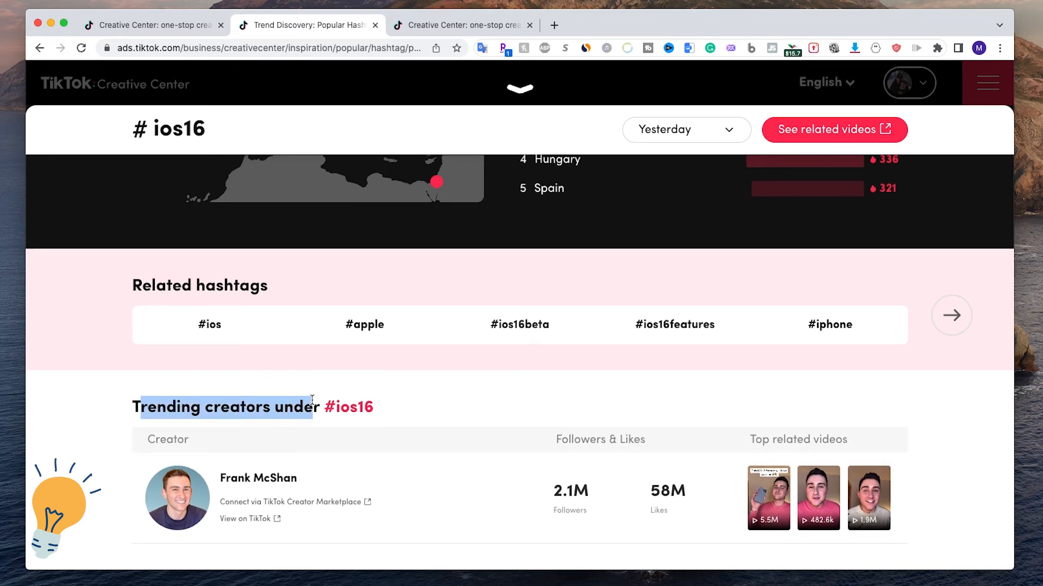
{"action": "left_click_drag", "start_coordinate": [133, 407], "coordinate": [374, 407]}
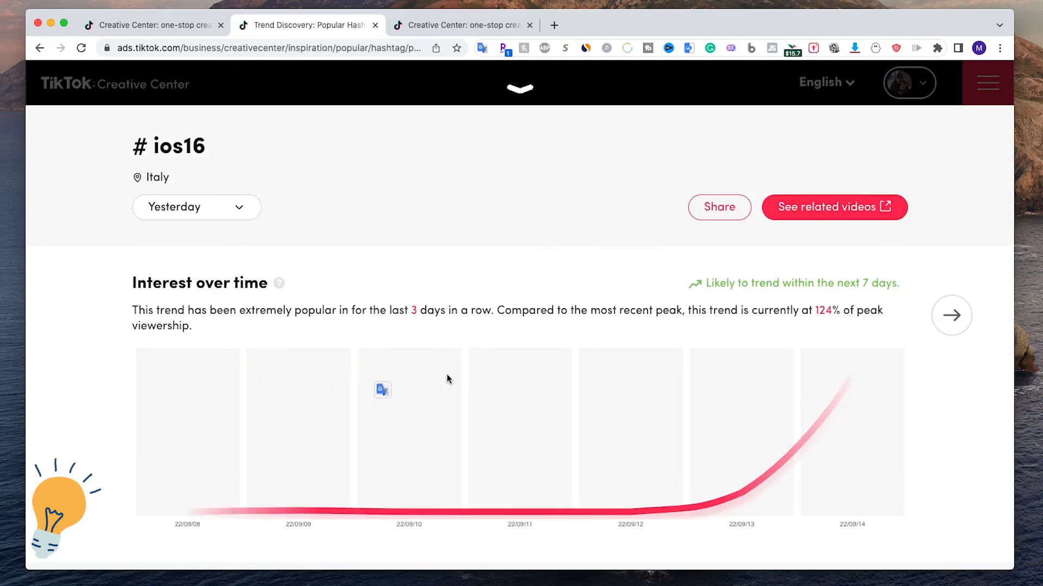
{"action": "mouse_move", "coordinate": [434, 271]}
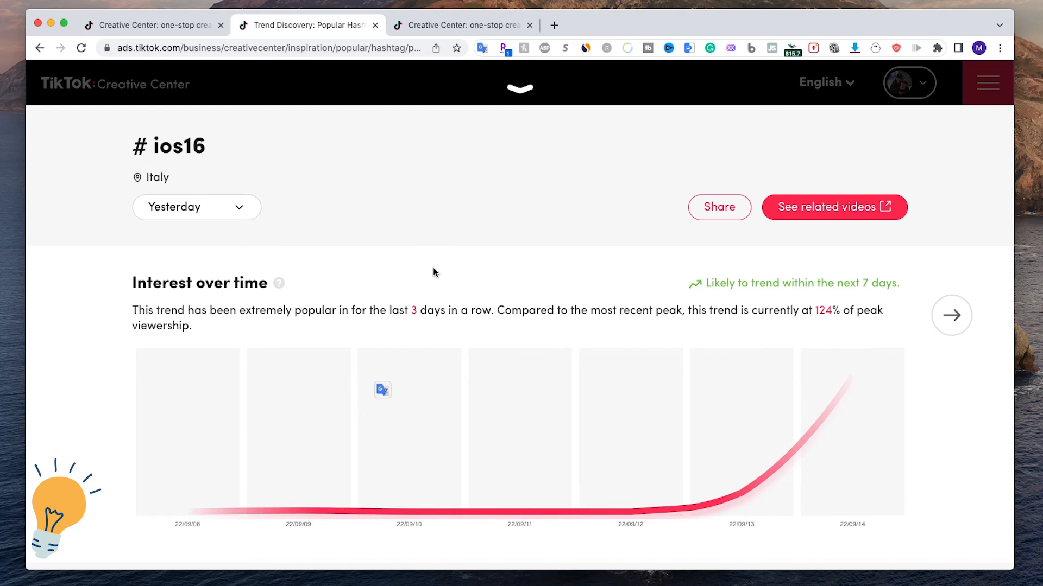
{"action": "mouse_move", "coordinate": [433, 281]}
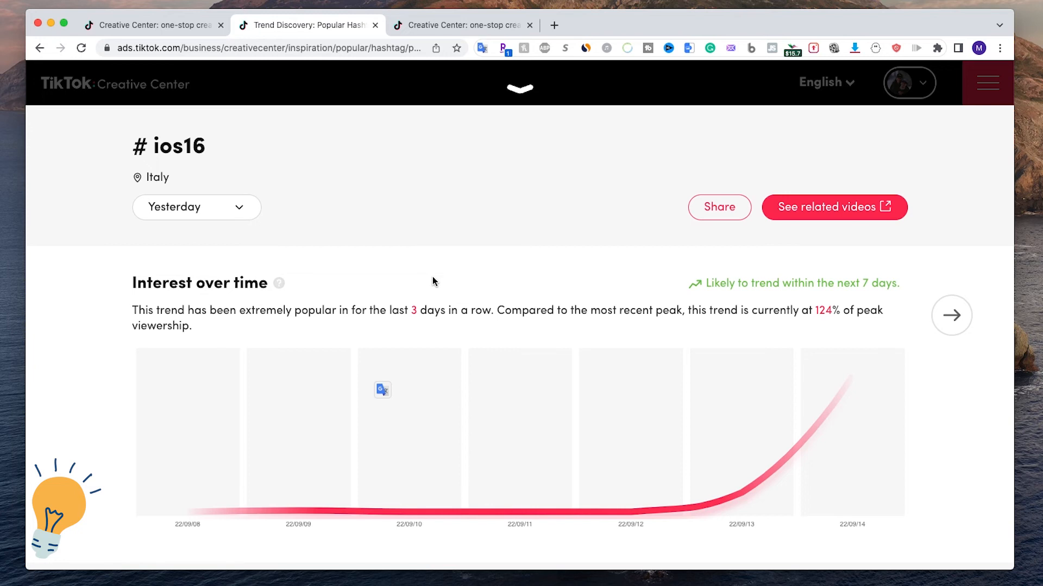
{"action": "mouse_move", "coordinate": [429, 283]}
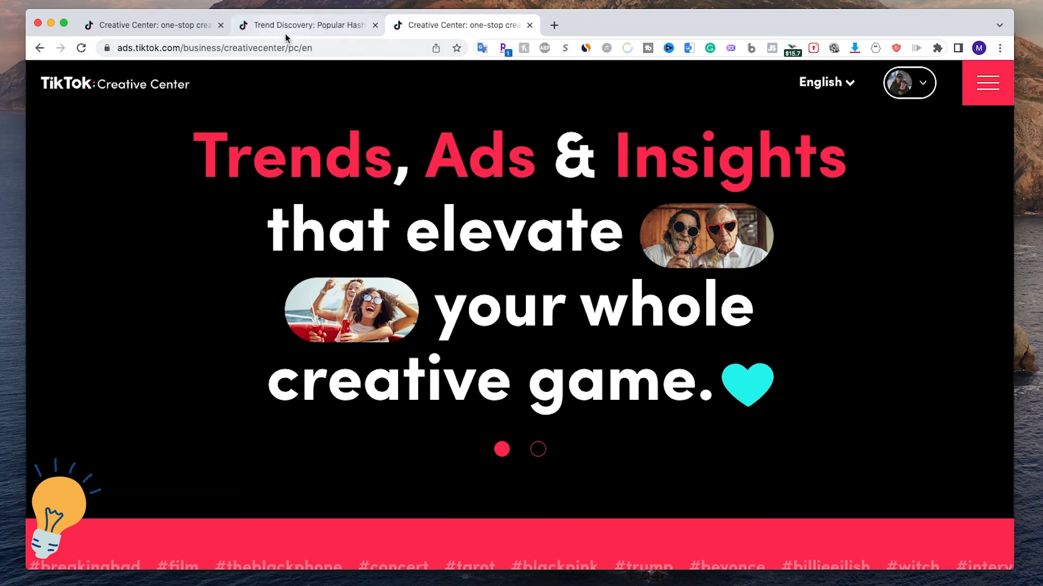
{"action": "left_click", "coordinate": [306, 25]}
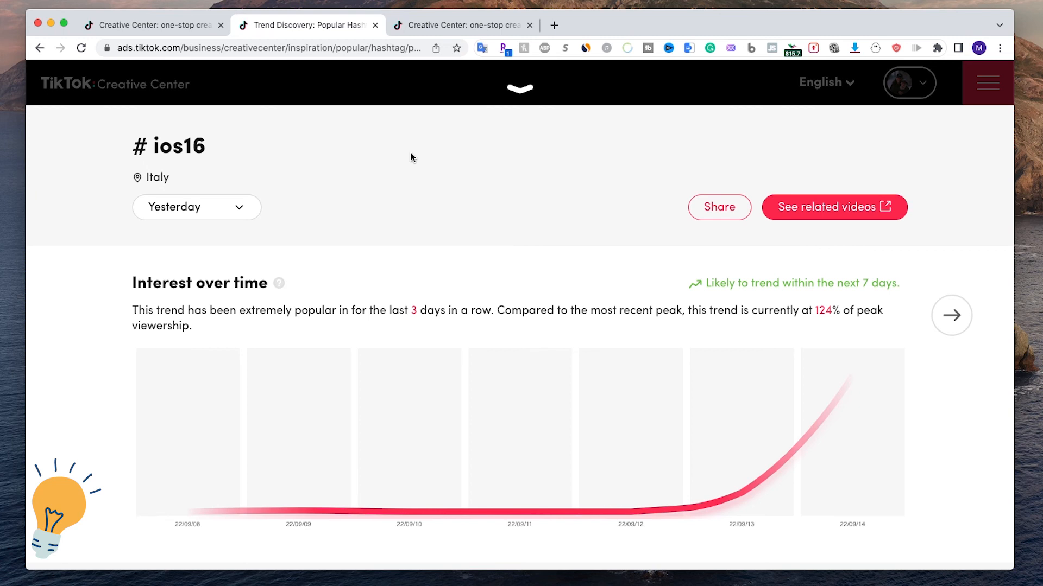
{"action": "mouse_move", "coordinate": [573, 167]}
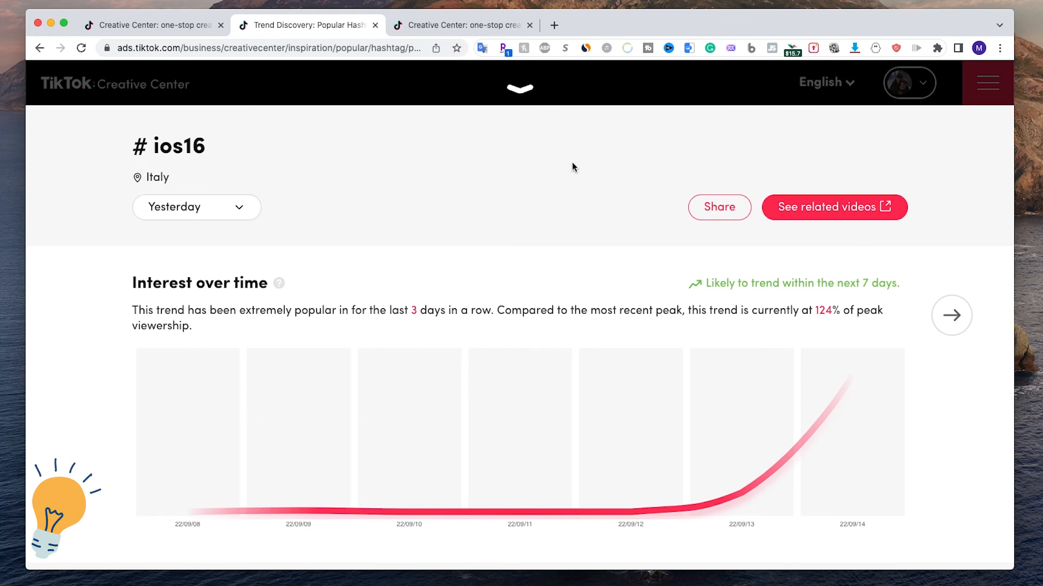
{"action": "mouse_move", "coordinate": [663, 169]}
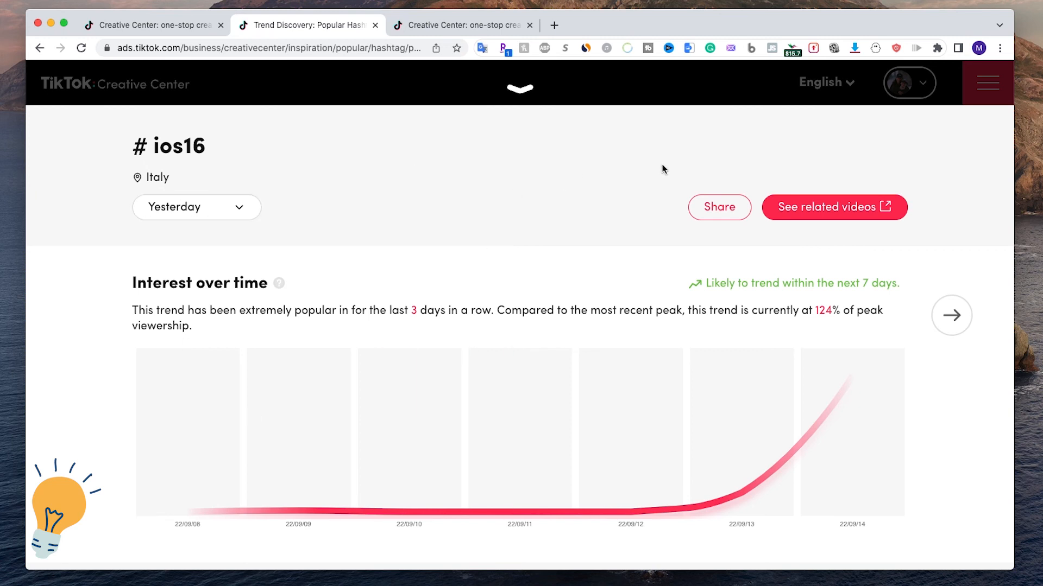
{"action": "mouse_move", "coordinate": [593, 167]}
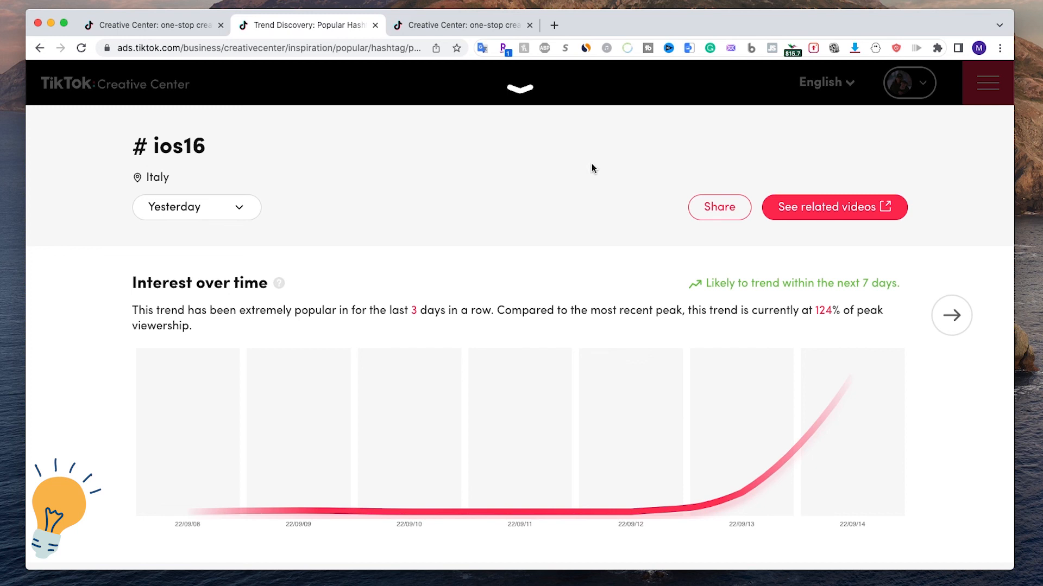
{"action": "mouse_move", "coordinate": [543, 154]}
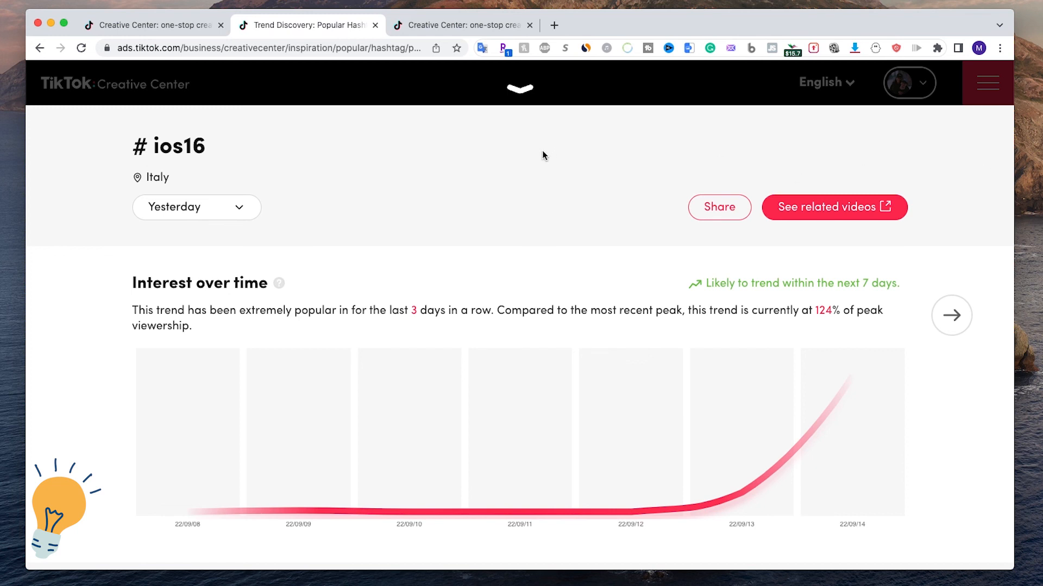
{"action": "mouse_move", "coordinate": [449, 174]}
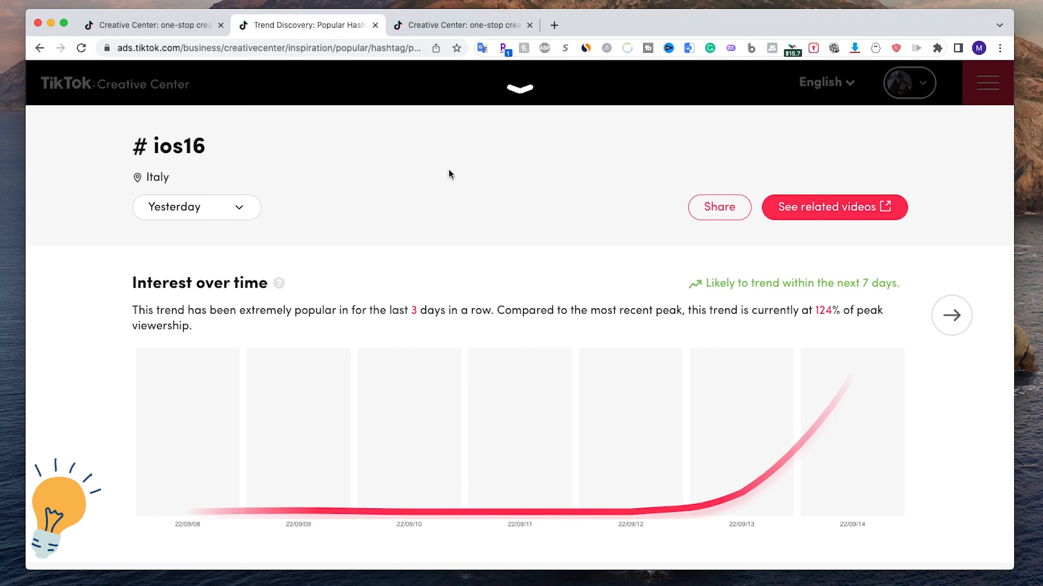